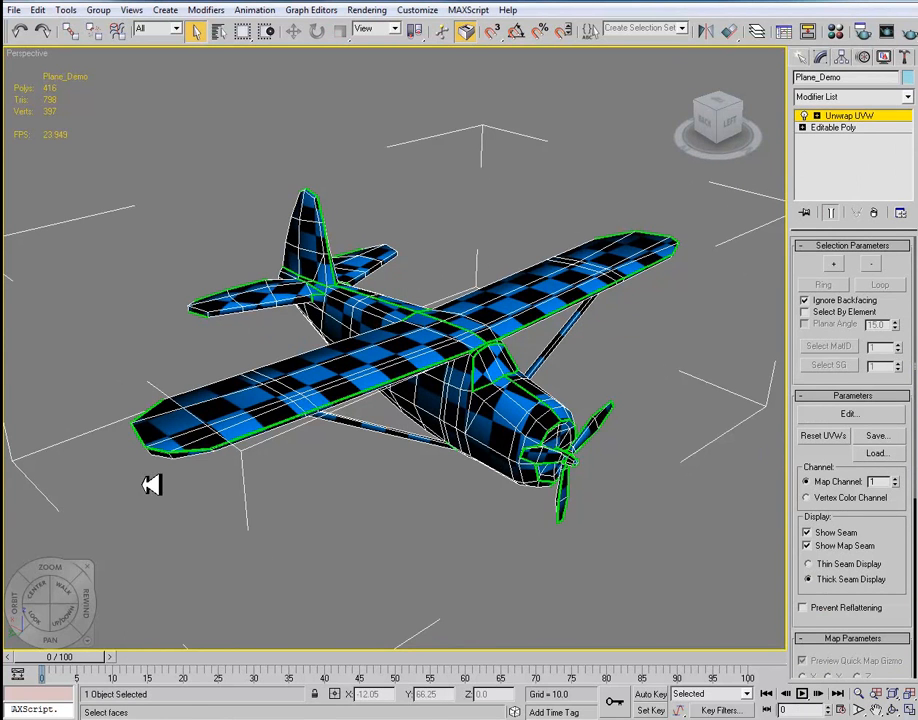
Bring up the Edit UVWs window for the plane's Unwrap UVW modifier
left_click(848, 412)
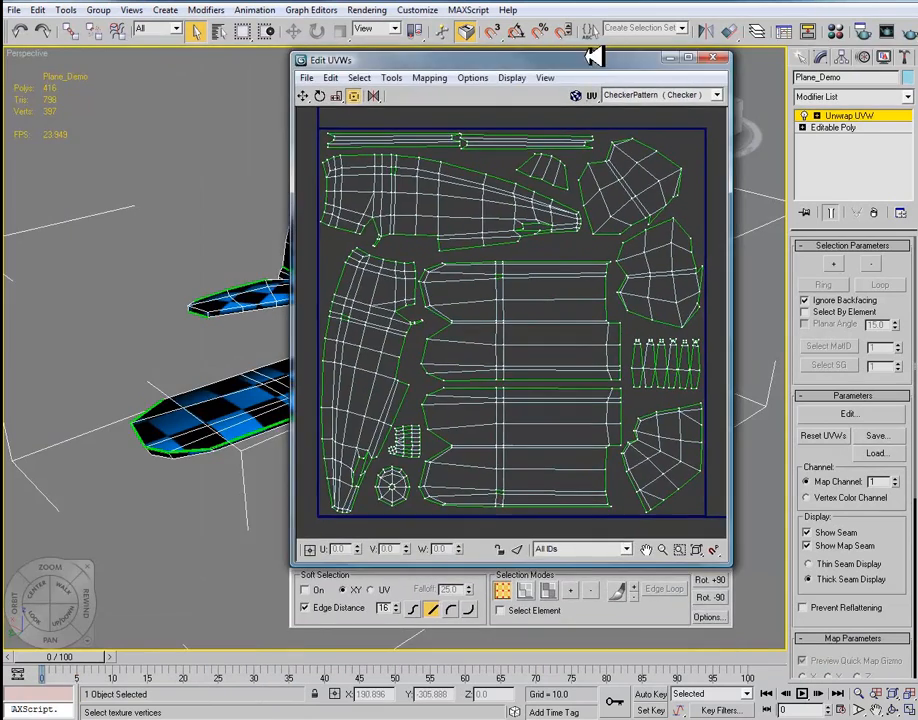
mouse_move(376, 128)
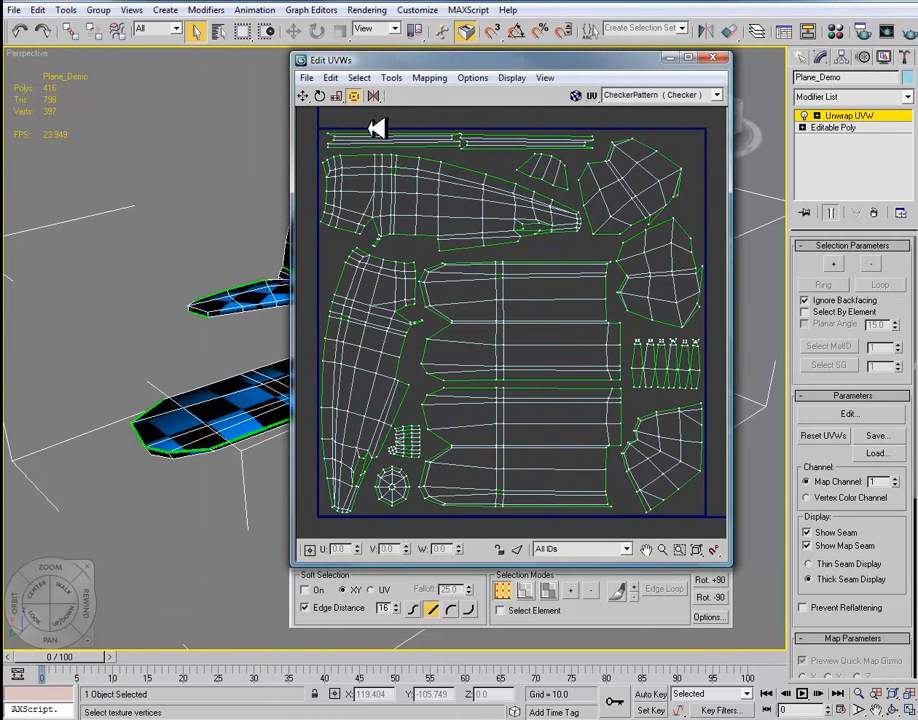
Render the plane's UV layout as a template image via Render UVW Template
left_click(392, 78)
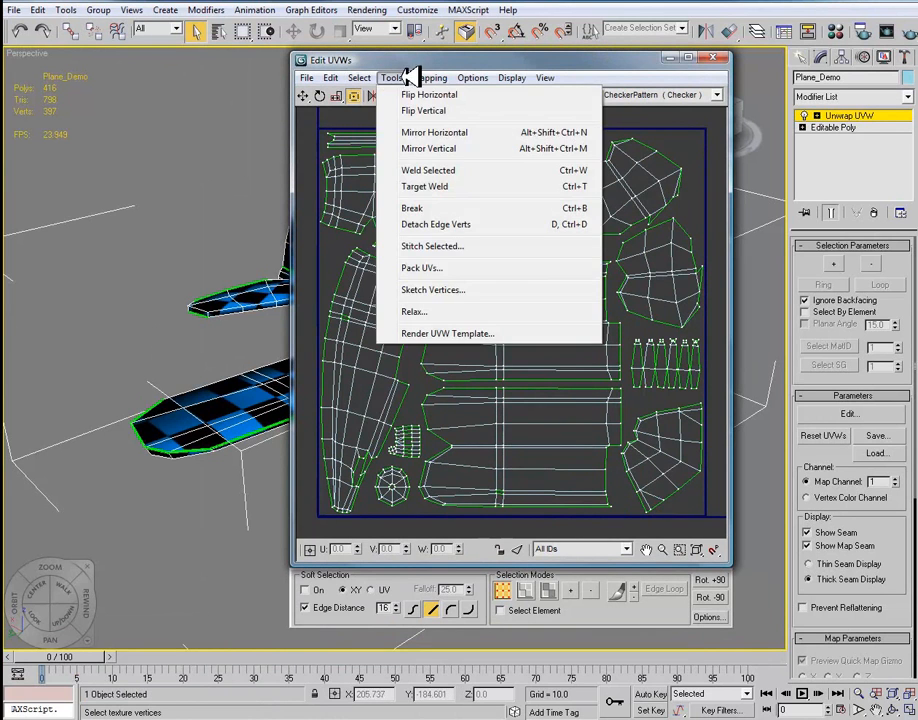
left_click(448, 332)
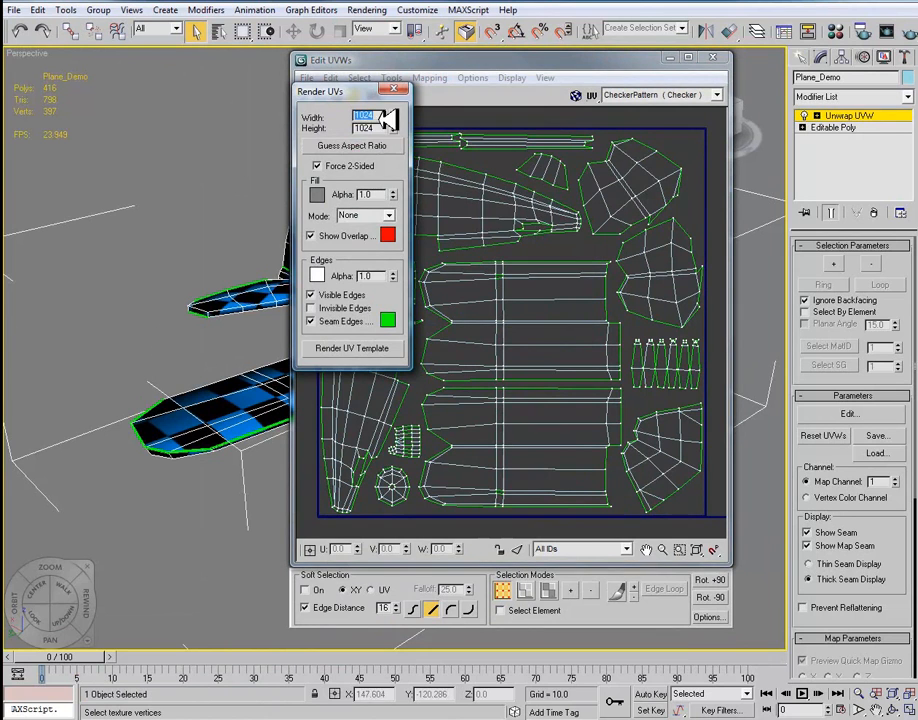
left_click_drag(350, 90, 232, 70)
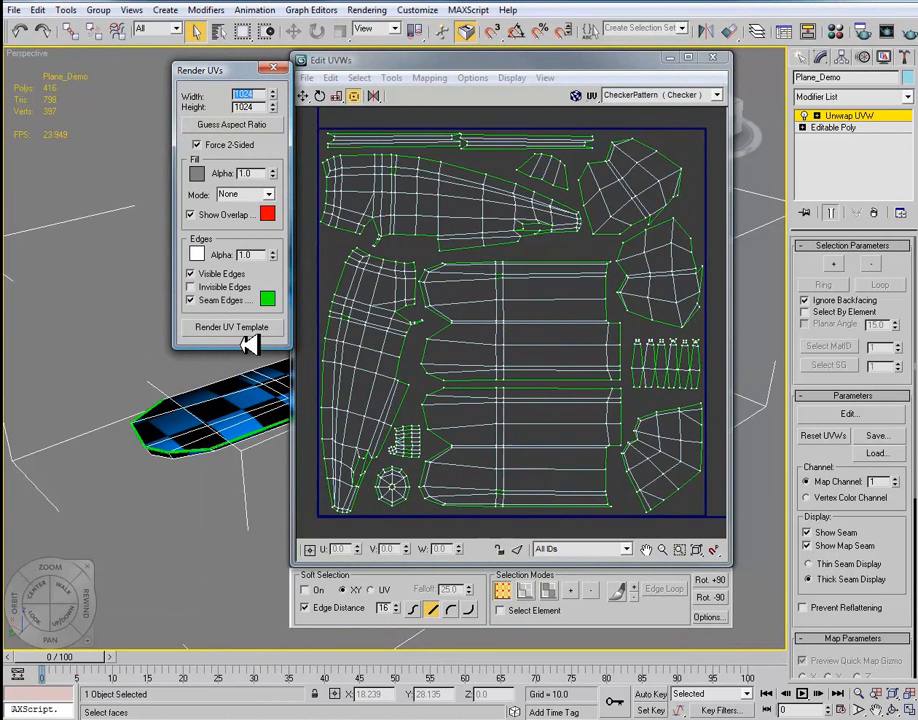
left_click(232, 328)
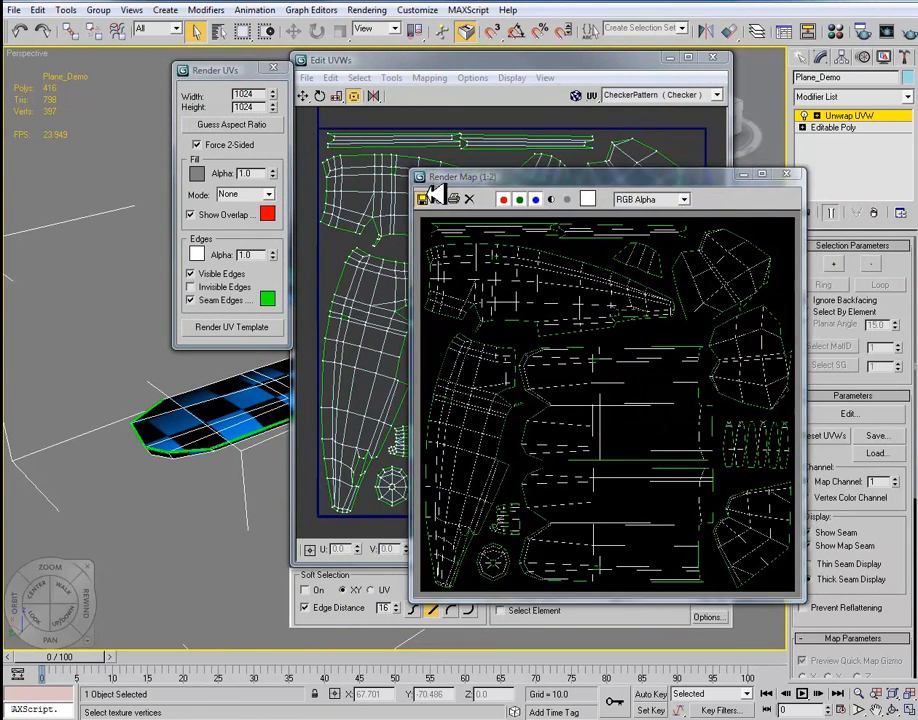
Save the rendered template as UVTEMPLATE and close the preview and UV editor
left_click(436, 198)
type("UVTEMPLATE")
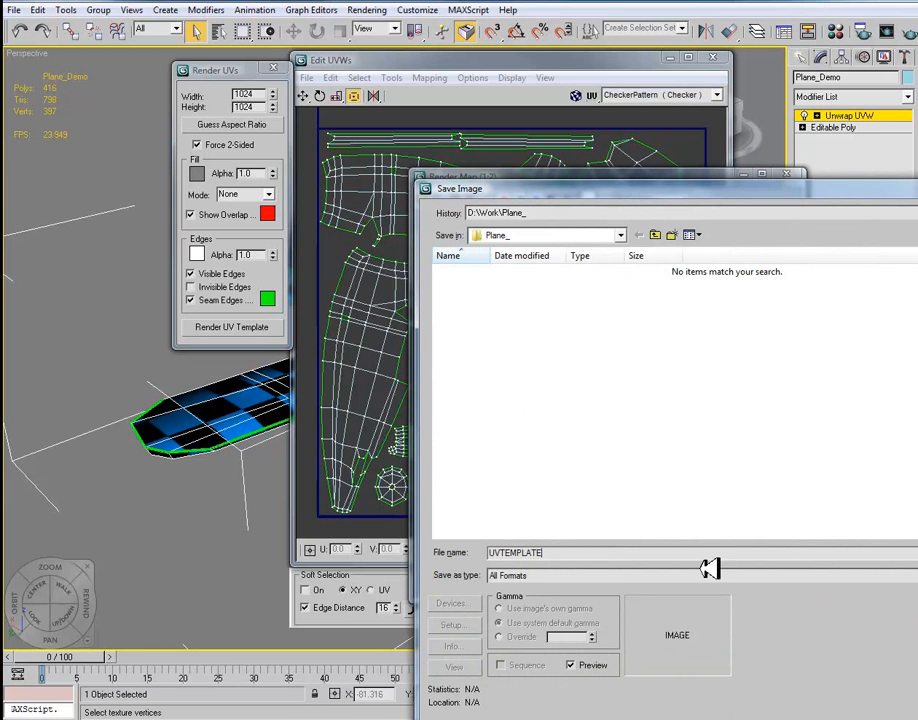
left_click(700, 576)
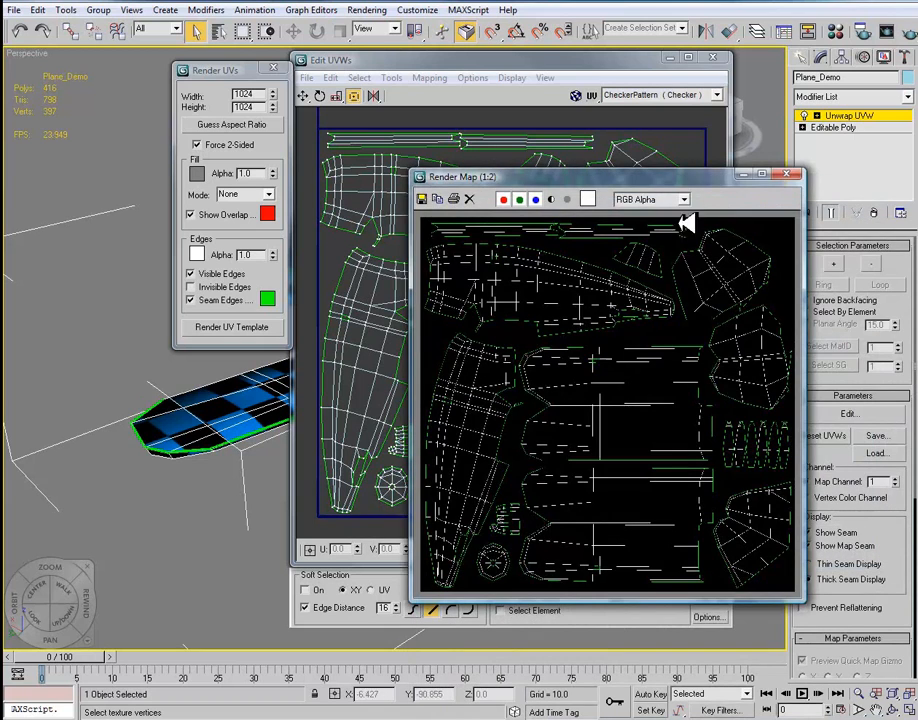
left_click(788, 176)
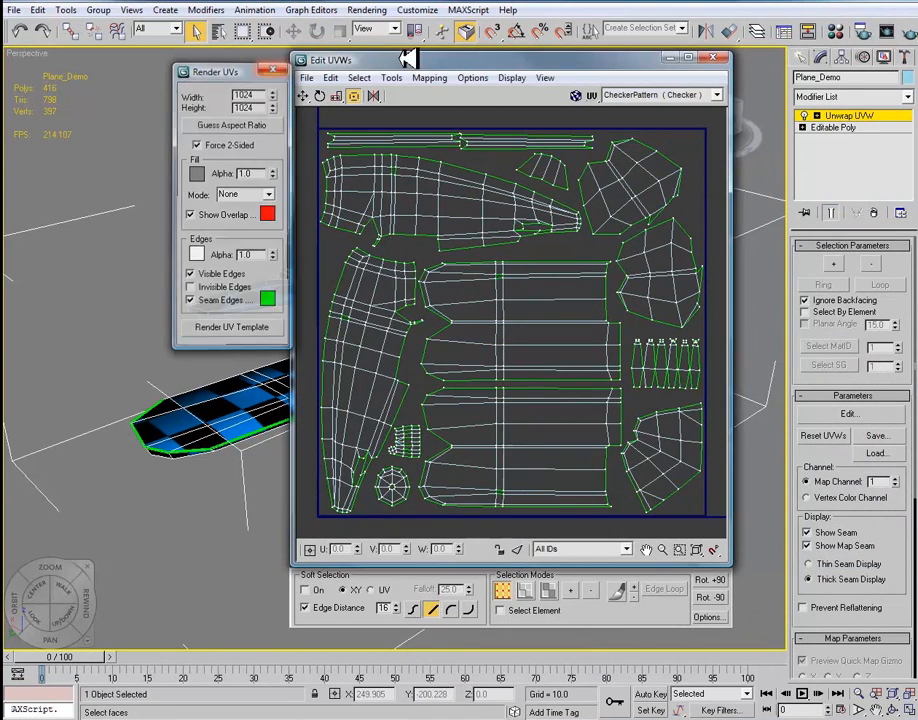
left_click(722, 56)
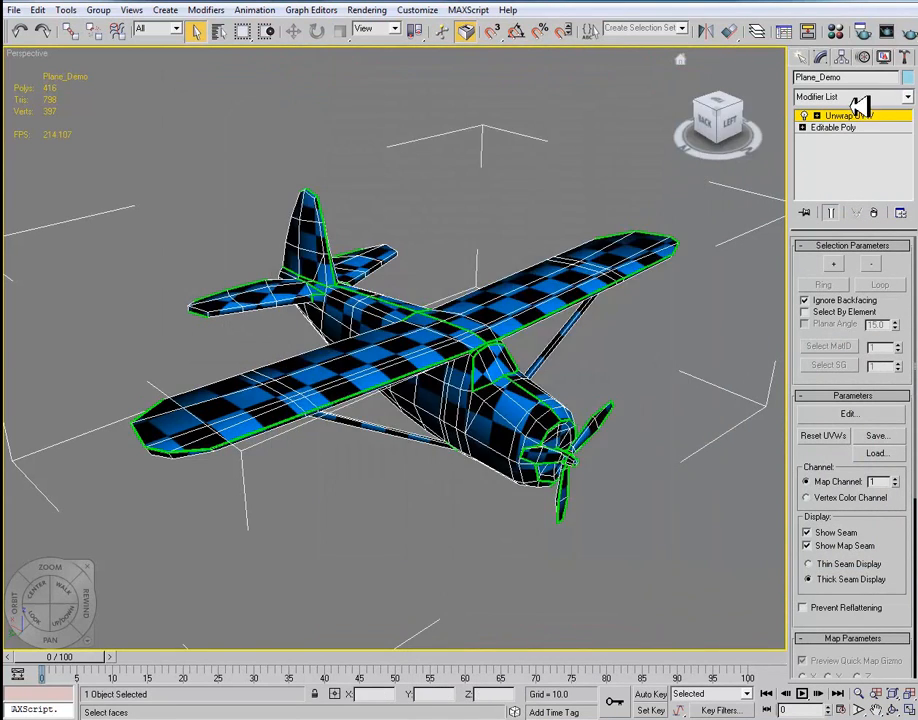
Start opening a file in Photoshop, browsing up to Work and into the plane folder
right_click(836, 114)
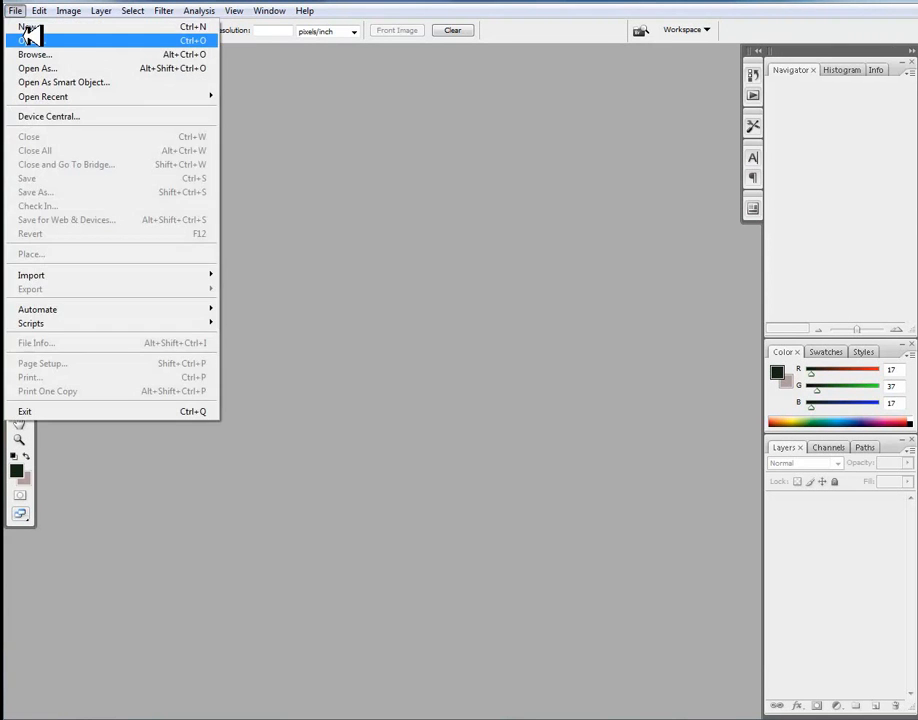
left_click(36, 54)
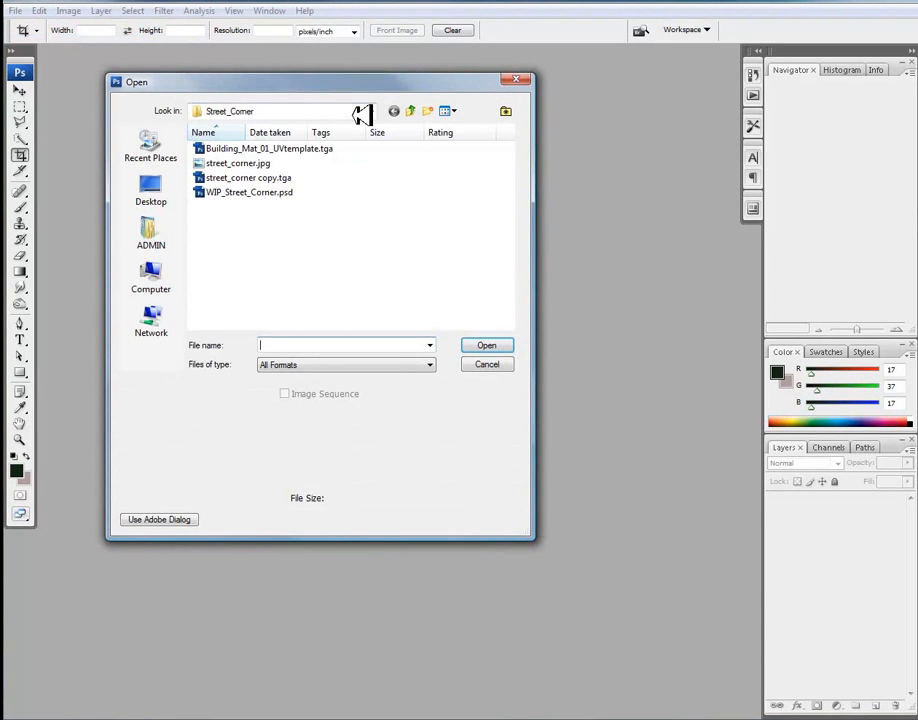
left_click(410, 112)
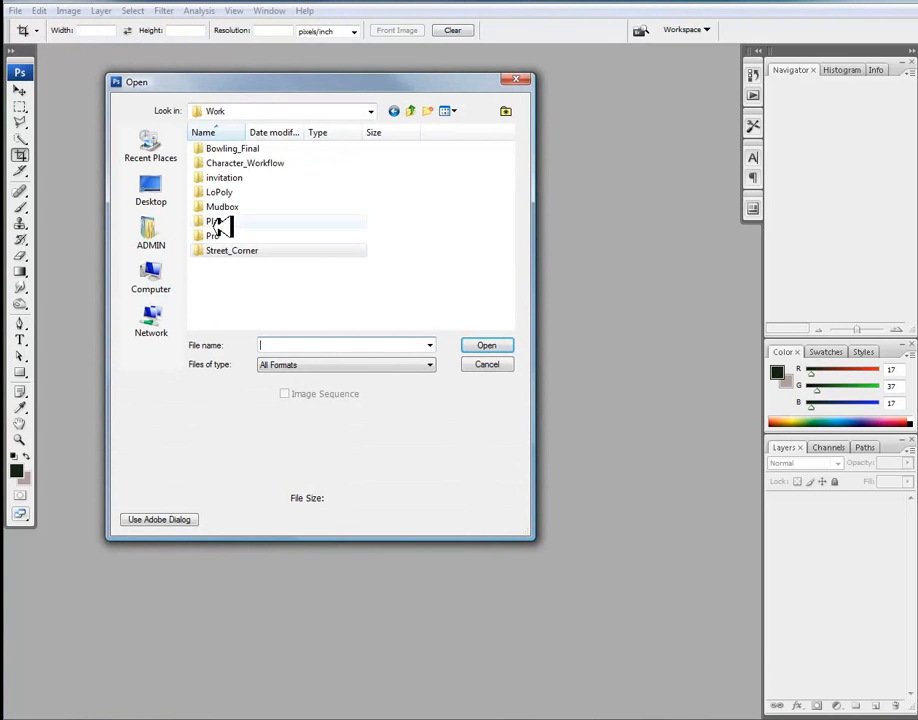
left_click(486, 364)
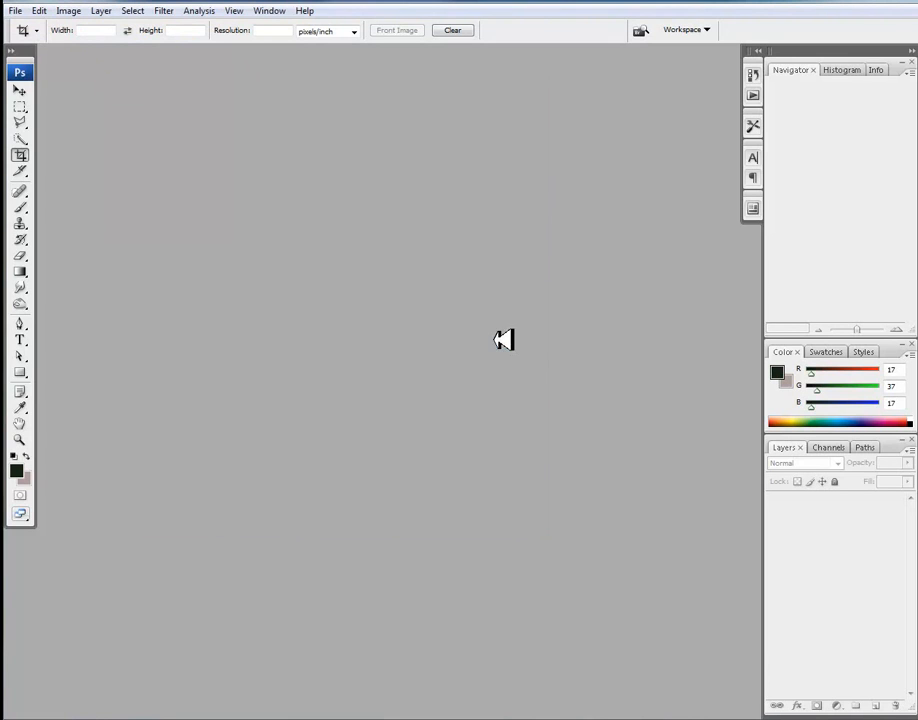
mouse_move(462, 316)
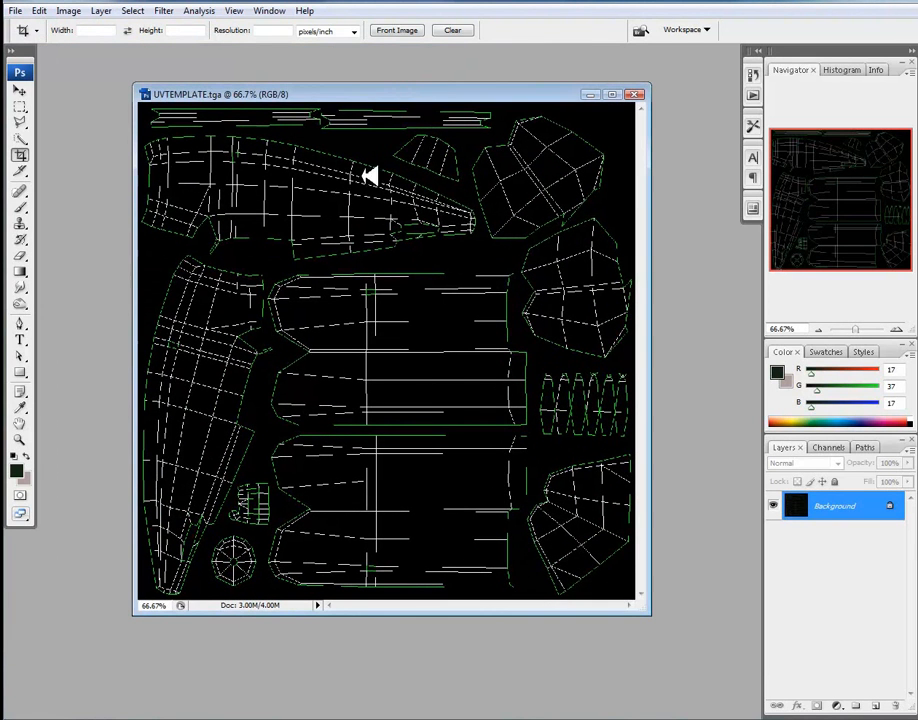
mouse_move(510, 380)
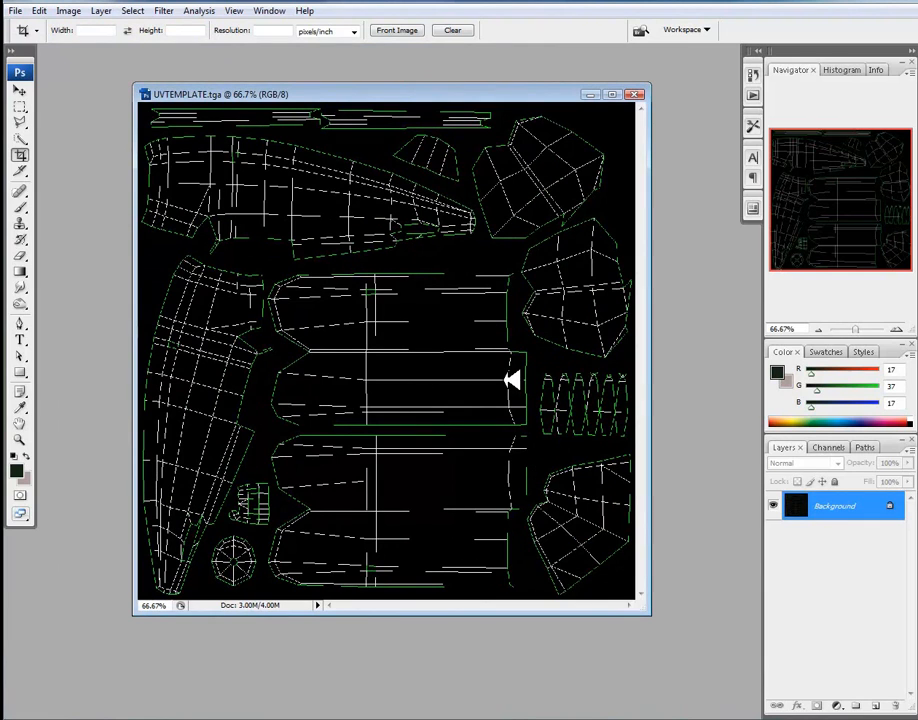
mouse_move(518, 384)
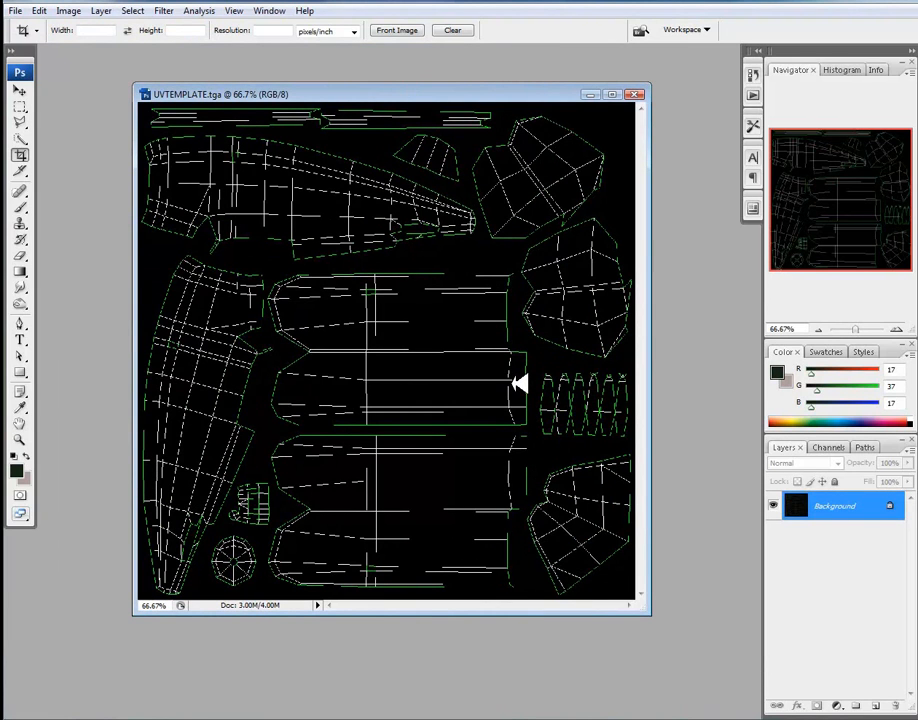
mouse_move(656, 346)
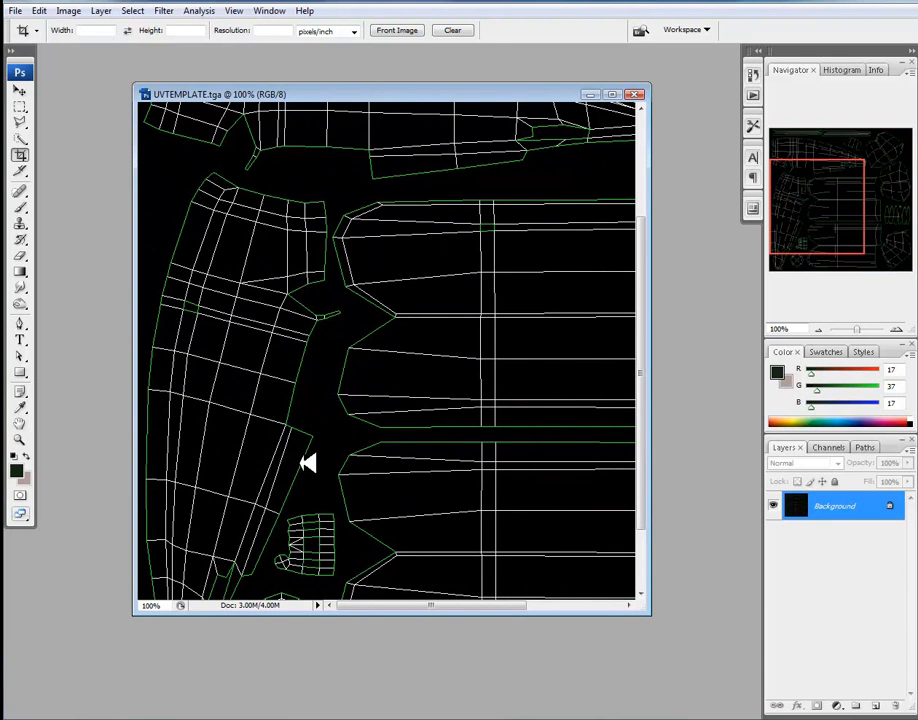
mouse_move(416, 164)
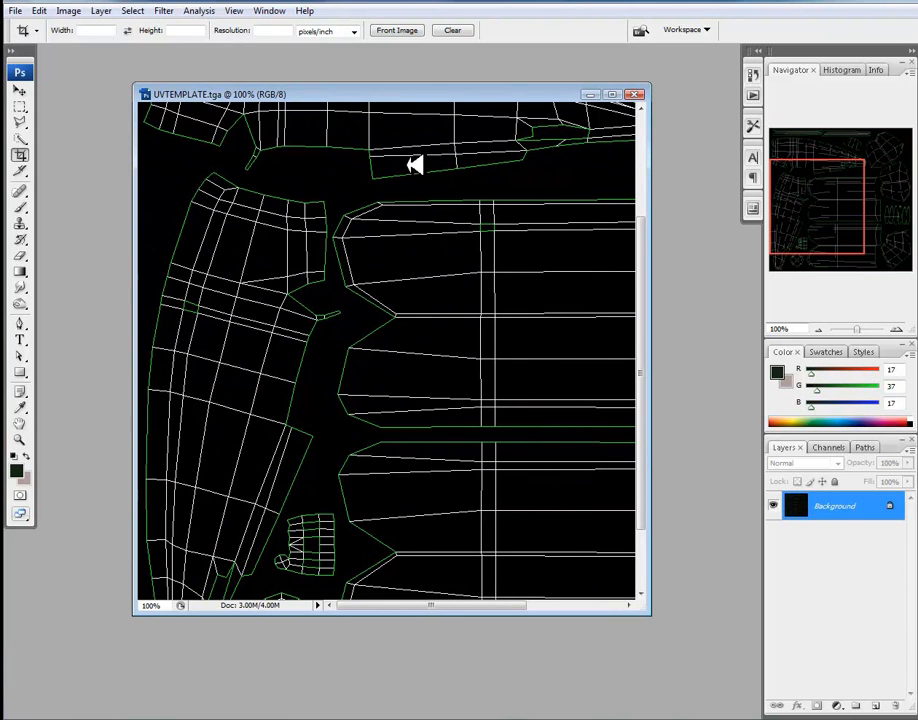
mouse_move(424, 158)
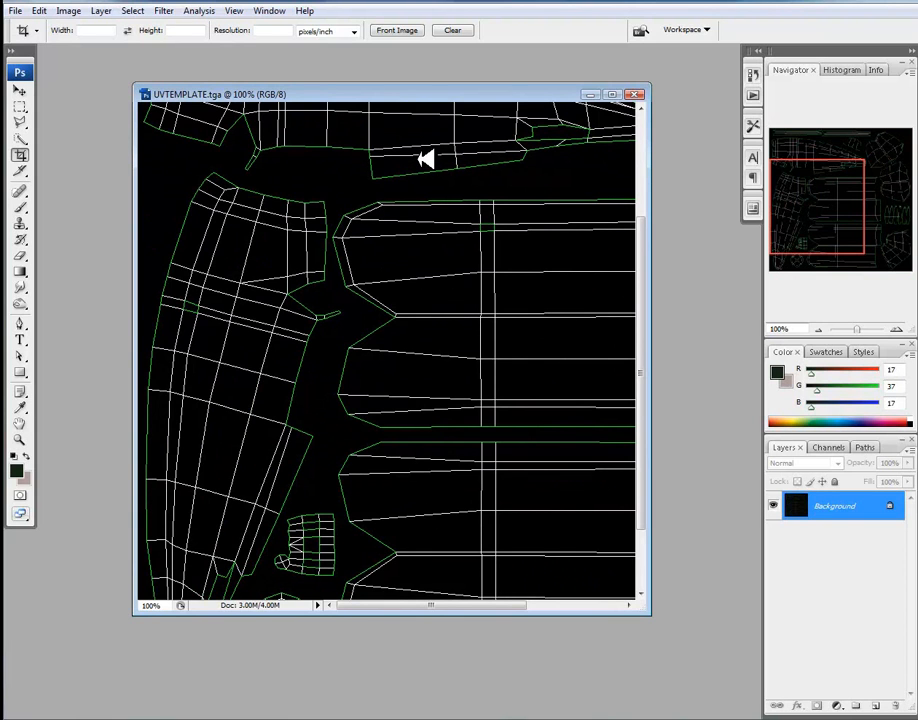
mouse_move(424, 160)
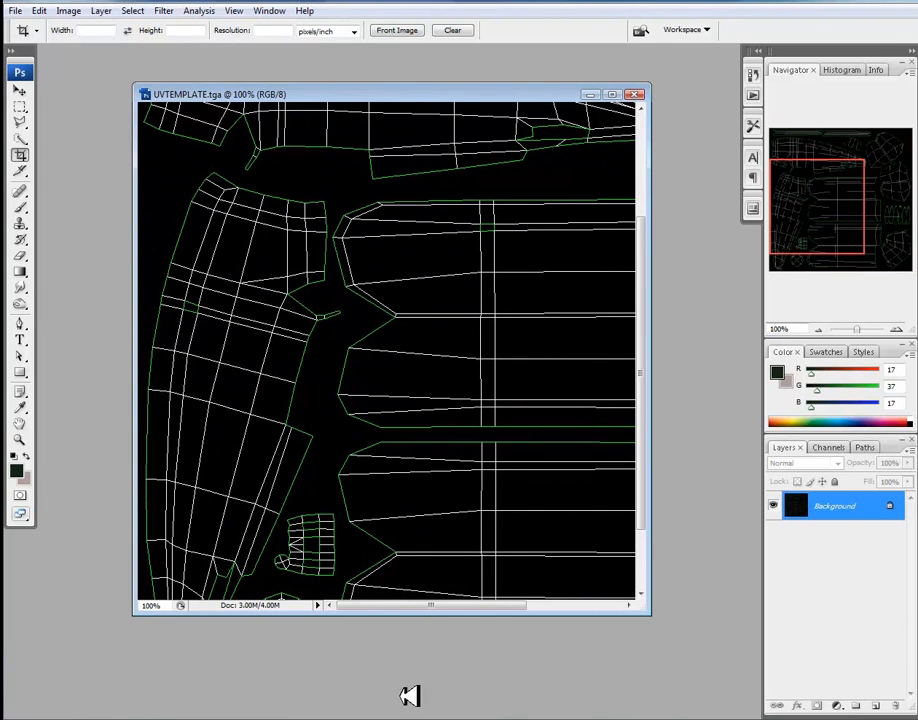
mouse_move(398, 592)
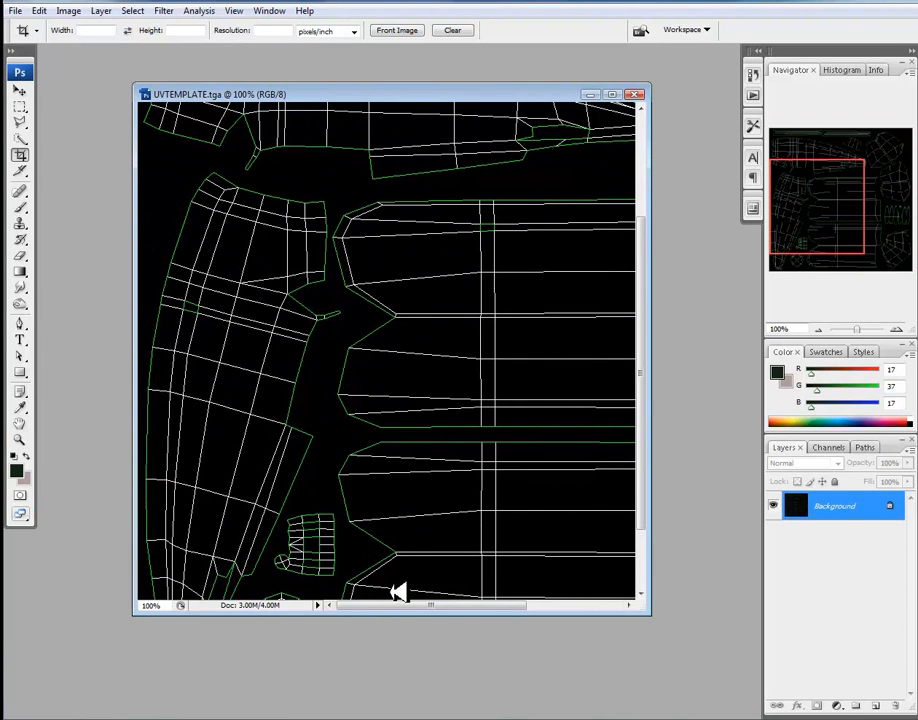
Zoom back out so the whole UV template is visible again
left_click_drag(644, 610, 712, 660)
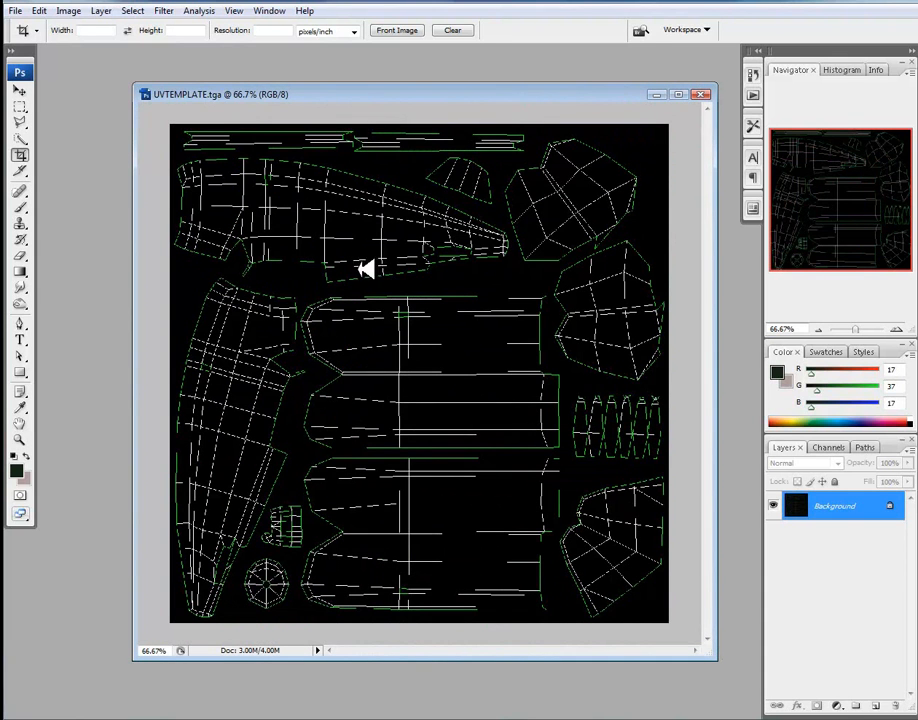
mouse_move(518, 374)
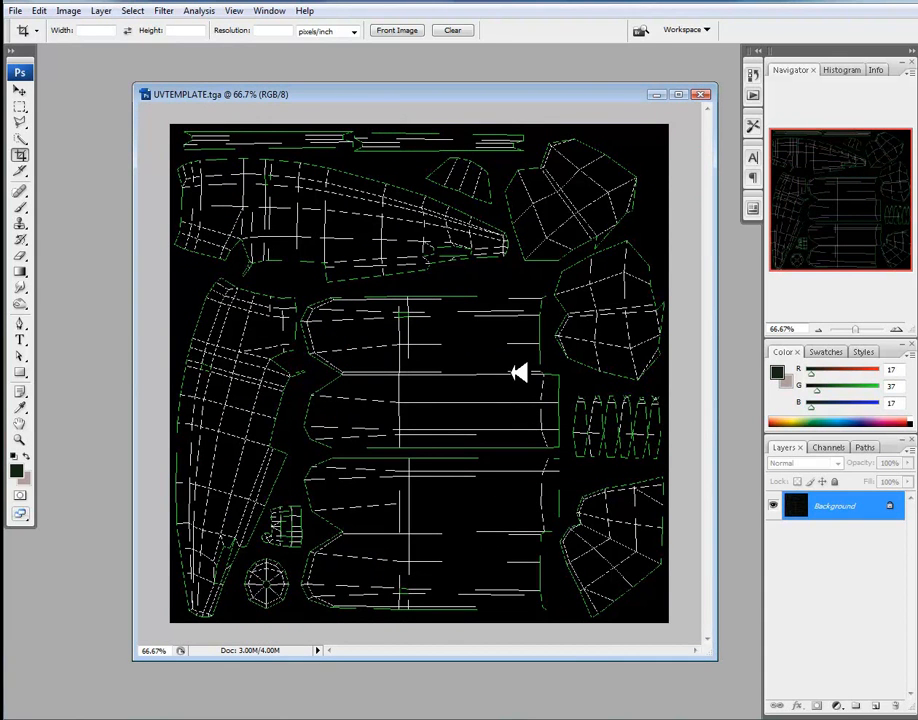
mouse_move(444, 398)
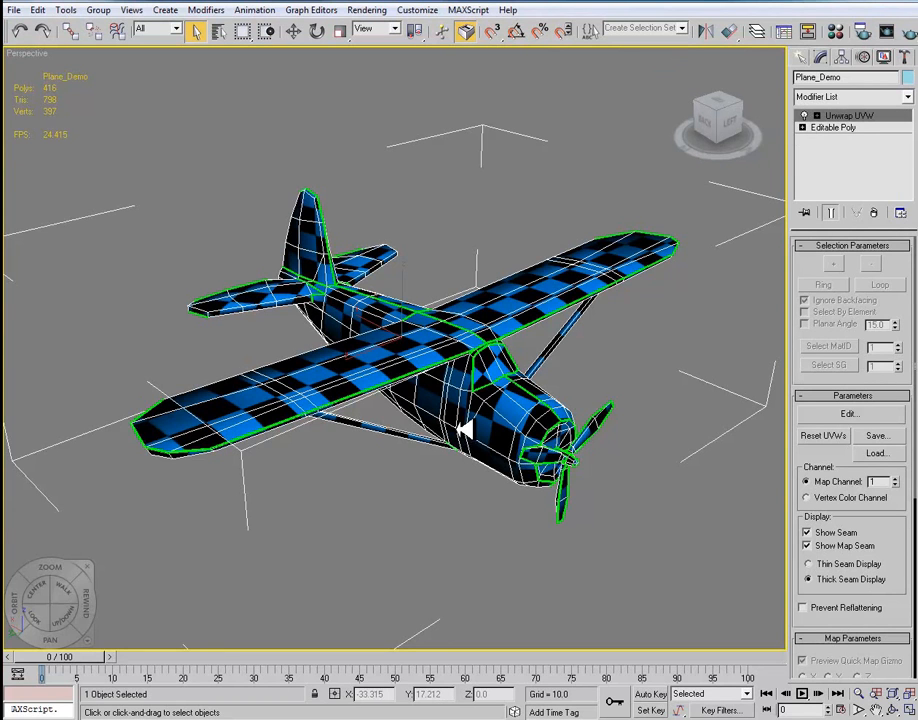
mouse_move(596, 330)
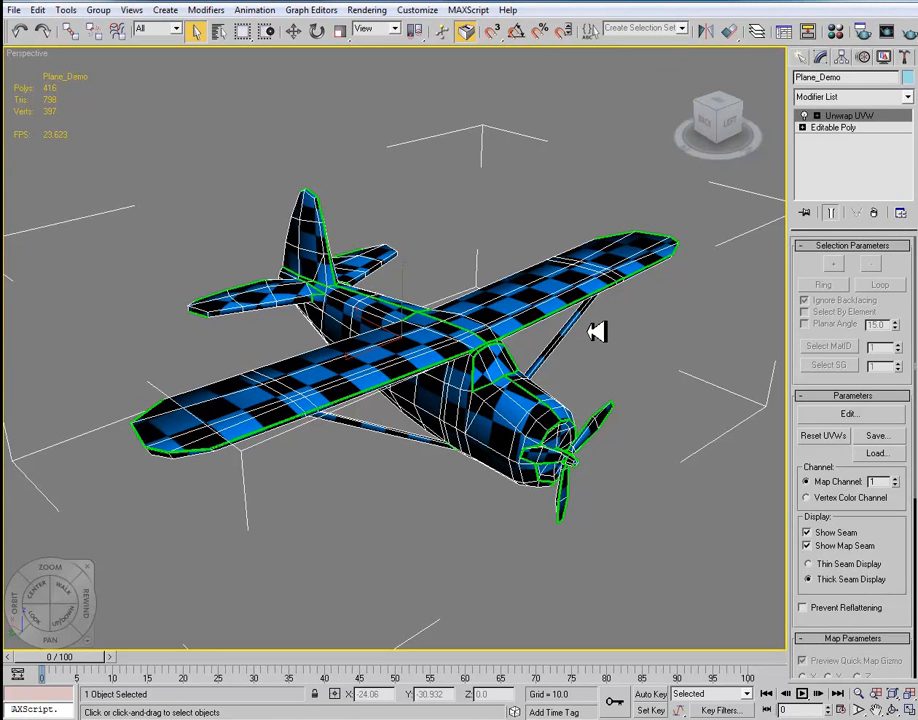
mouse_move(384, 272)
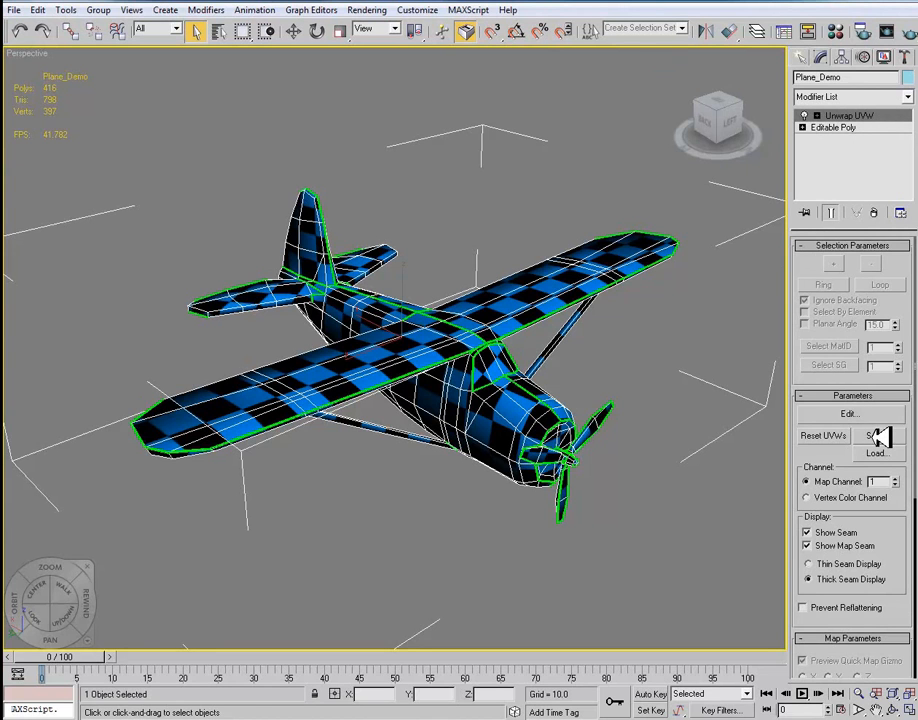
mouse_move(878, 436)
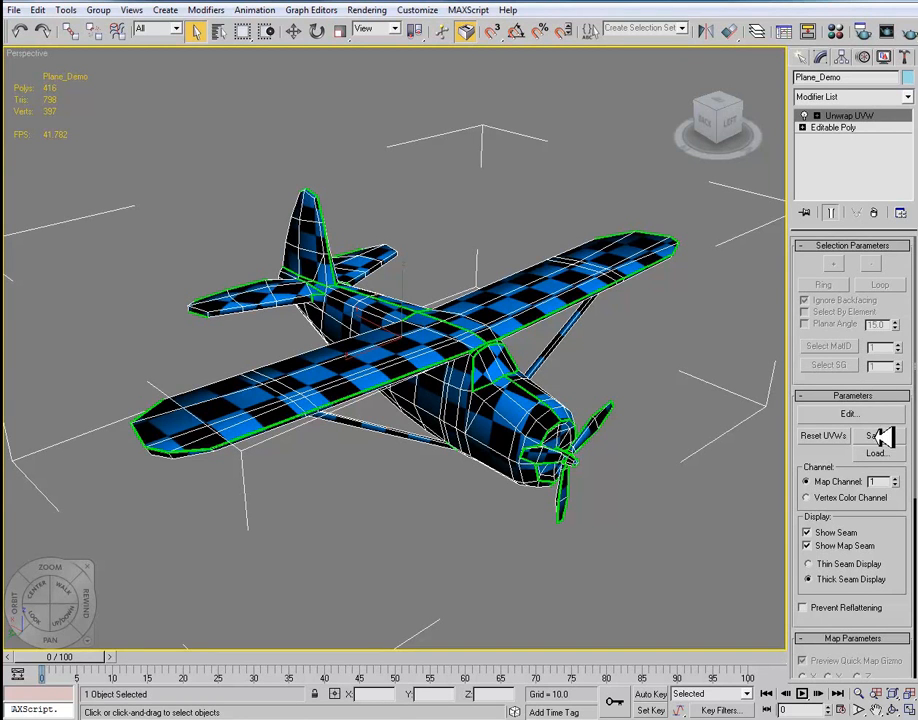
Save the plane's UVW mapping to a file named MC-01
left_click(876, 436)
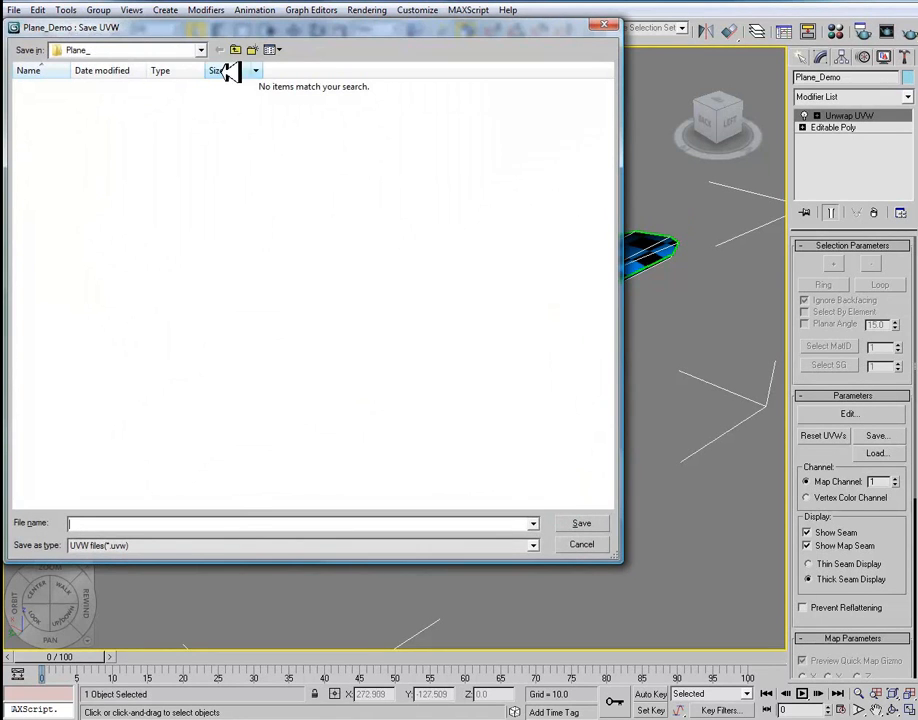
mouse_move(256, 508)
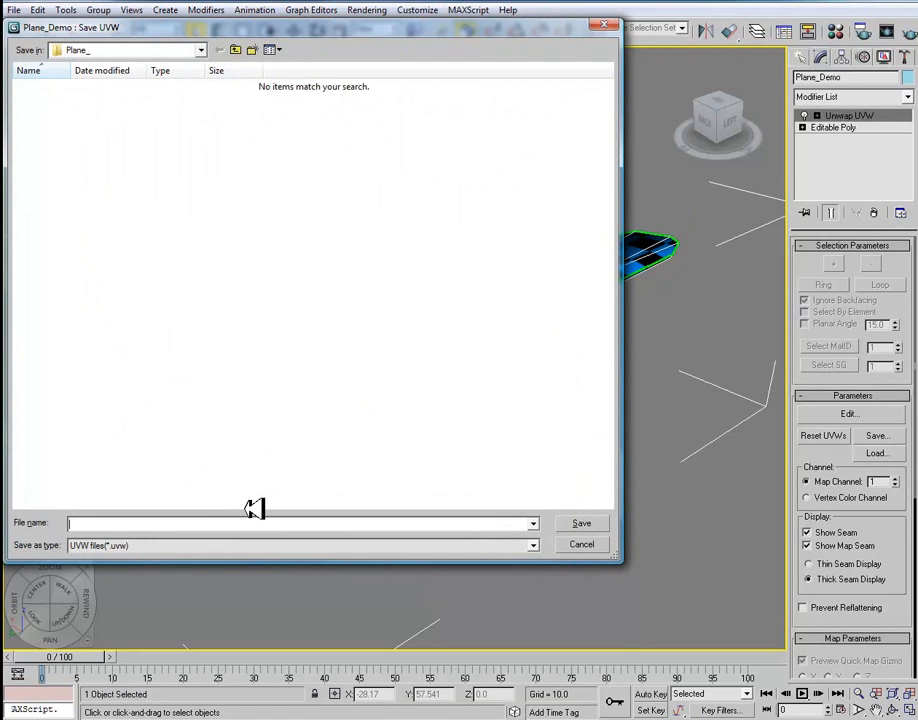
type("MC-01")
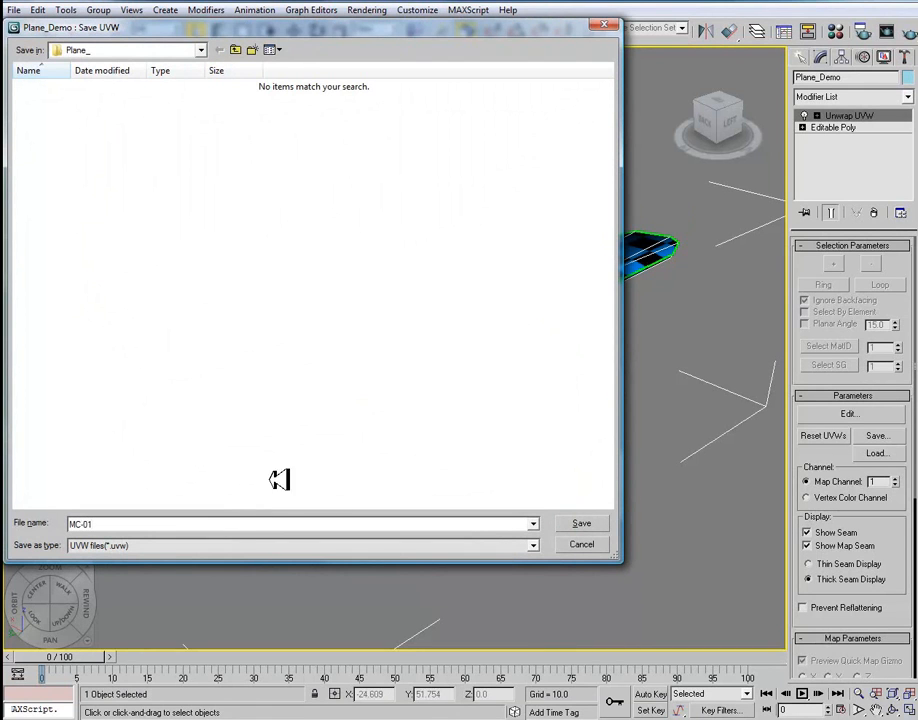
mouse_move(192, 524)
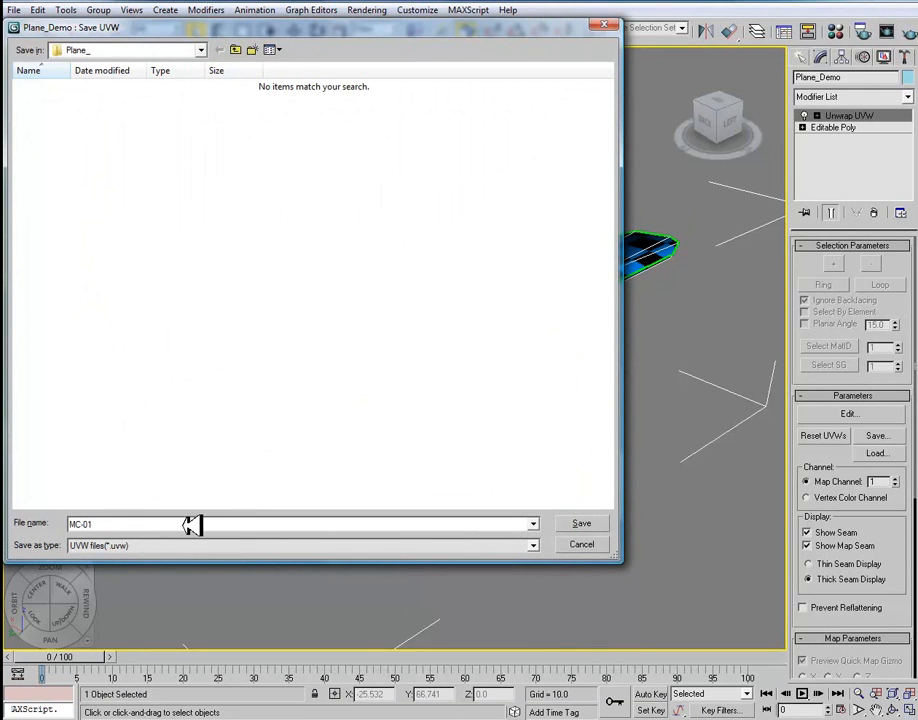
left_click(580, 544)
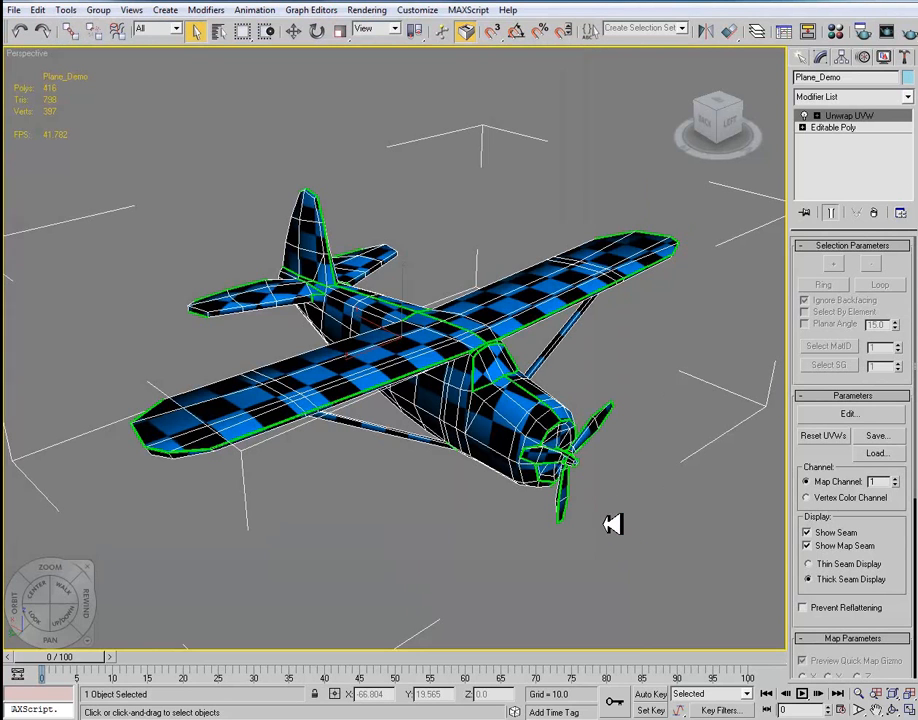
mouse_move(612, 510)
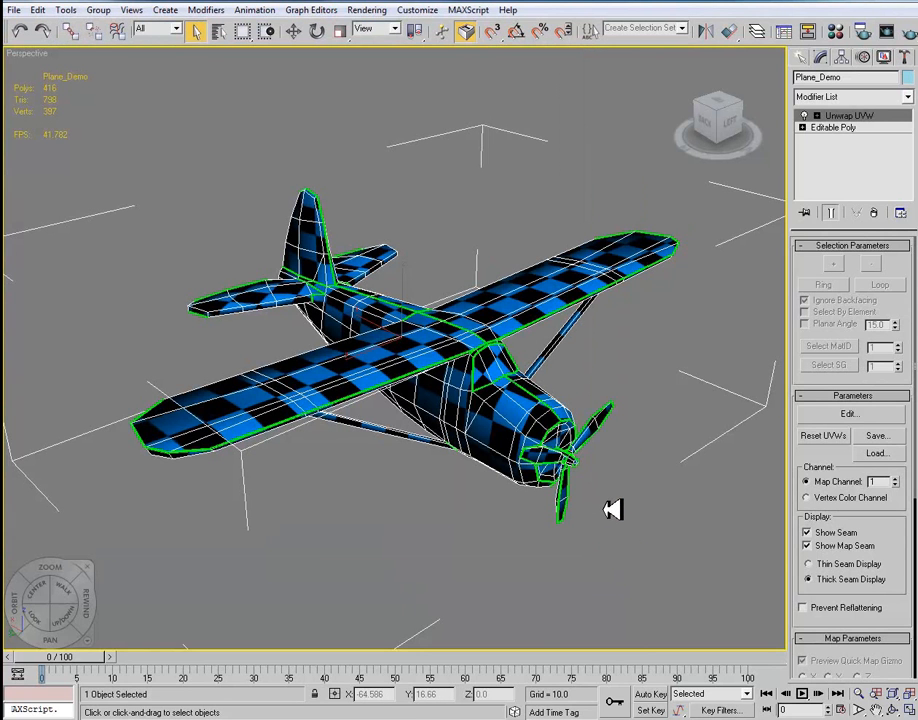
Check the UV editor, adjust the Map Channel spinner, and reopen the editor
left_click(848, 412)
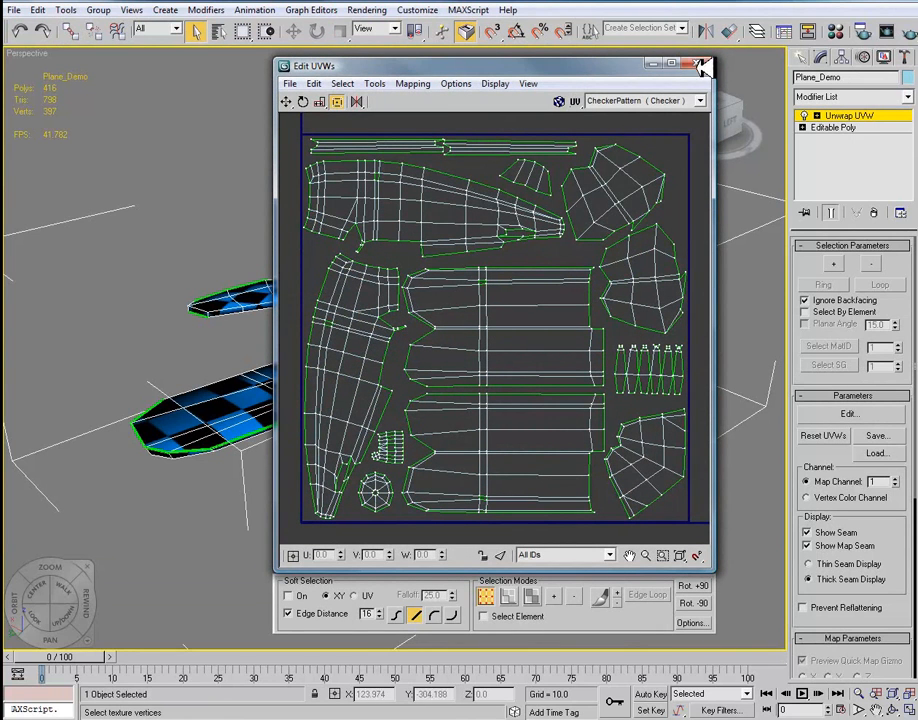
left_click(700, 64)
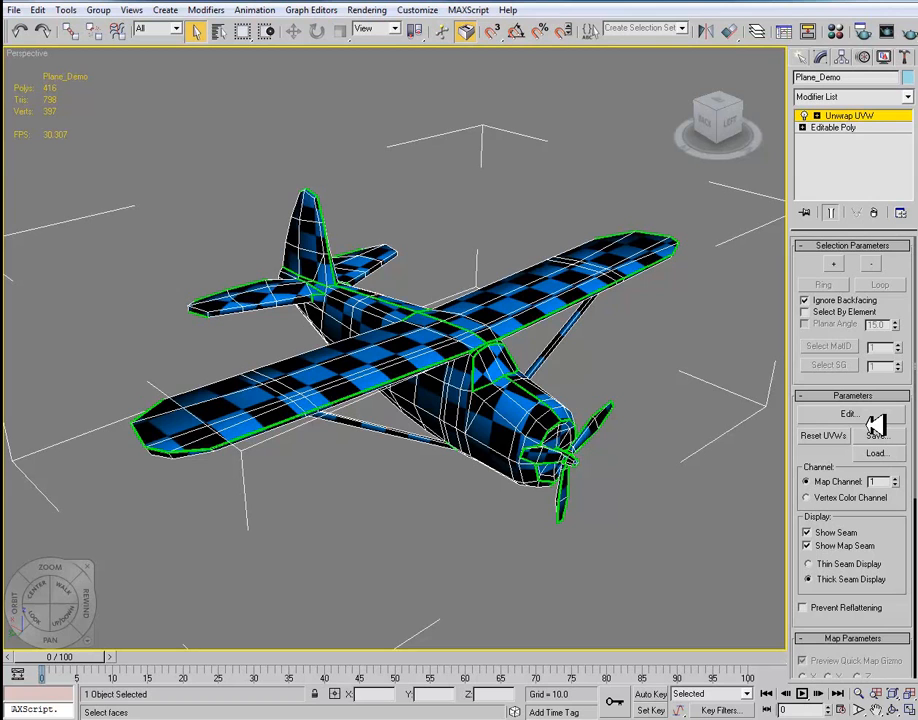
mouse_move(862, 420)
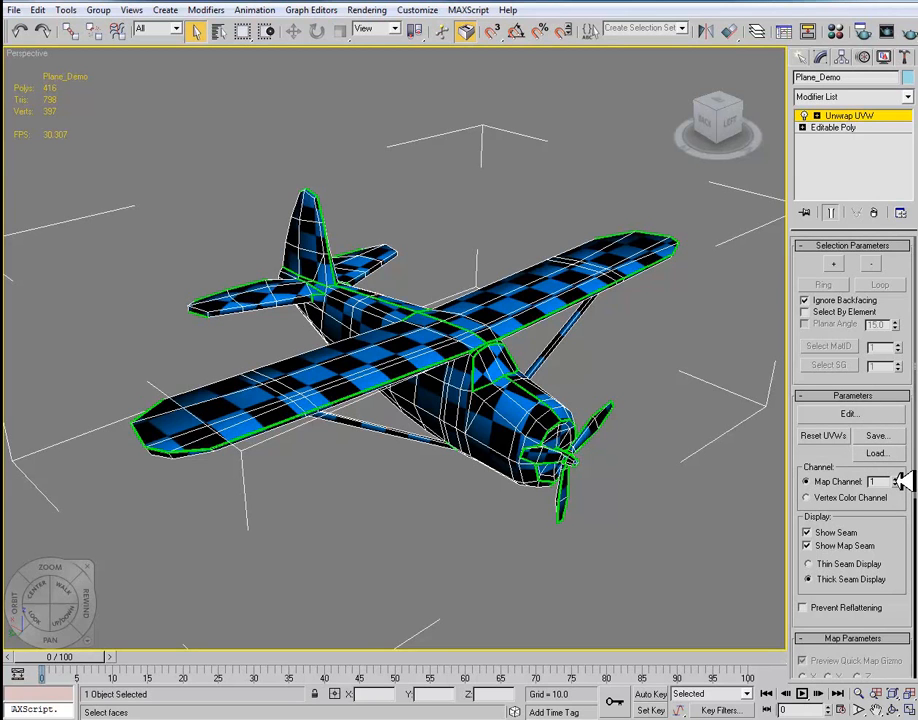
left_click(896, 478)
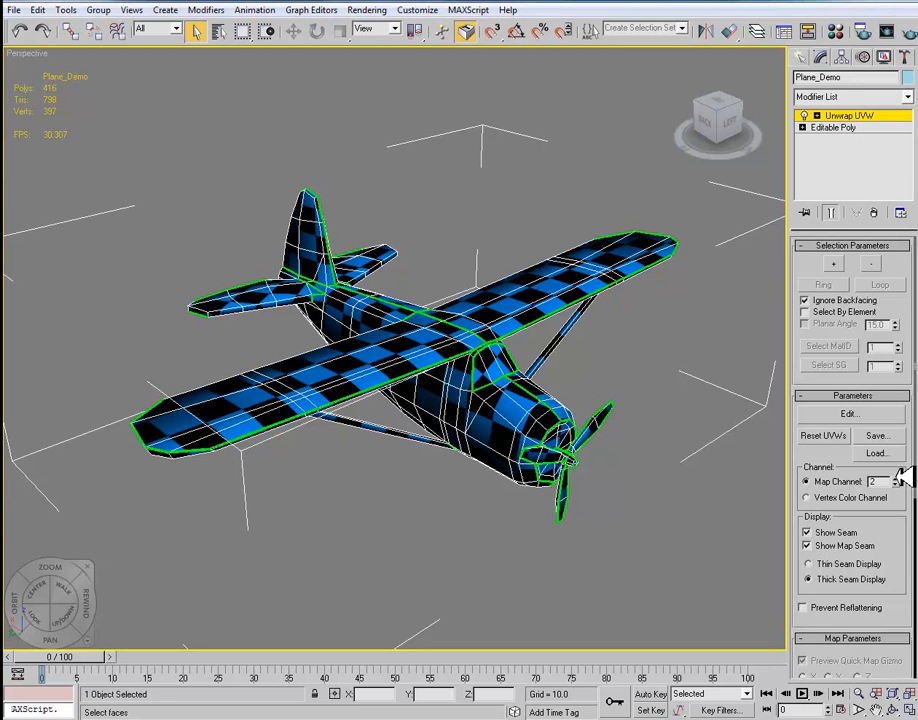
left_click(894, 486)
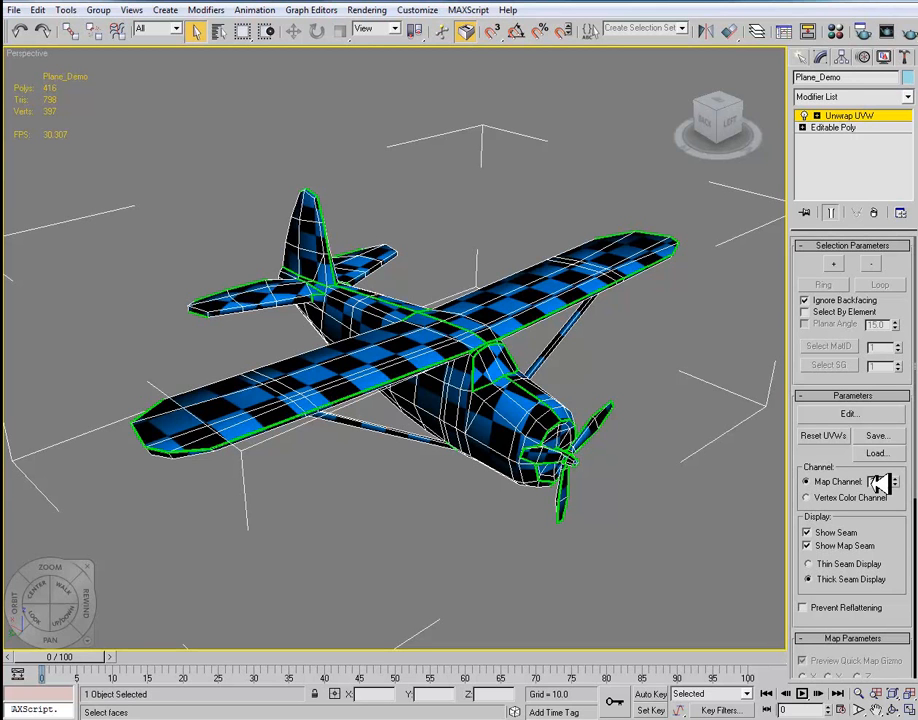
left_click(848, 412)
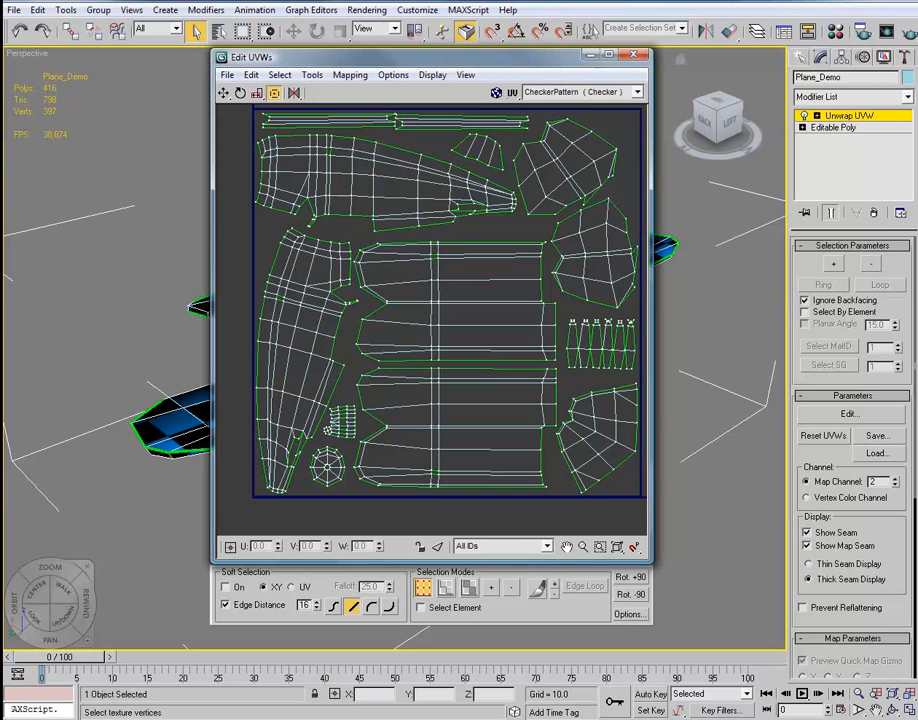
Switch Unwrap UVW to Face sub-object level and select the wing face shells
left_click(816, 114)
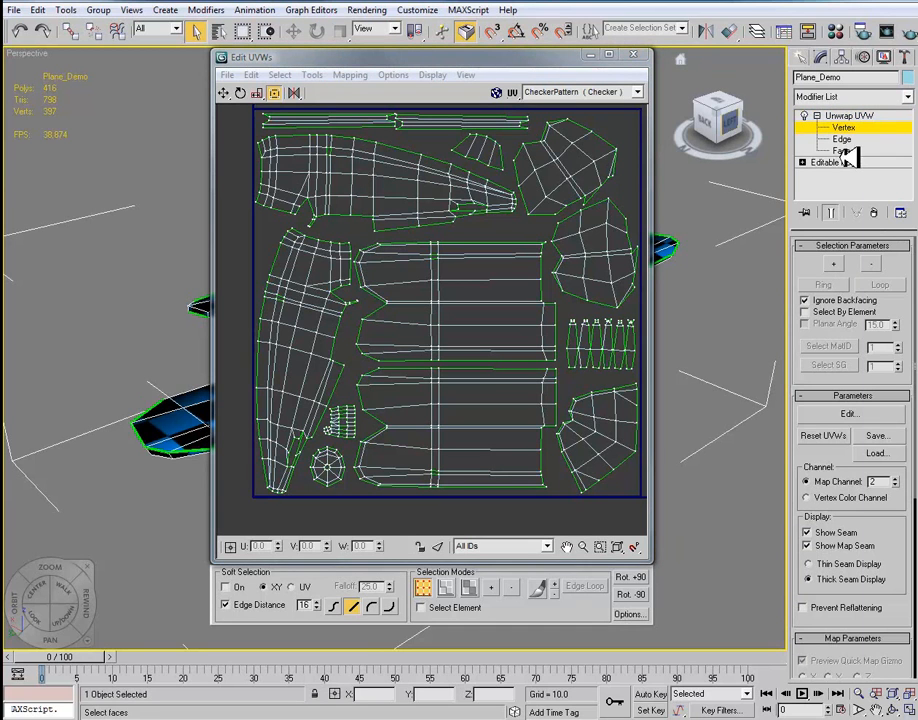
left_click(840, 150)
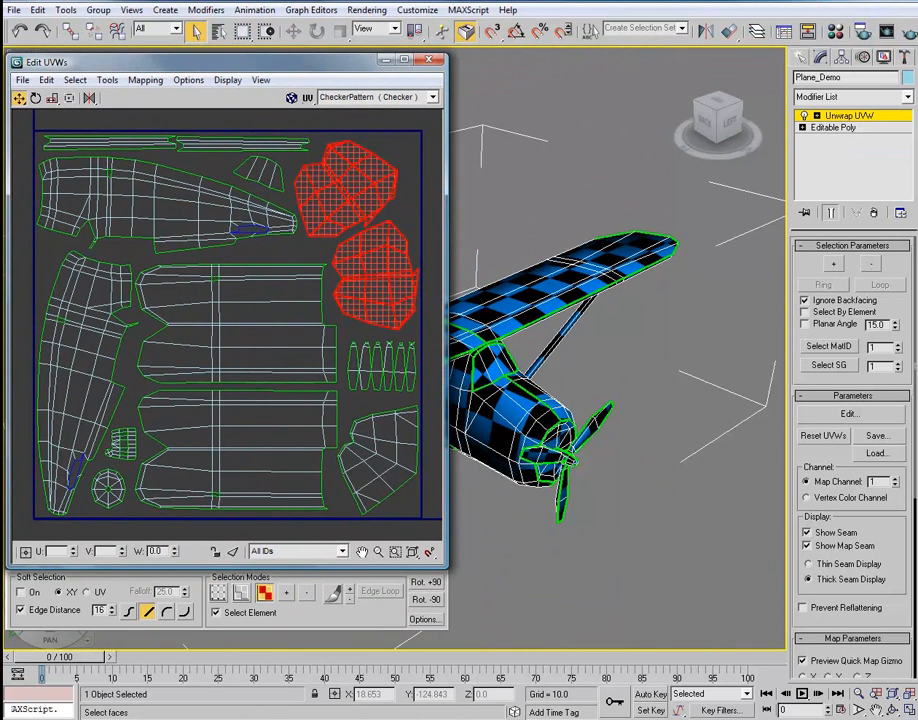
scroll("down", 3)
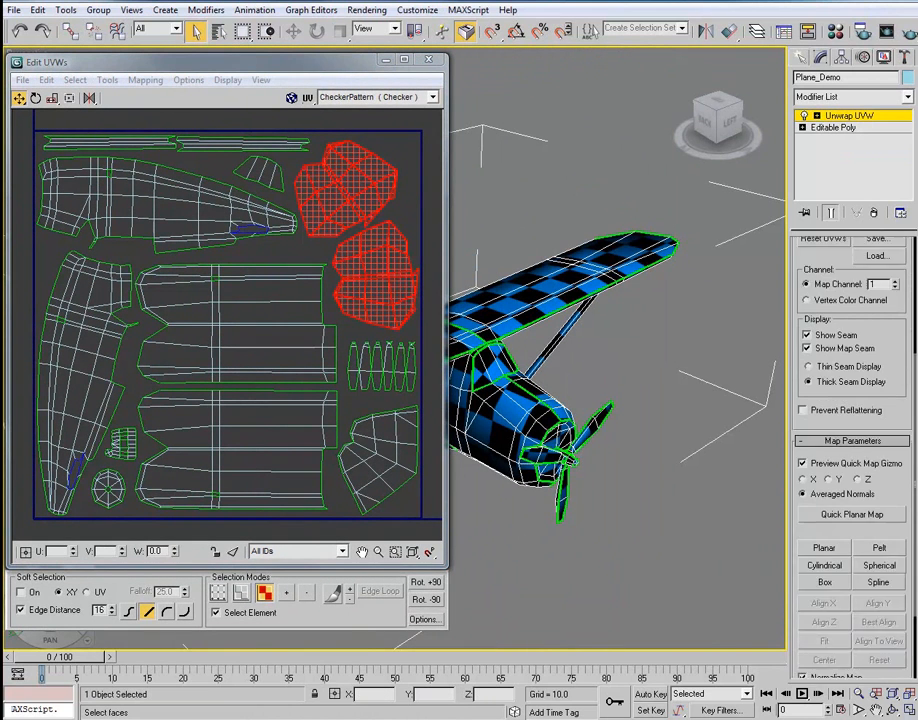
scroll("down", 3)
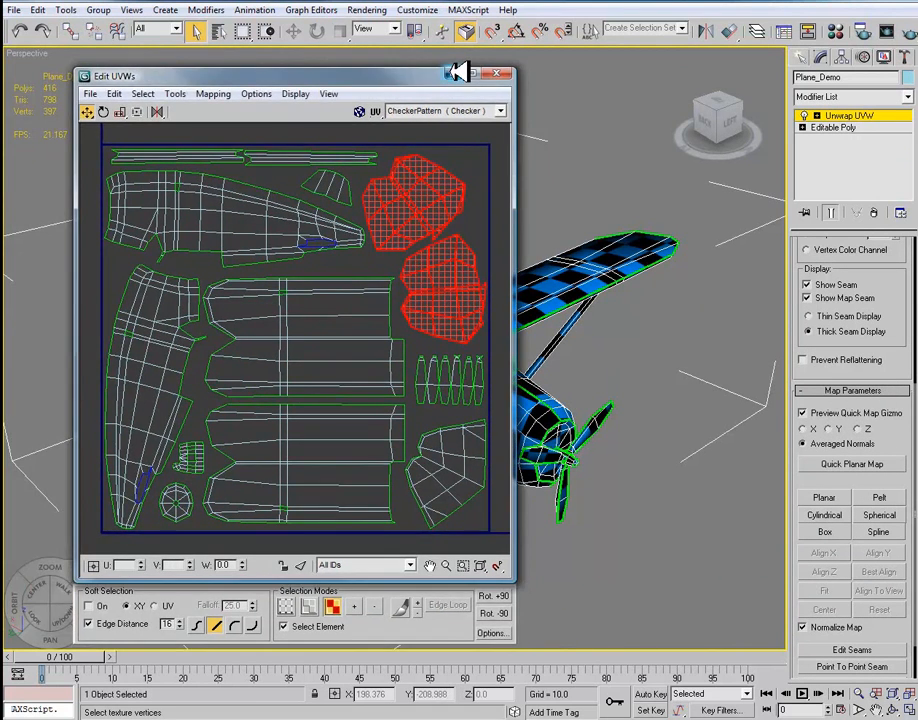
left_click(496, 72)
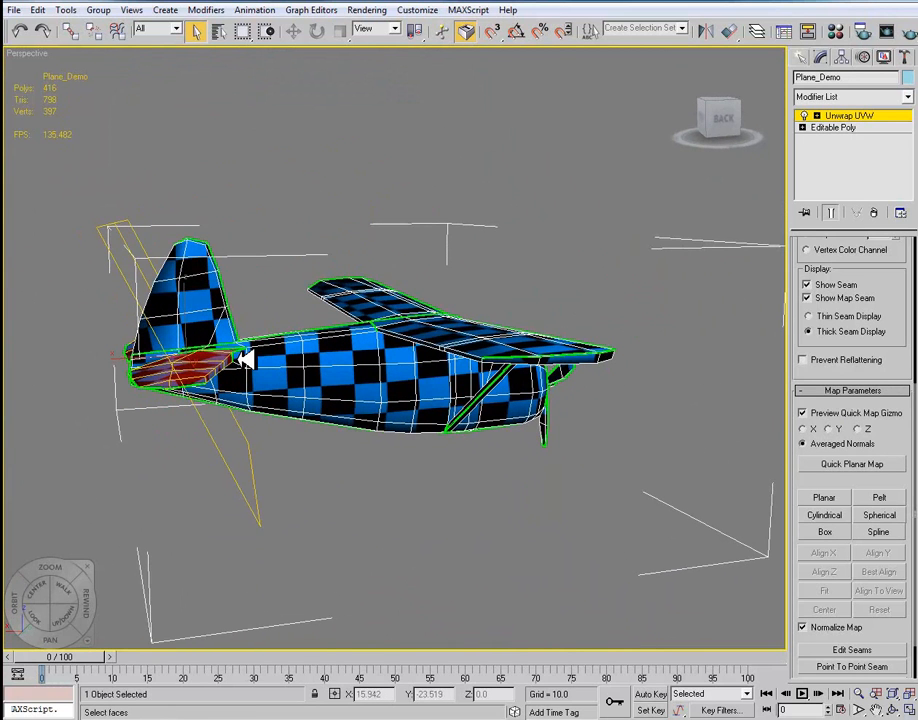
mouse_move(284, 312)
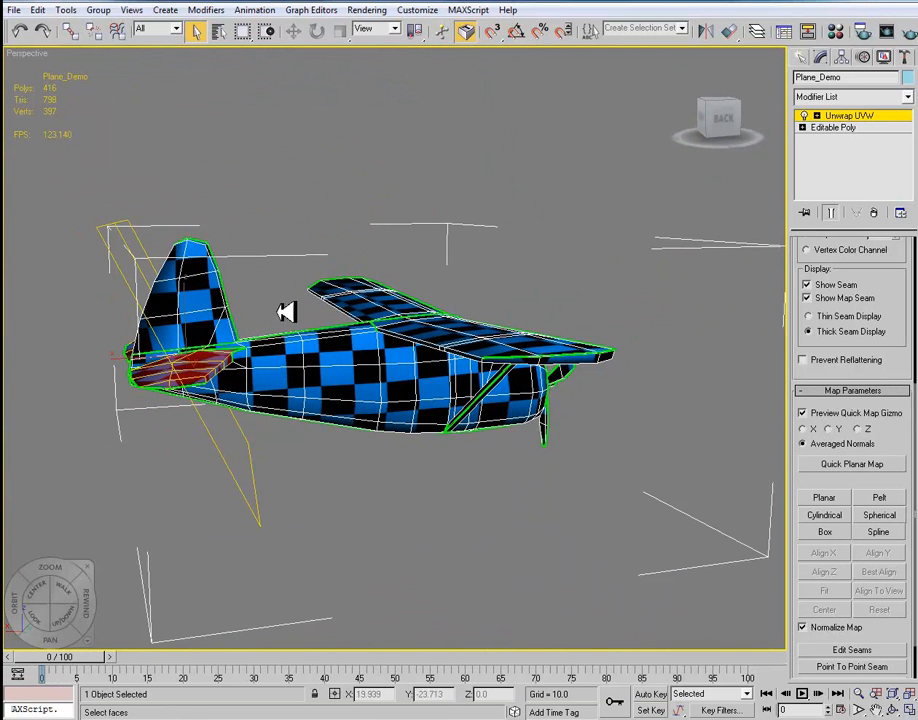
mouse_move(204, 400)
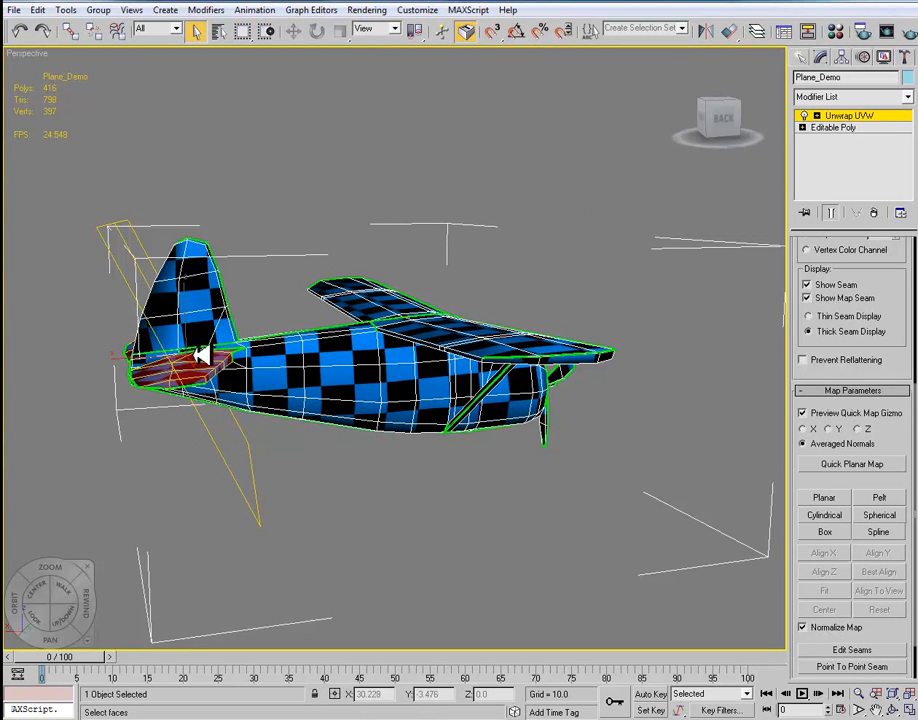
mouse_move(144, 212)
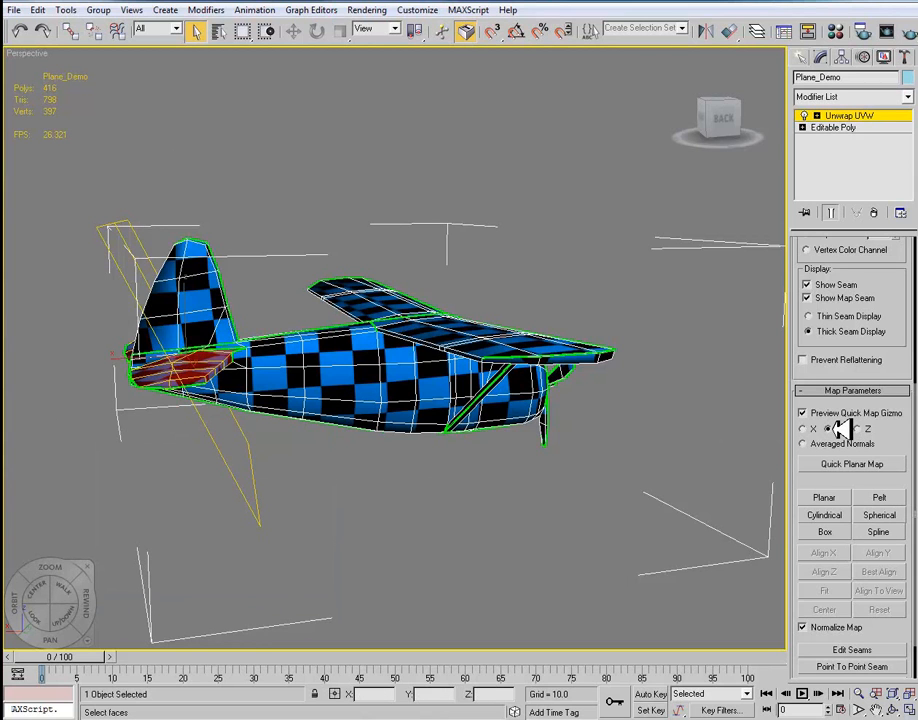
Set the Quick Planar Map axis for the selected side faces
left_click(856, 428)
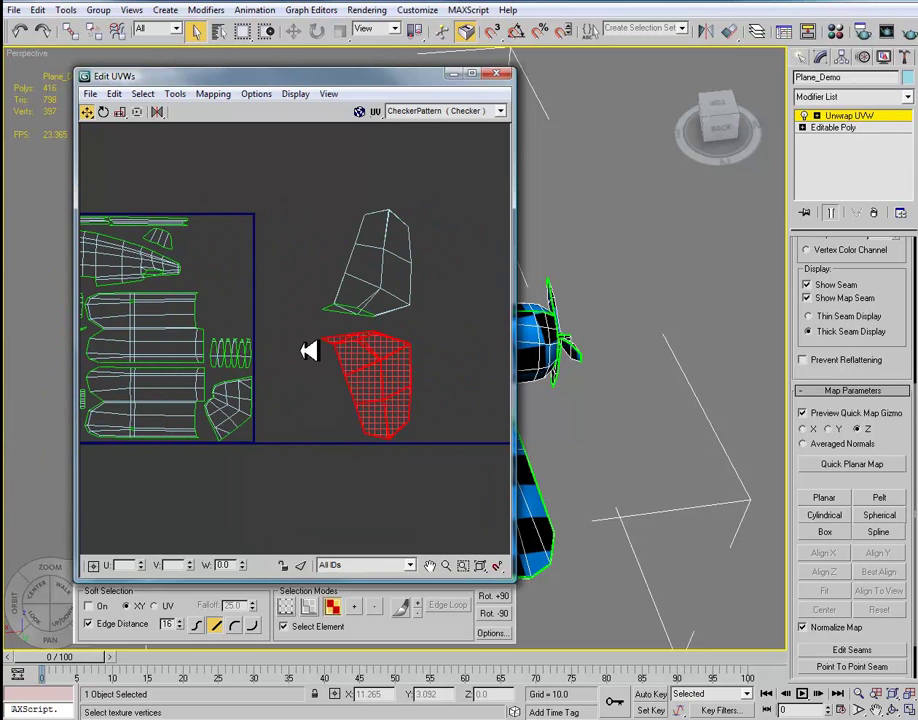
Flip the red shell horizontally and drag it onto its matching outline
left_click(176, 94)
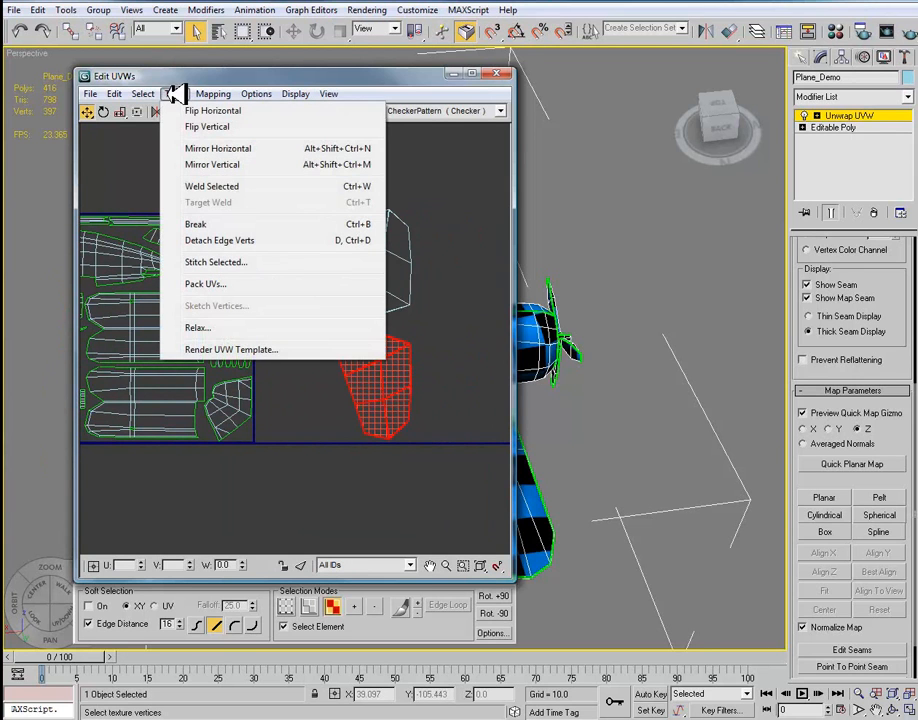
mouse_move(208, 126)
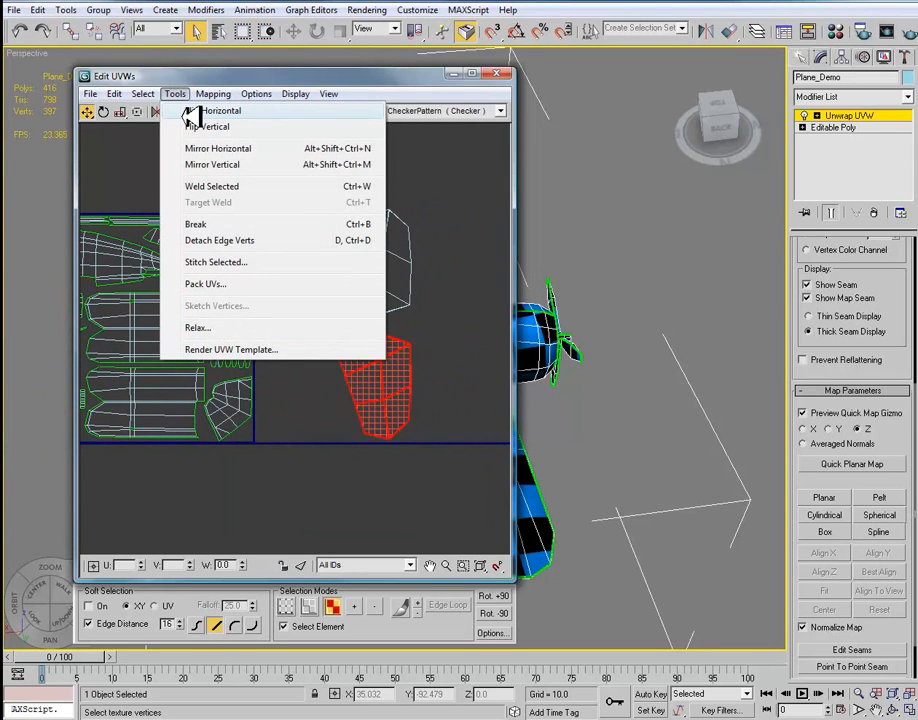
left_click(216, 110)
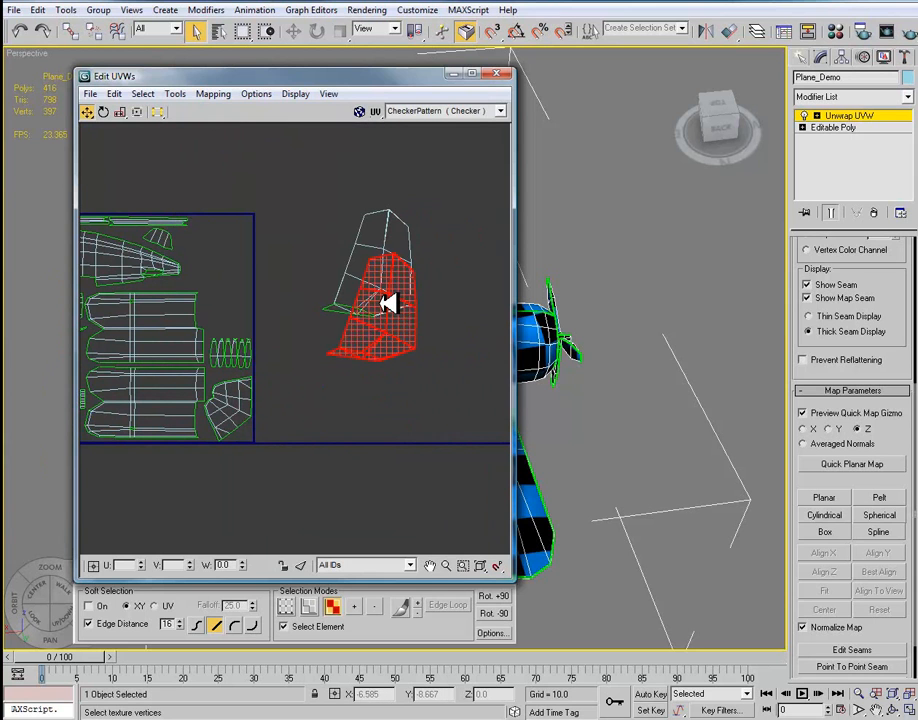
left_click_drag(384, 304, 388, 260)
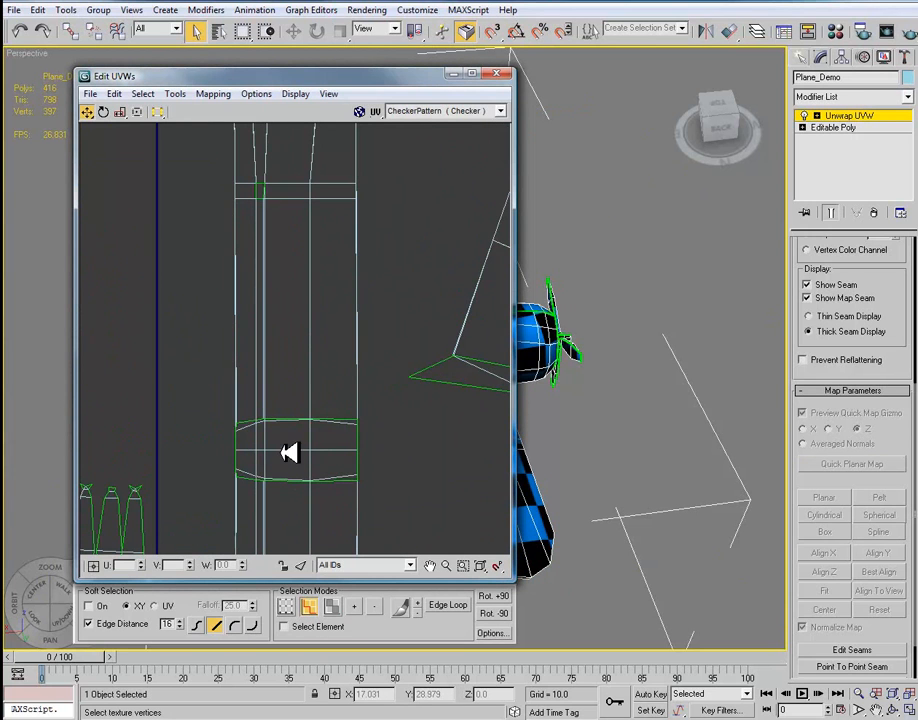
Nudge the long fuselage strip so it sits inside the UV square
left_click_drag(290, 452, 340, 448)
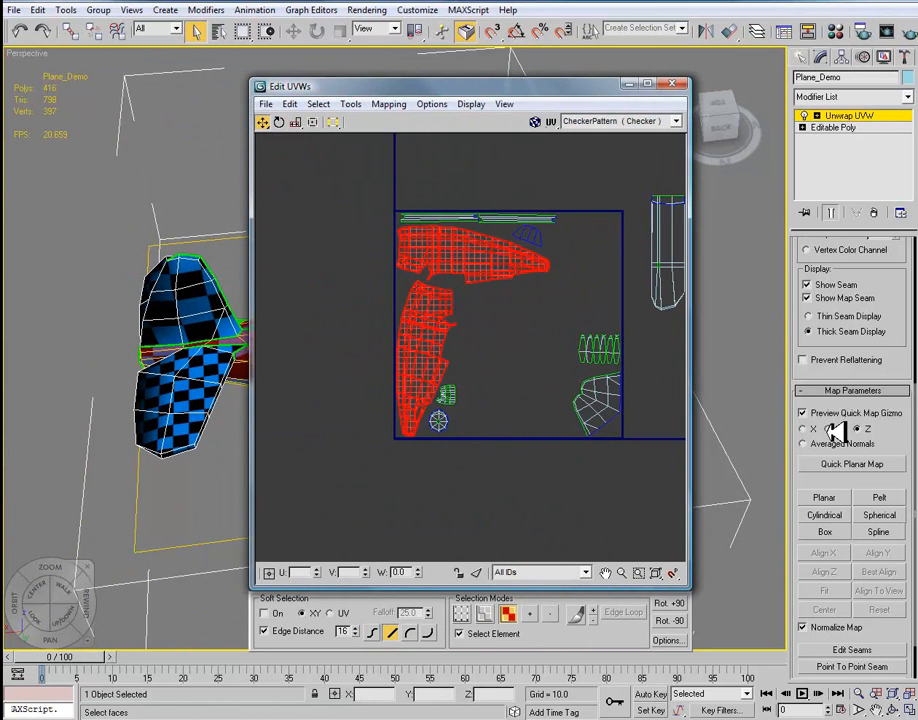
Move the fuselage shells aside and place a small shell at the UV square's left edge
left_click_drag(470, 86, 490, 476)
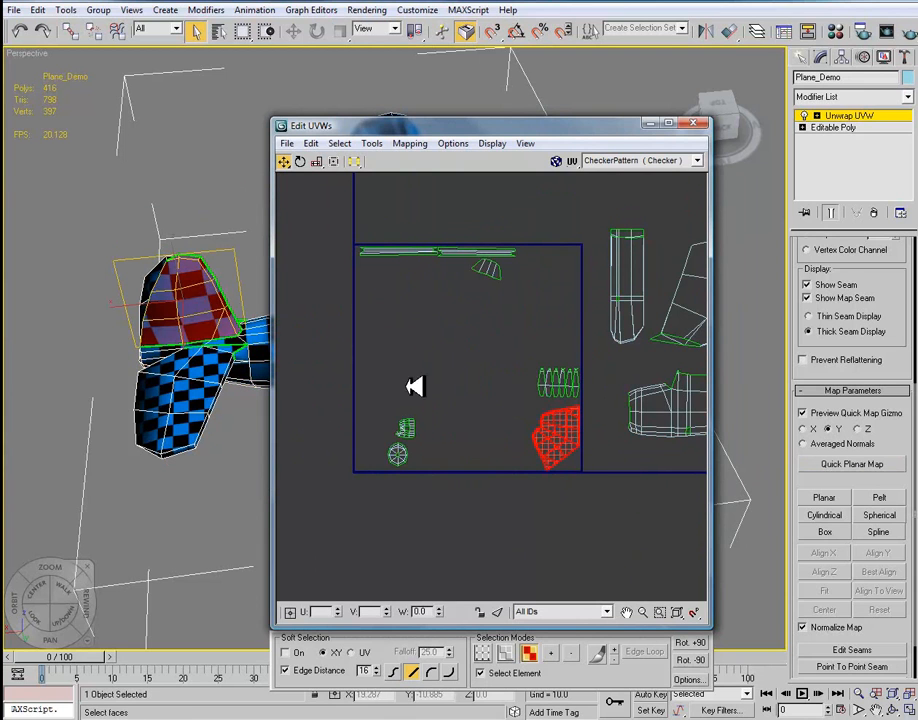
mouse_move(472, 424)
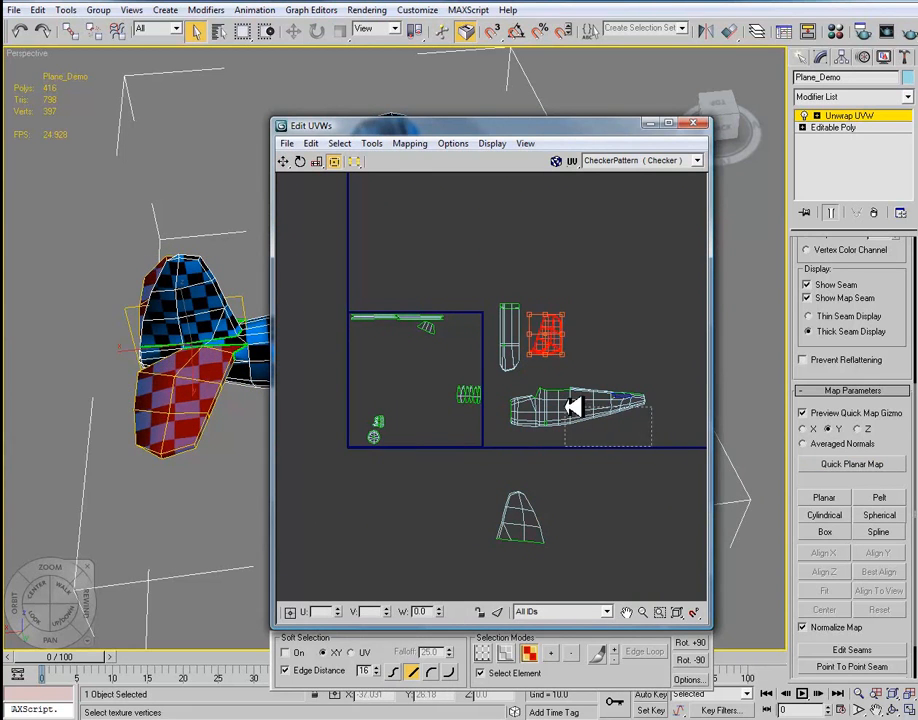
left_click(576, 404)
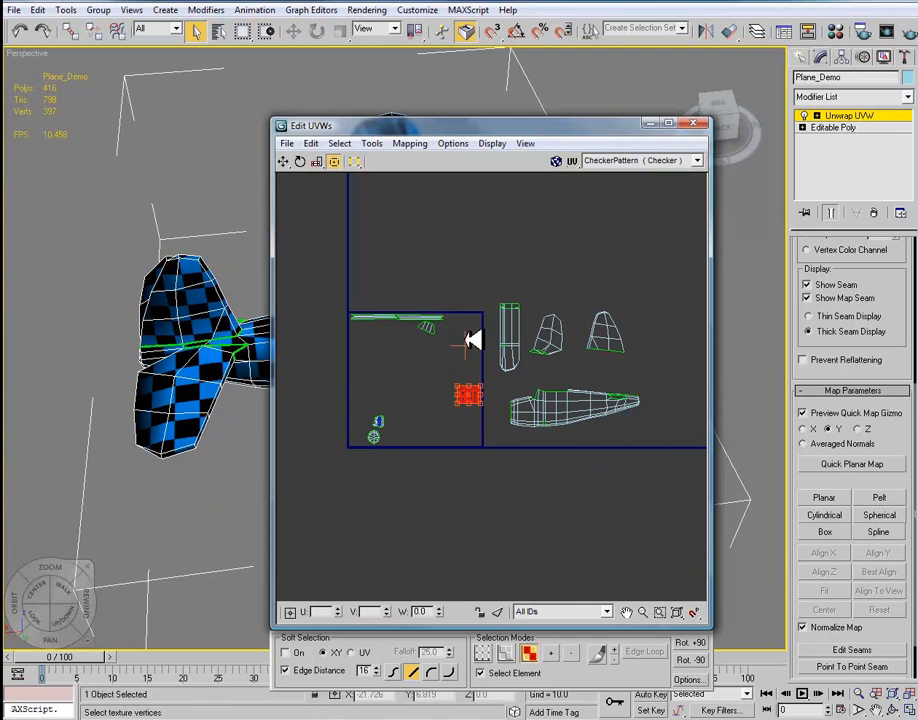
left_click_drag(468, 396, 468, 324)
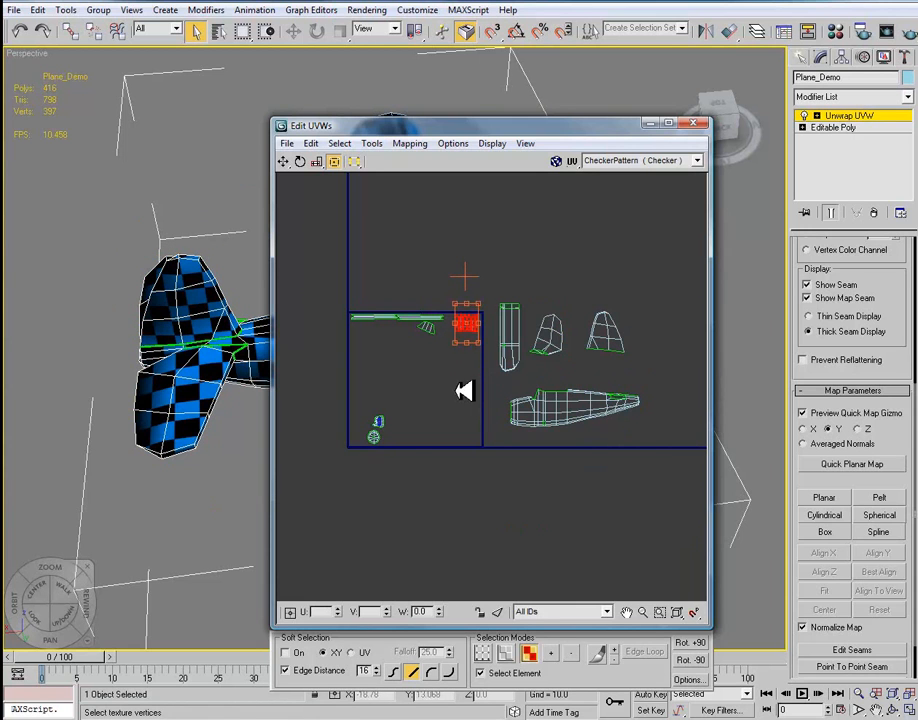
left_click_drag(464, 324, 362, 332)
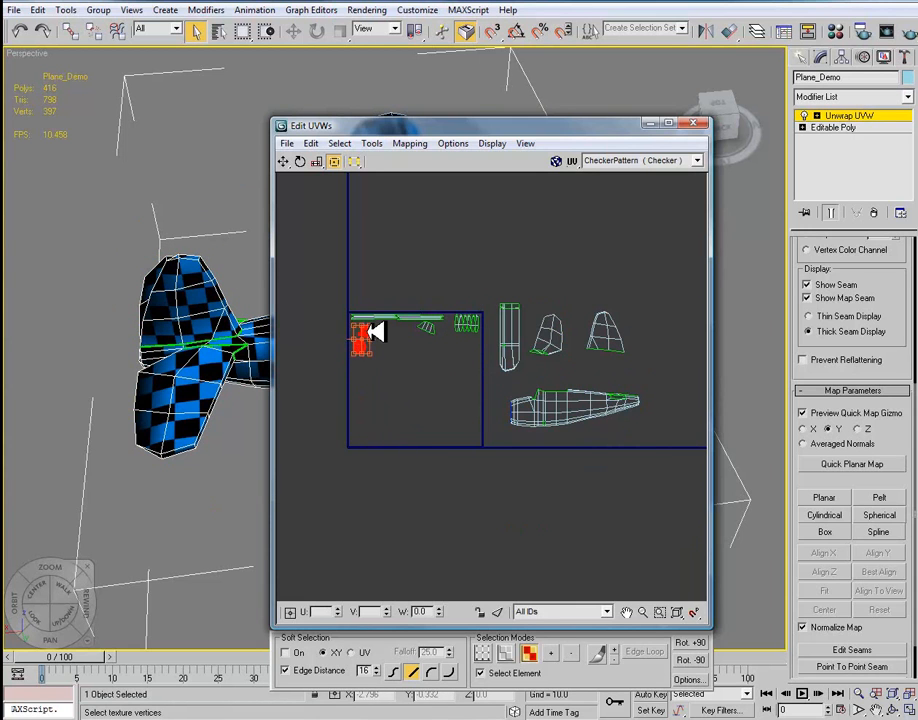
left_click_drag(364, 330, 416, 420)
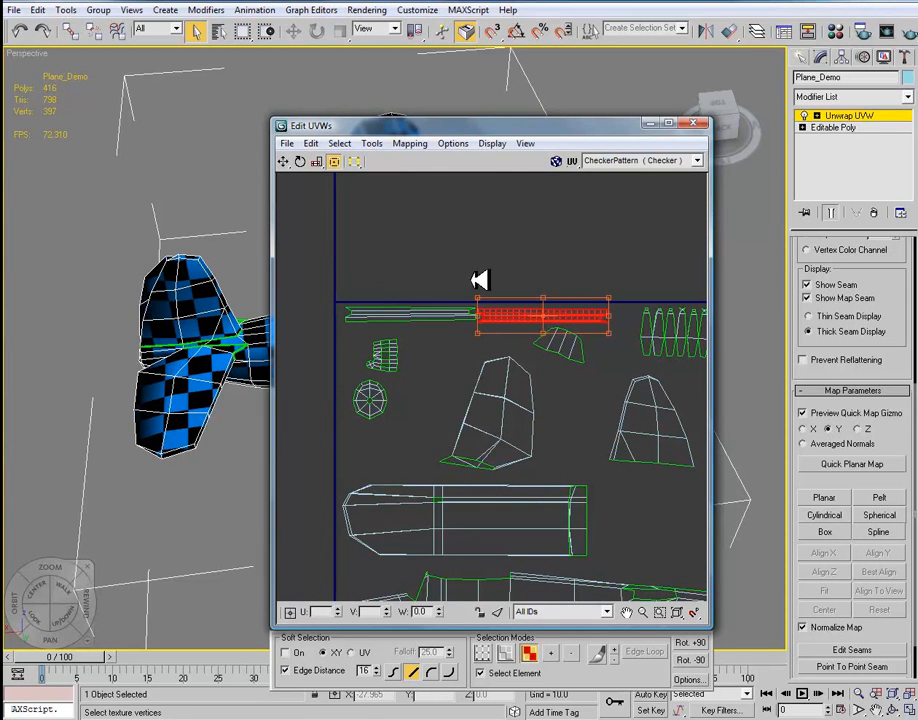
Mirror the selected long strip with Tools > Flip Horizontal
left_click(372, 144)
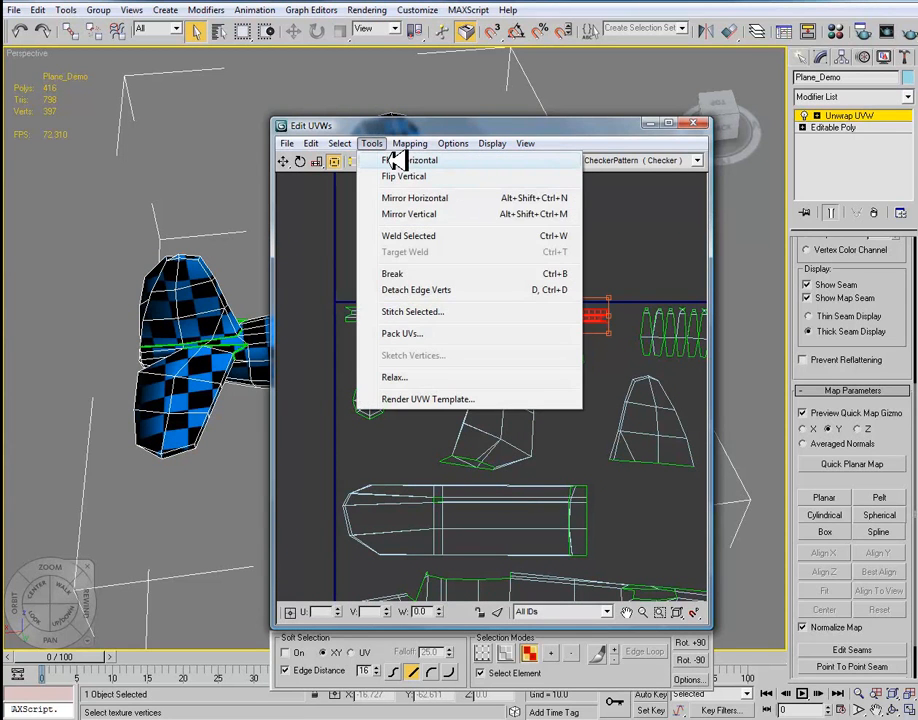
left_click(412, 160)
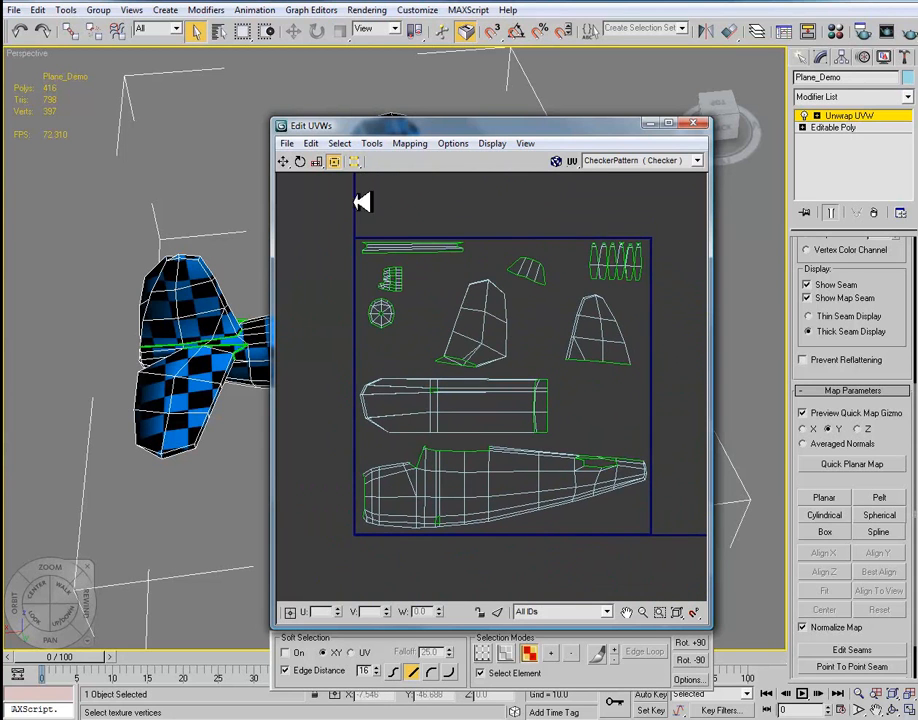
Render the UV layout as a 2048 by 2048 template image via Render UVW Template
left_click(372, 144)
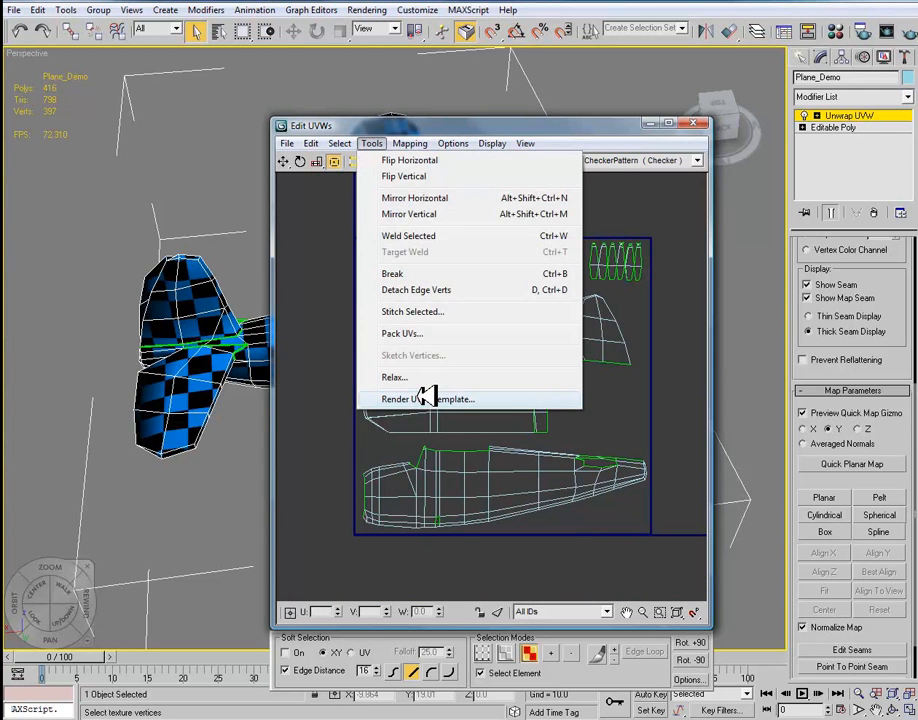
left_click(428, 400)
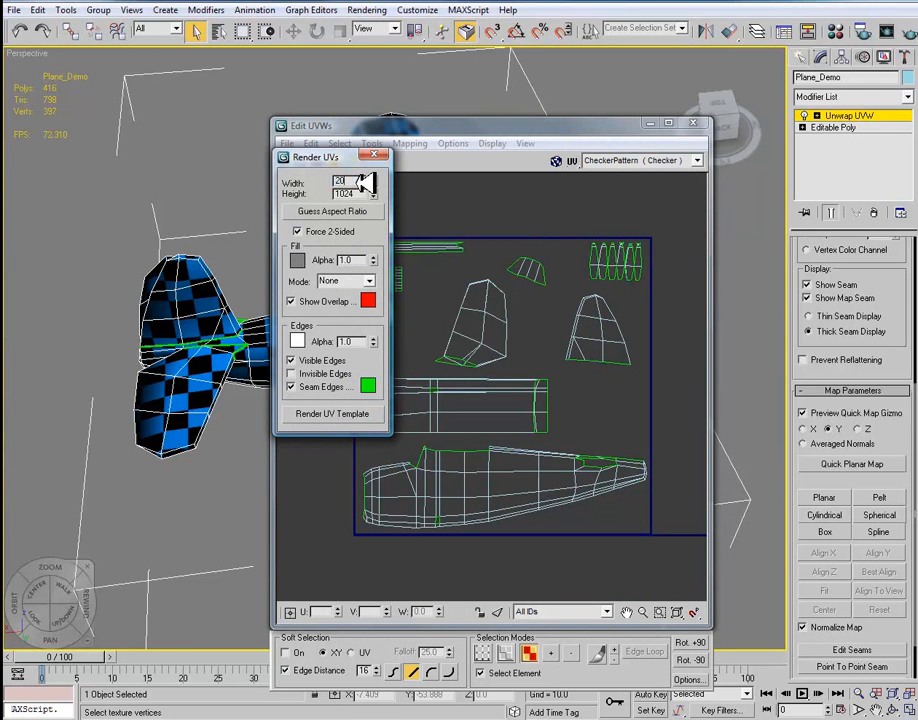
left_click(368, 180)
type("2048")
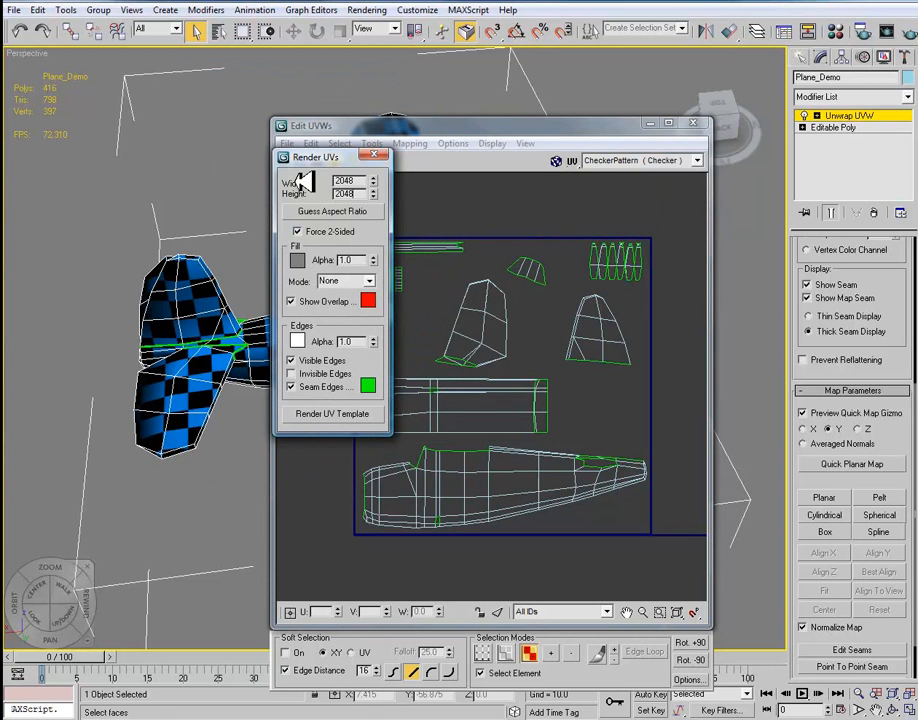
left_click(332, 414)
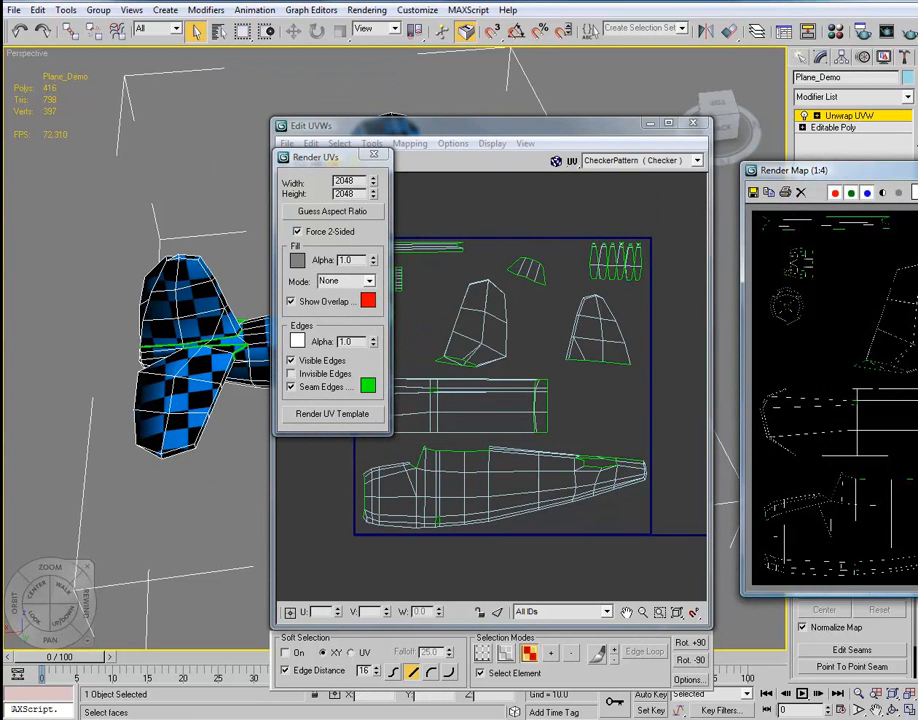
left_click(332, 412)
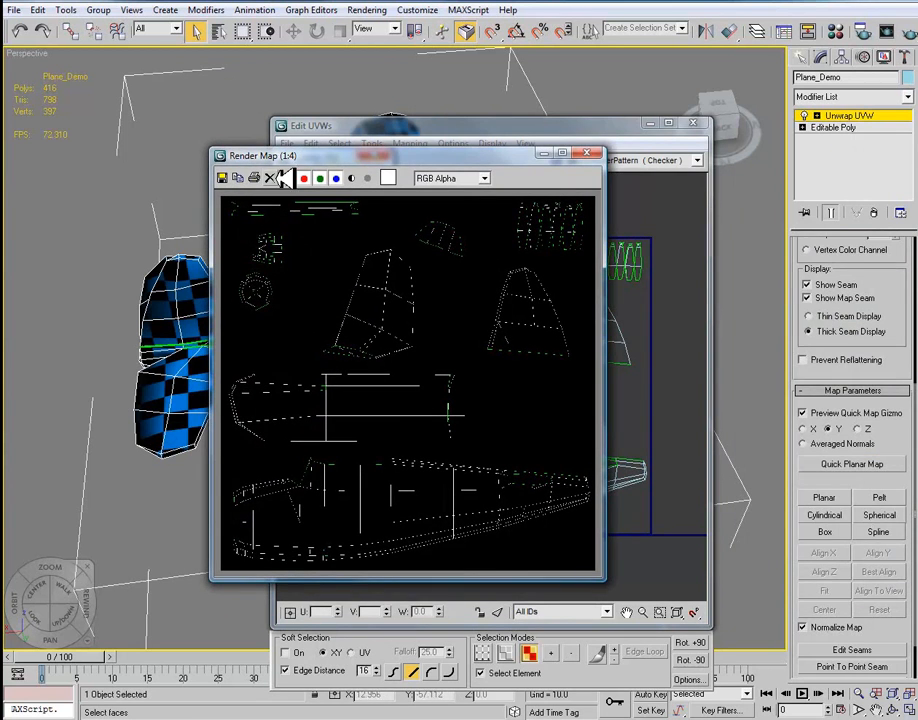
Save the rendered template image as MC_02_TEMPLATE in the project folder
left_click(220, 178)
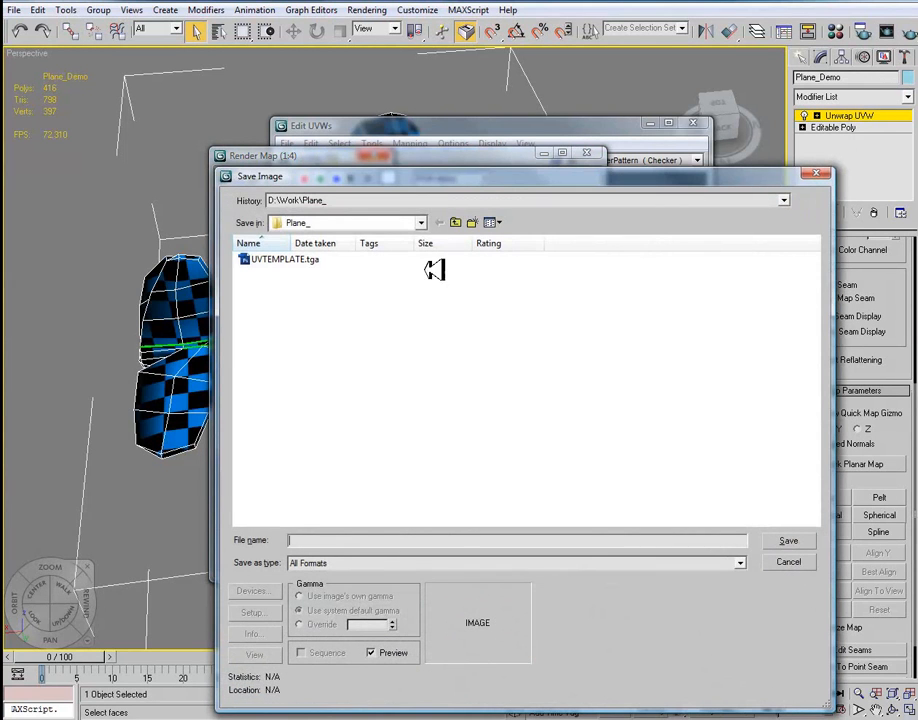
mouse_move(370, 540)
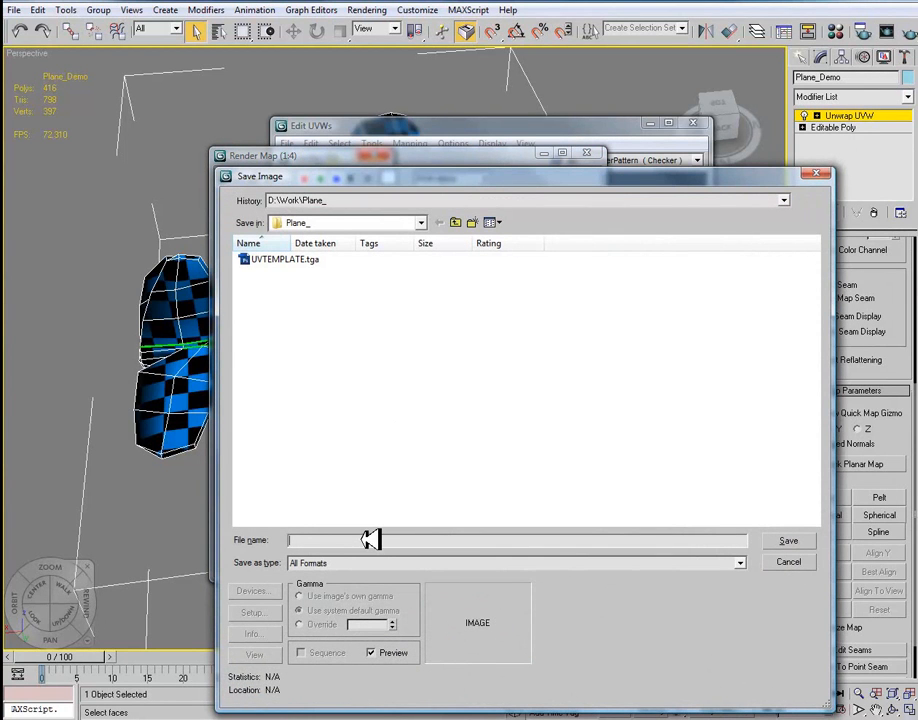
type("MC_02")
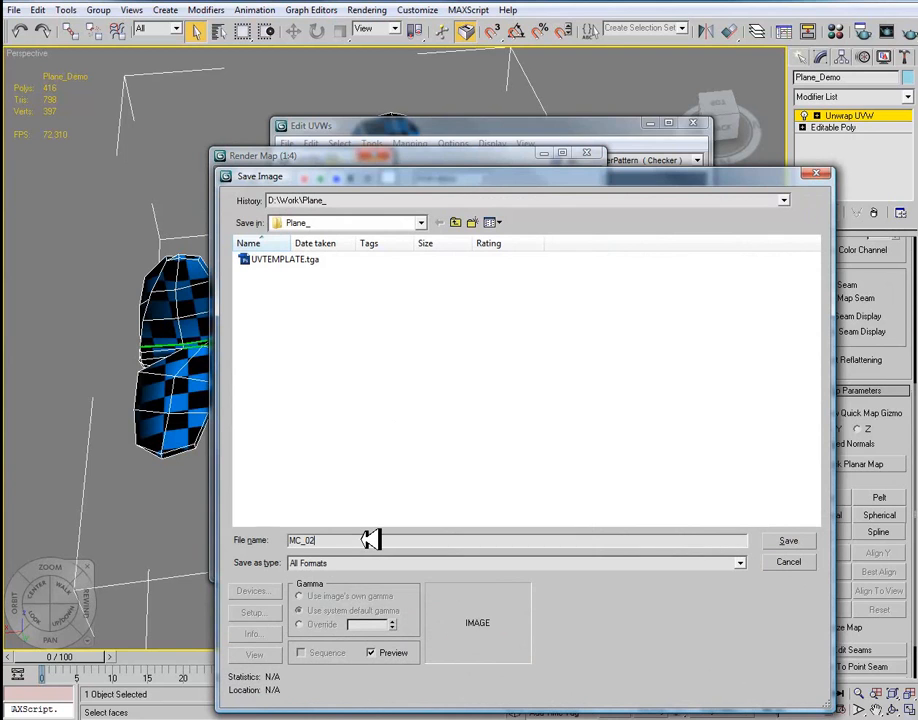
type("_")
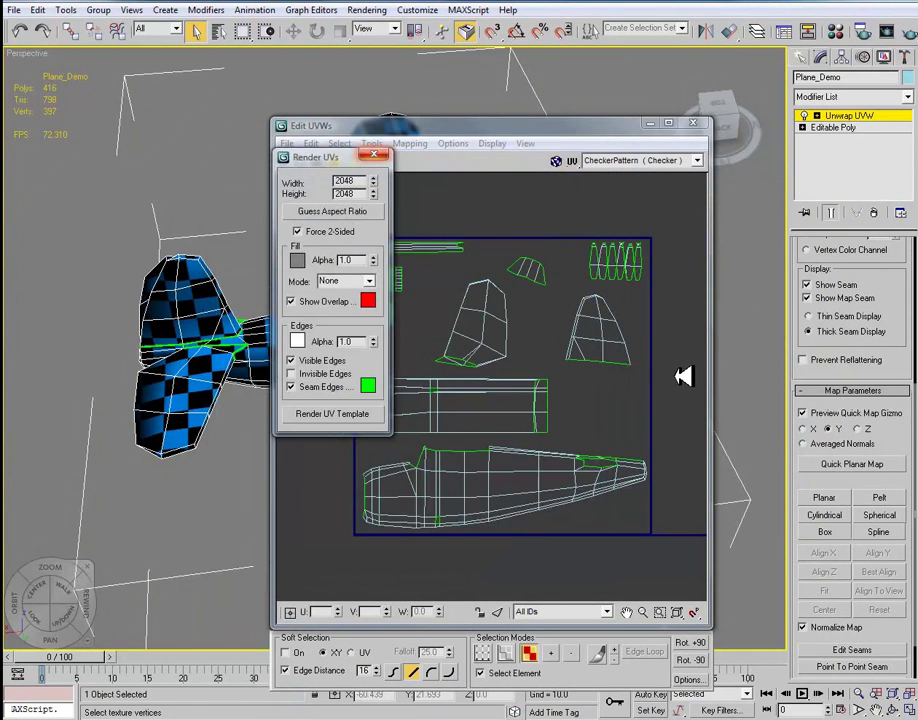
Close the Render UVs dialog and save the unwrap as a UVW file named MC_02
left_click(376, 156)
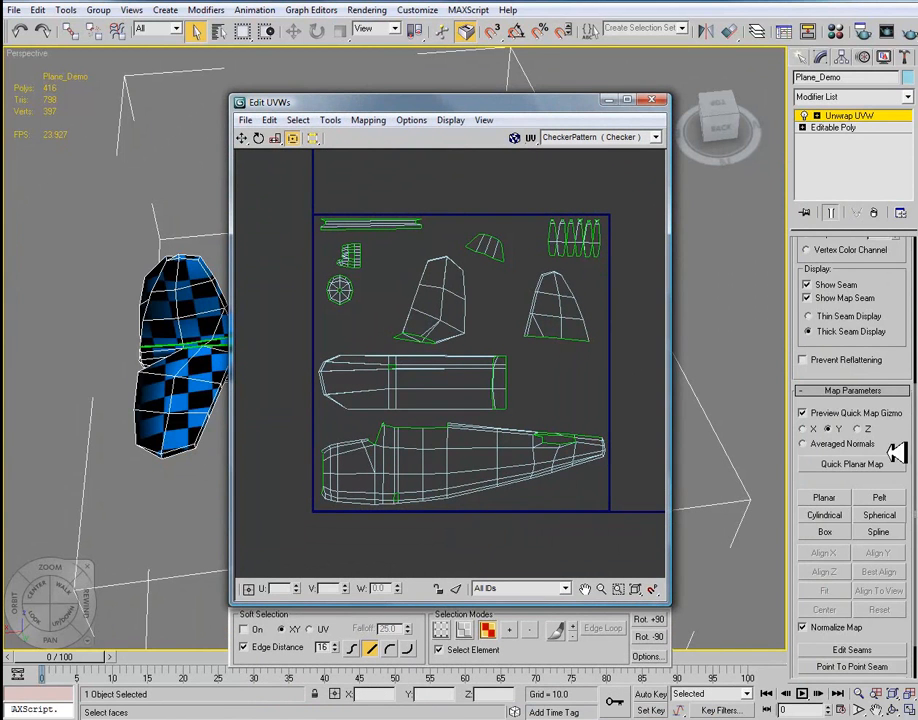
scroll("up", 3)
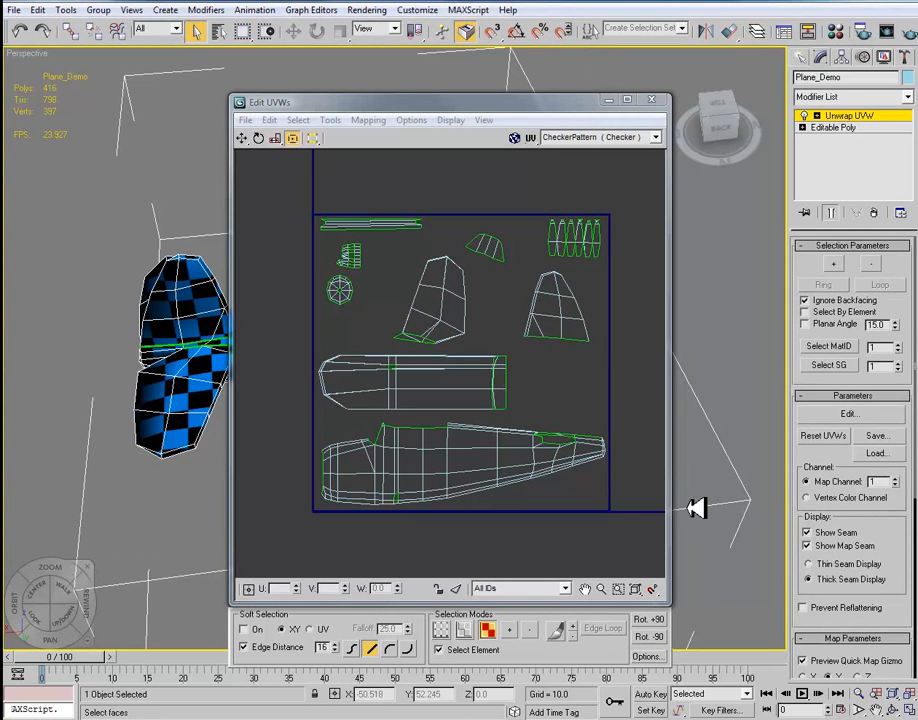
left_click(896, 478)
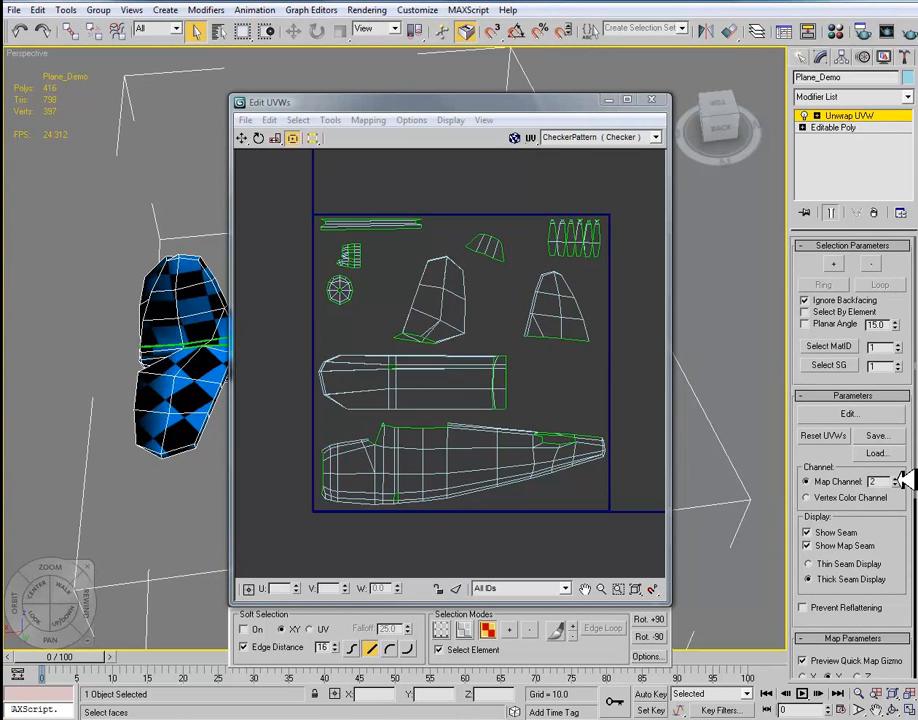
mouse_move(876, 460)
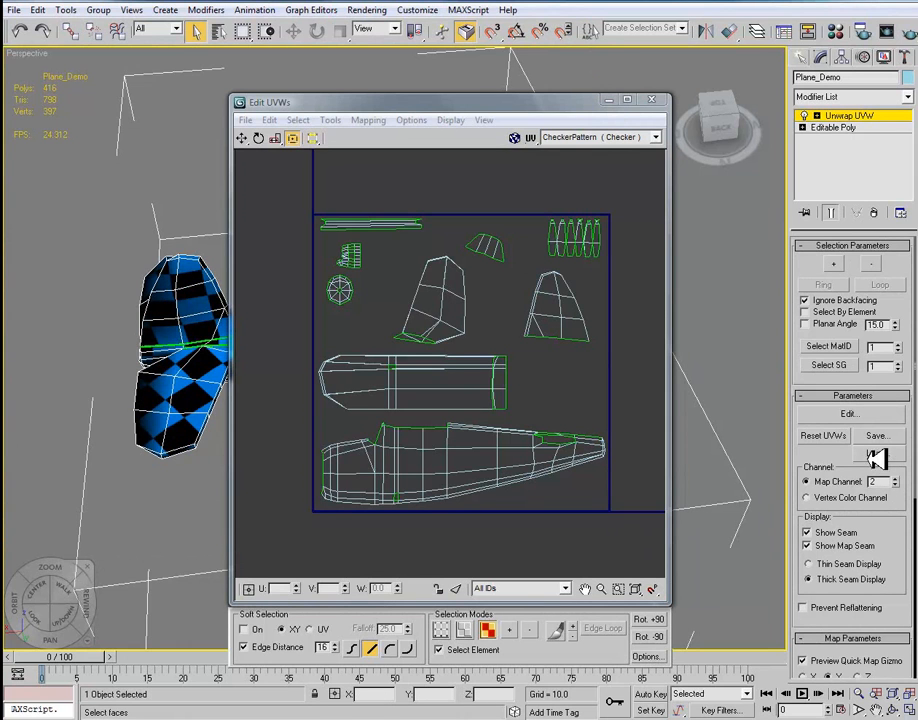
left_click(876, 436)
type("MC_02")
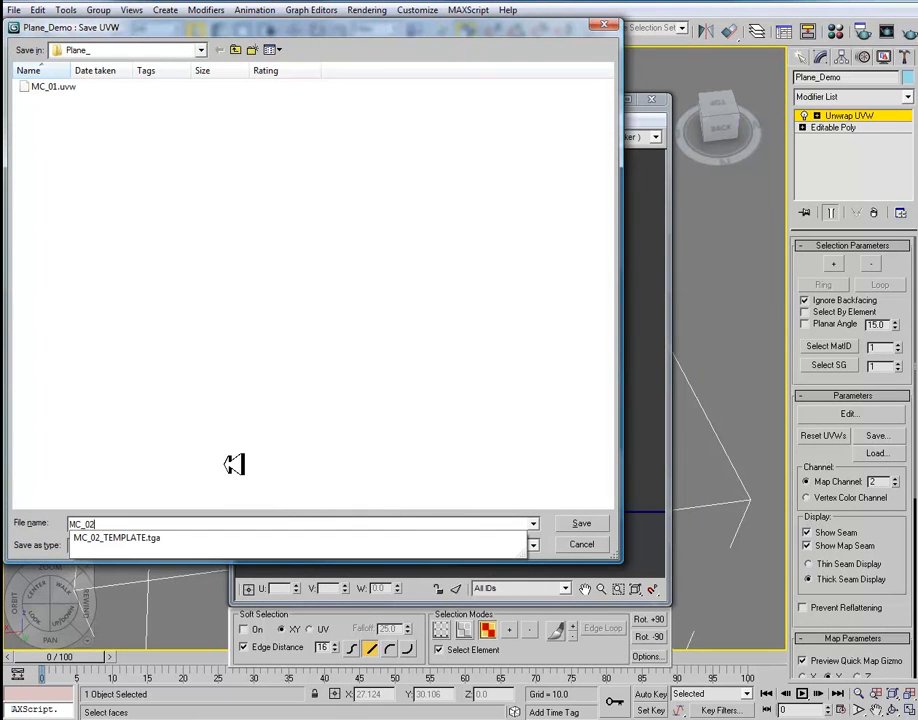
mouse_move(292, 490)
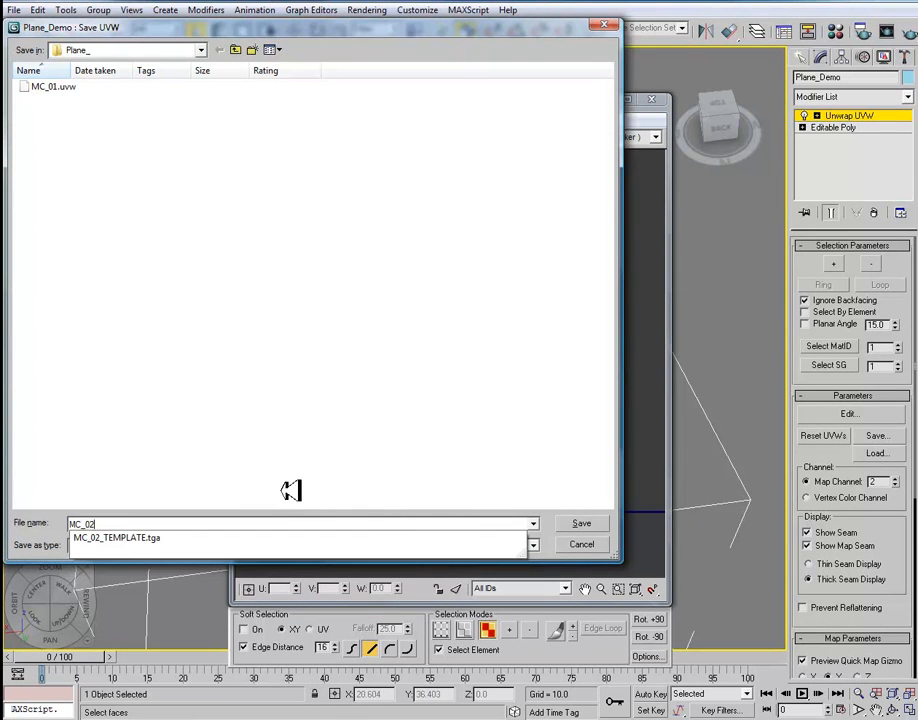
left_click(532, 544)
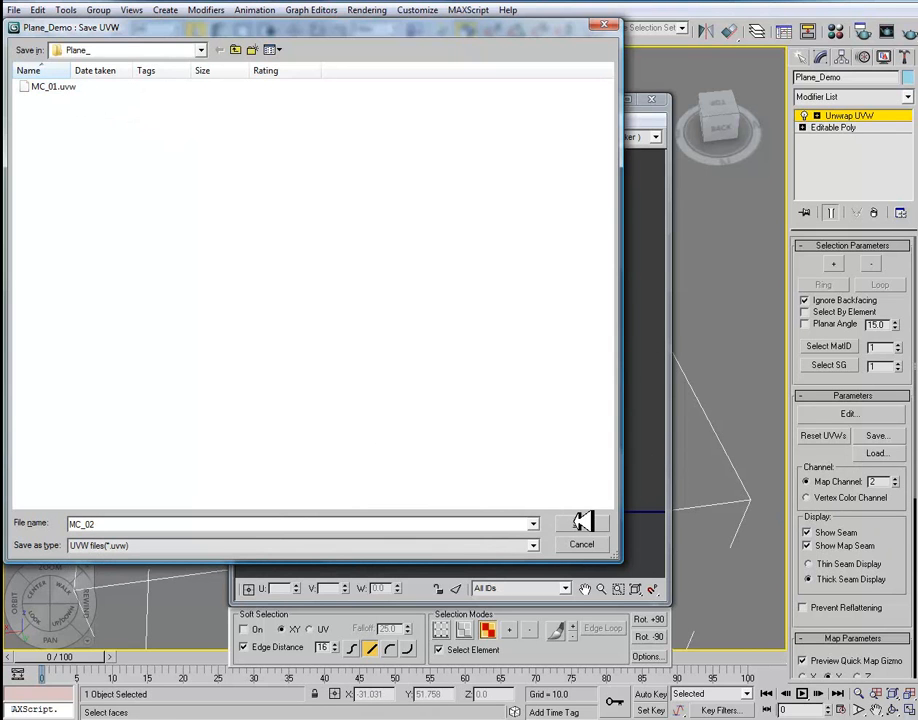
left_click(580, 522)
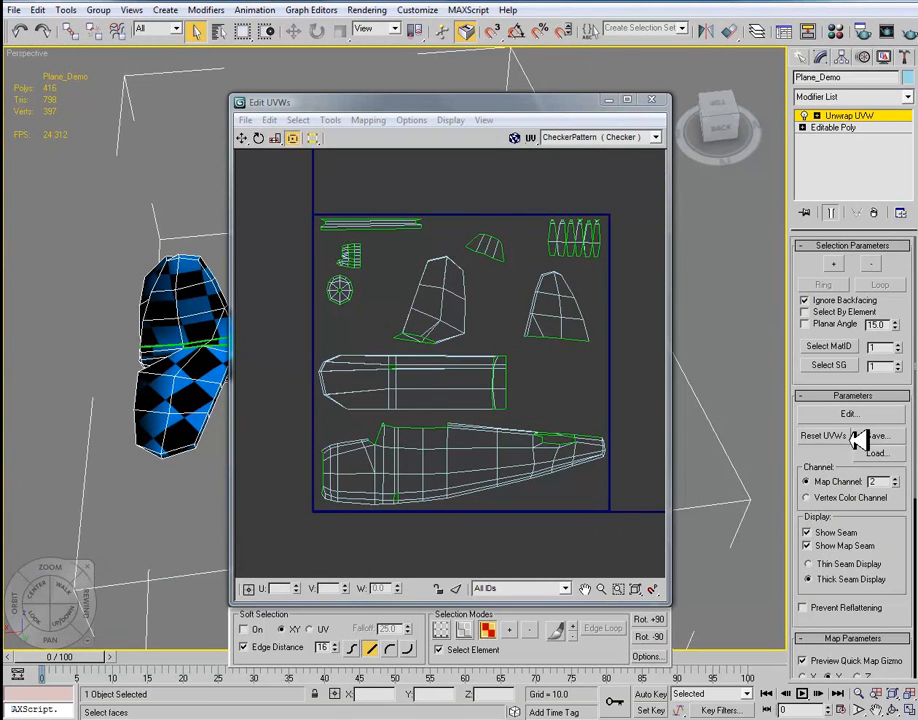
Load saved .uvw files back onto the plane from the Unwrap UVW parameters
left_click(876, 452)
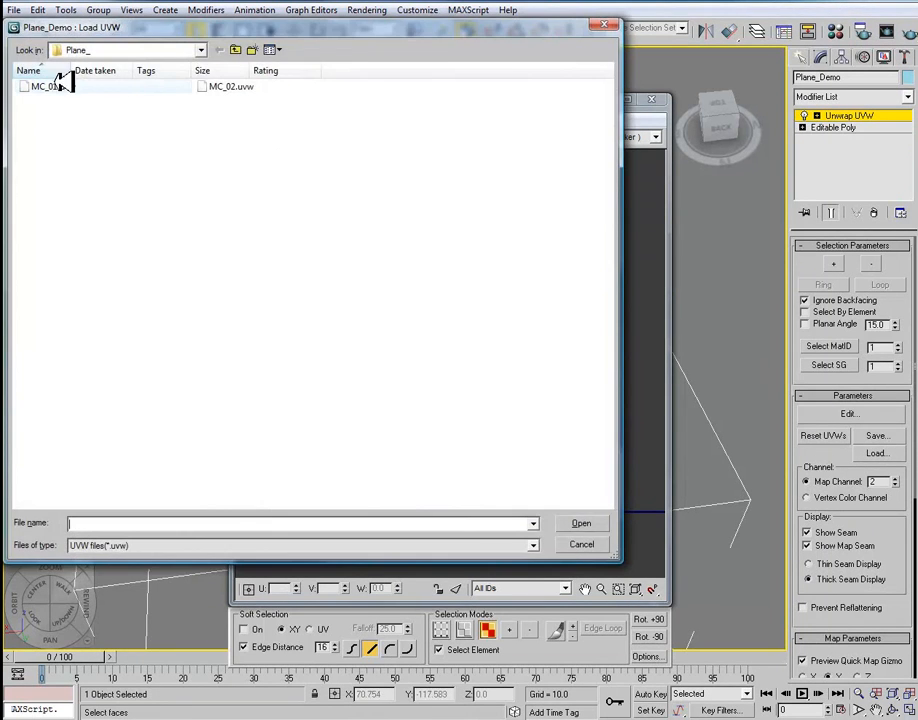
left_click(580, 544)
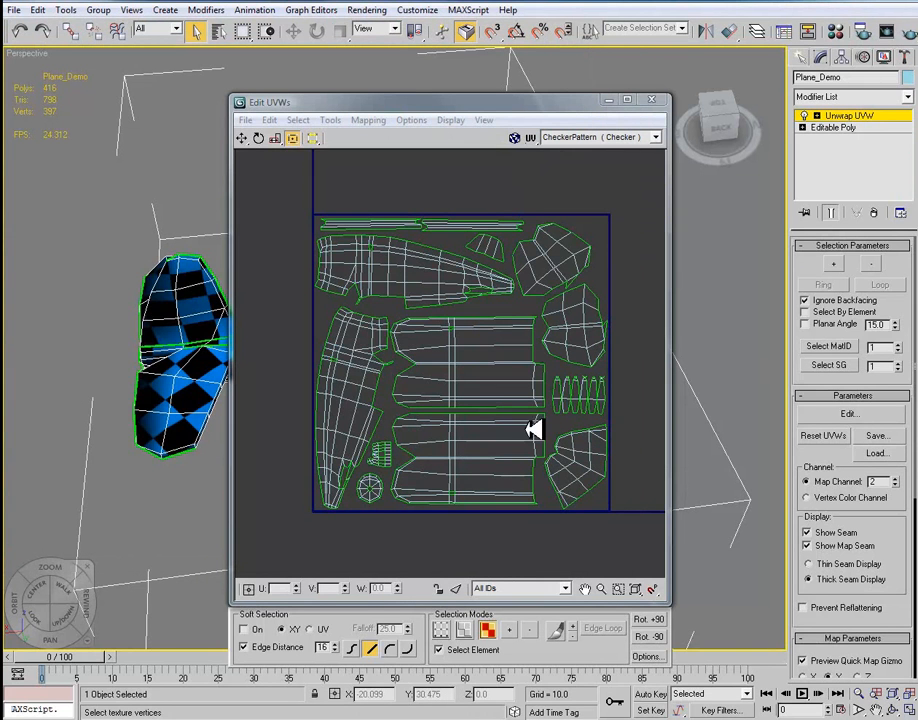
left_click(876, 452)
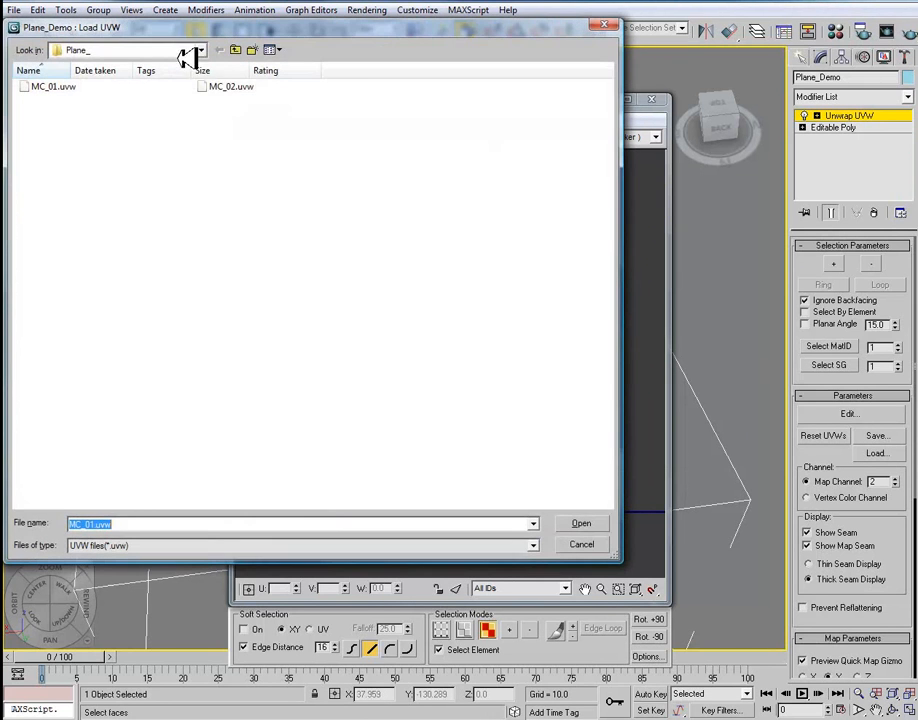
left_click(580, 524)
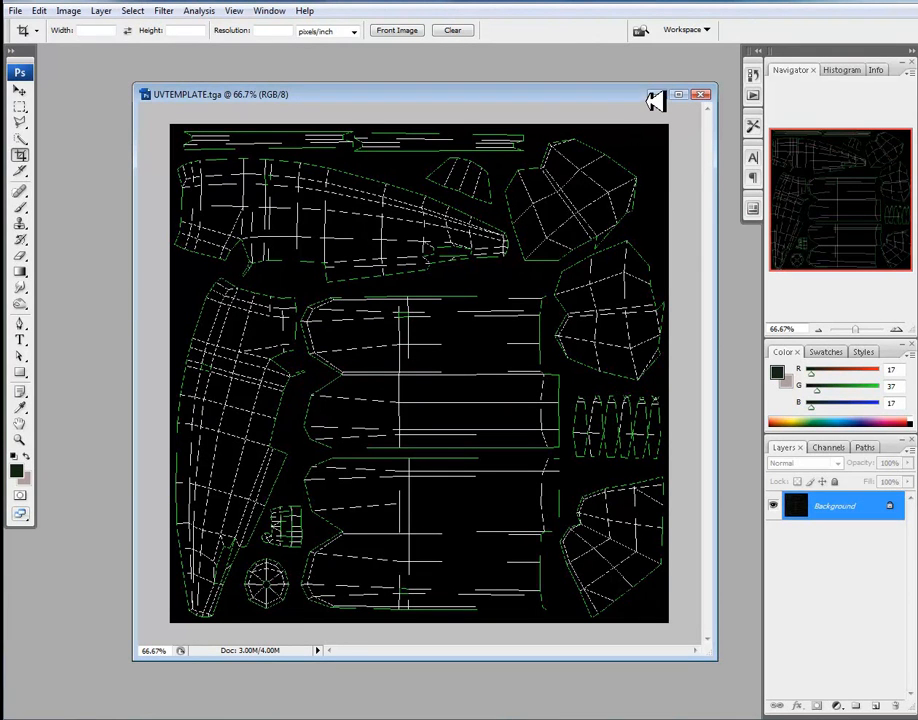
Minimize UVTEMPLATE.tga and open MC_02_TEMPLATE.tga via File > Open
left_click(678, 94)
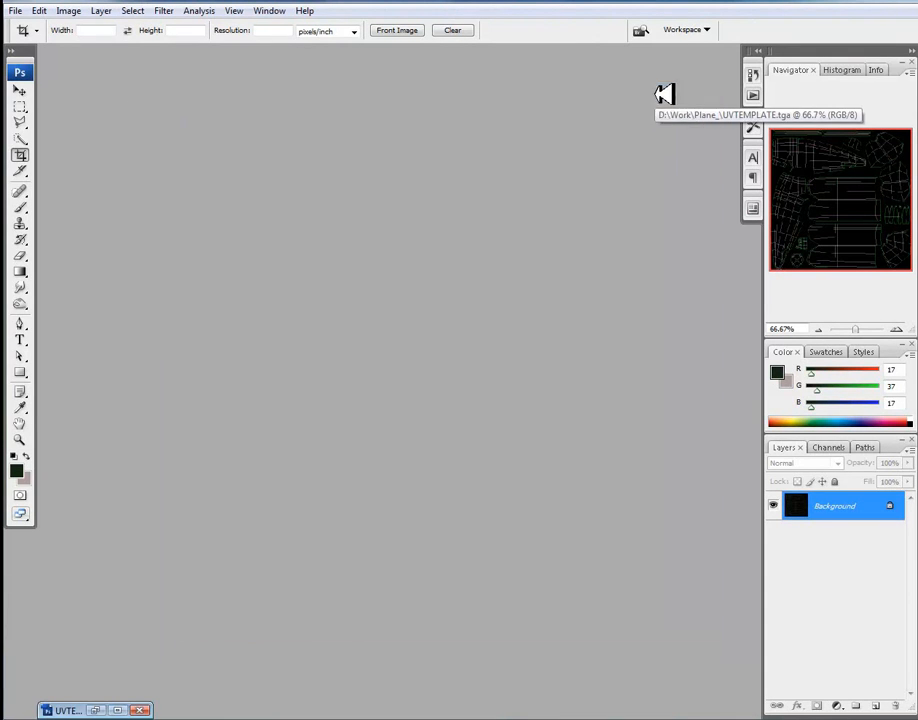
left_click(16, 10)
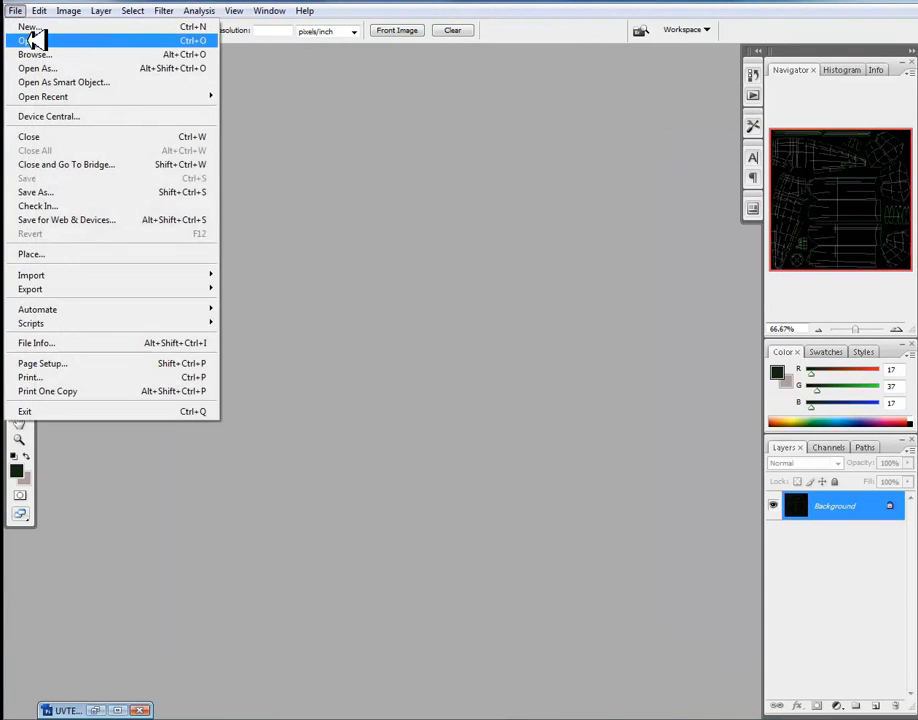
left_click(28, 40)
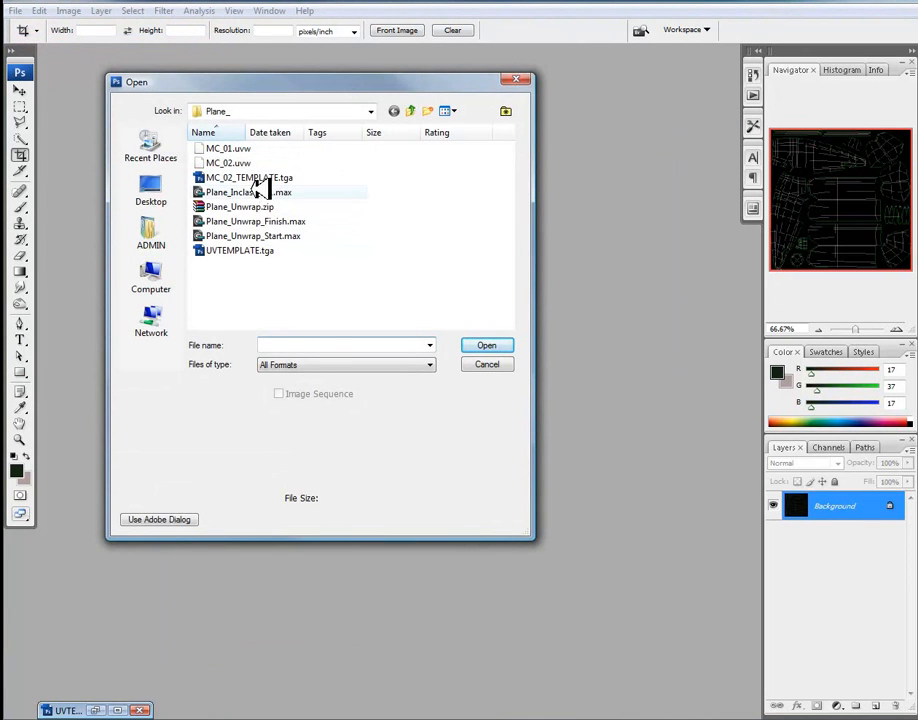
left_click(486, 344)
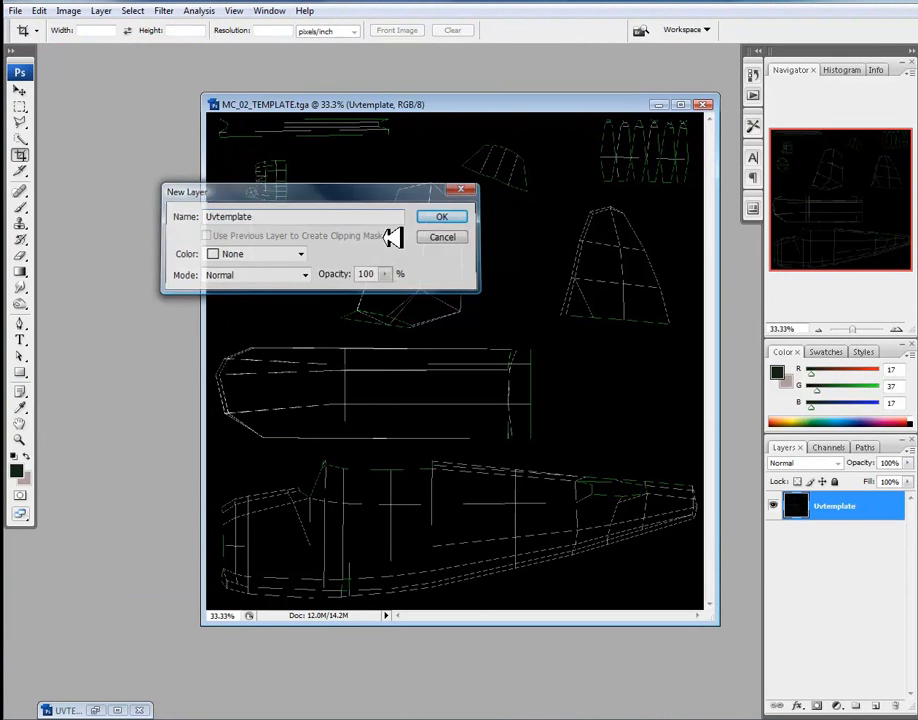
Name the converted layer Uvtemplate and use the alpha channel to keep only the UV lines
left_click(440, 216)
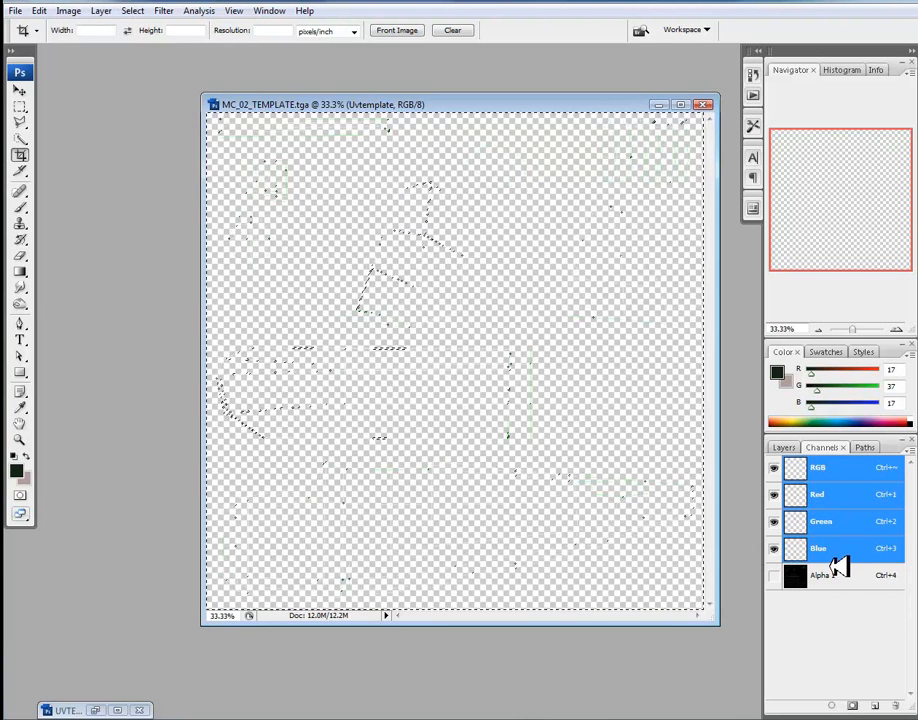
left_click(784, 448)
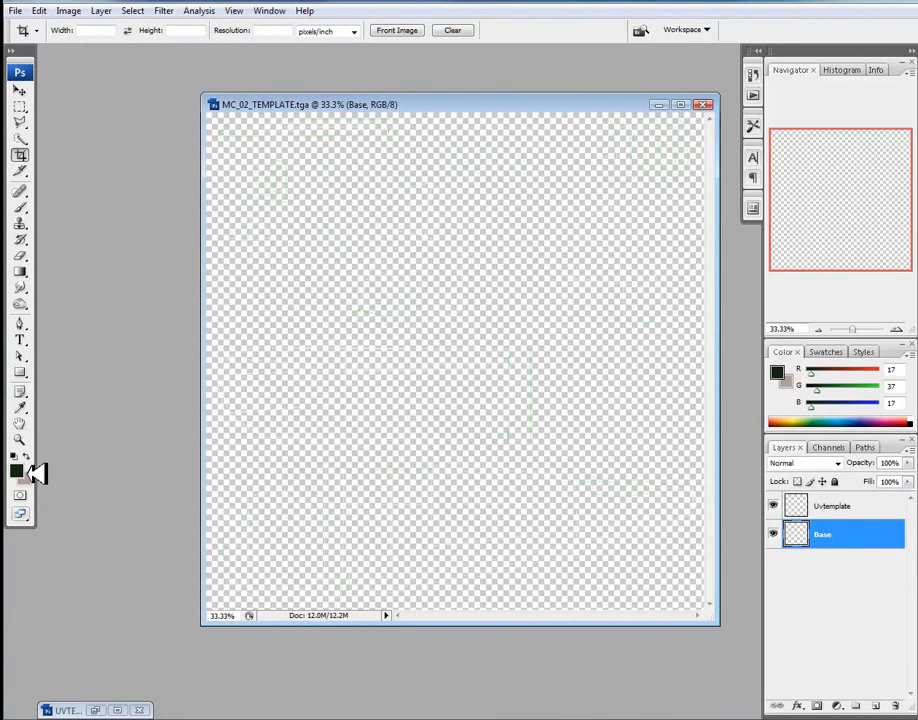
Set the foreground colour to a bright blue in the Color Picker for the Base fill
left_click(16, 470)
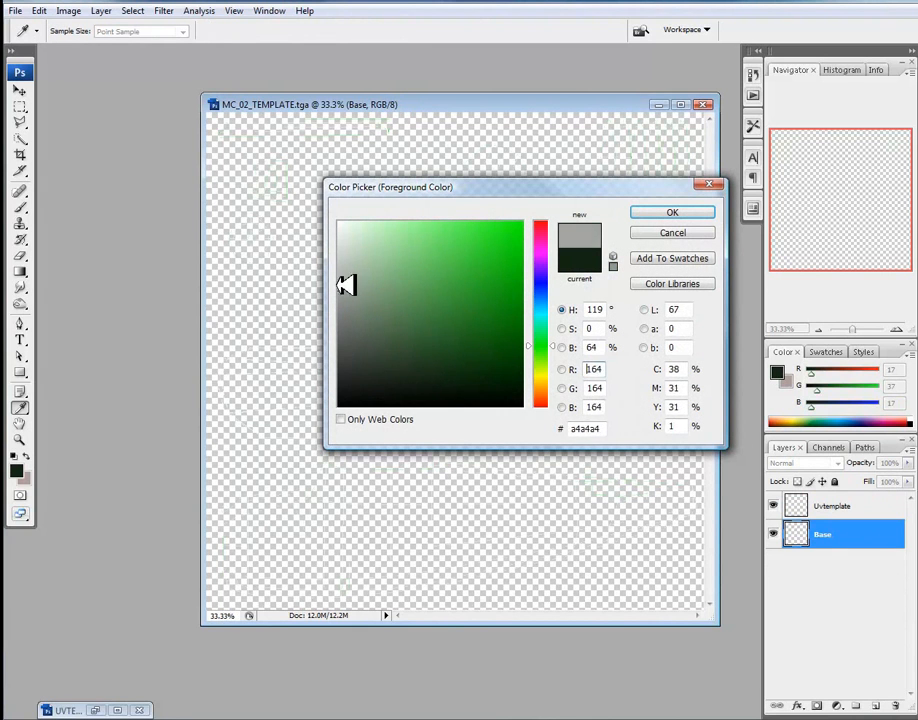
left_click(452, 288)
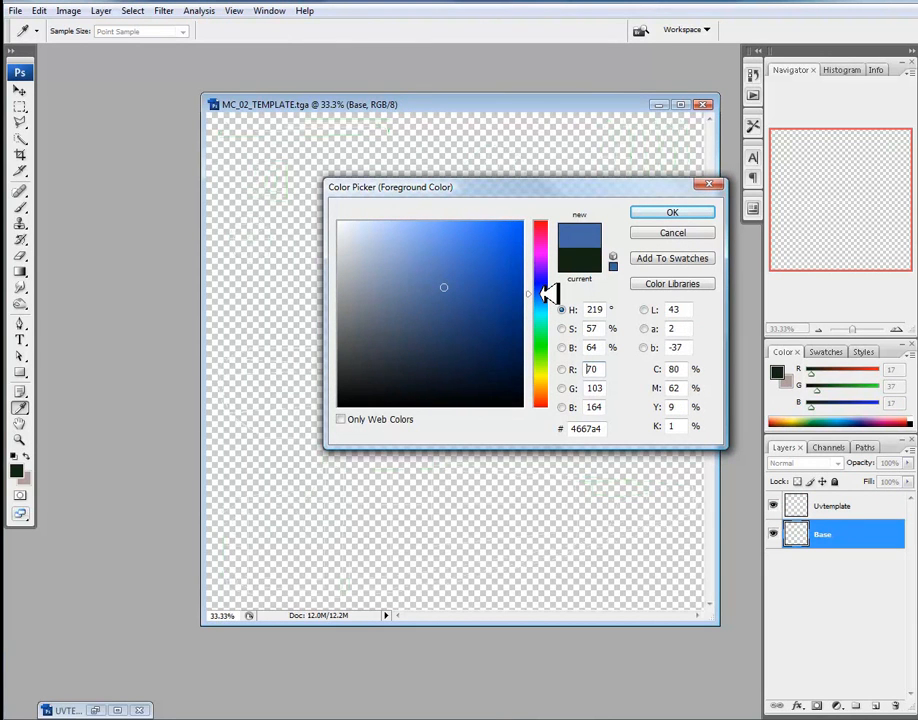
left_click(470, 224)
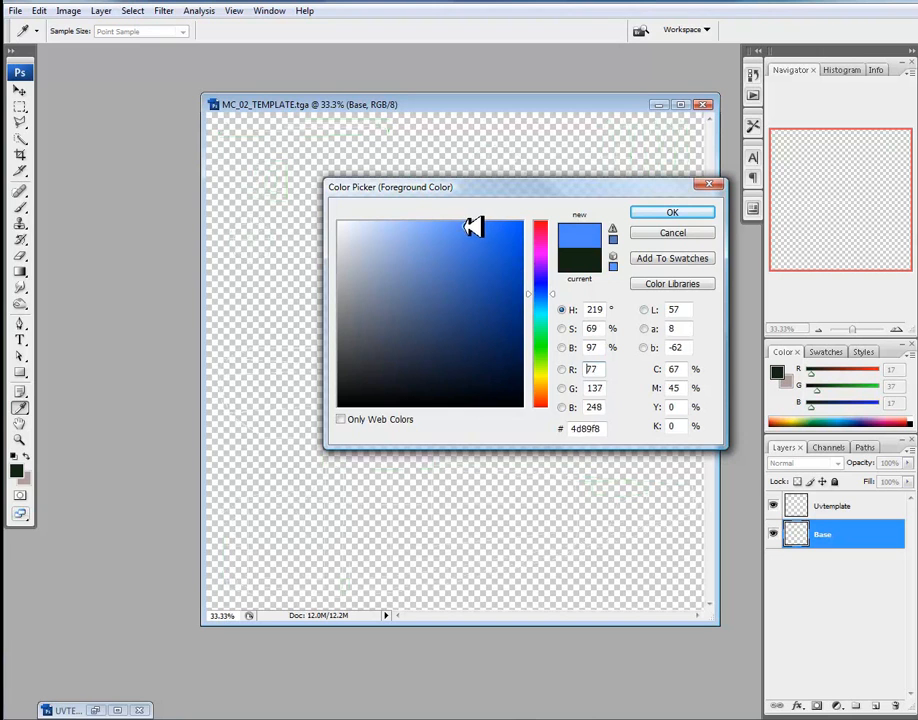
left_click(448, 220)
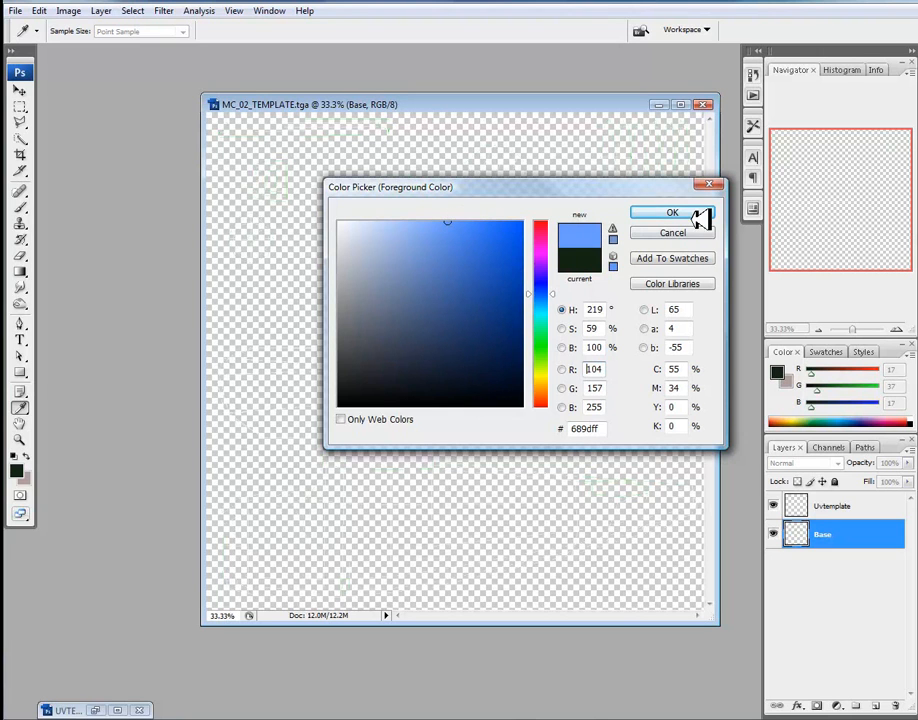
left_click(470, 232)
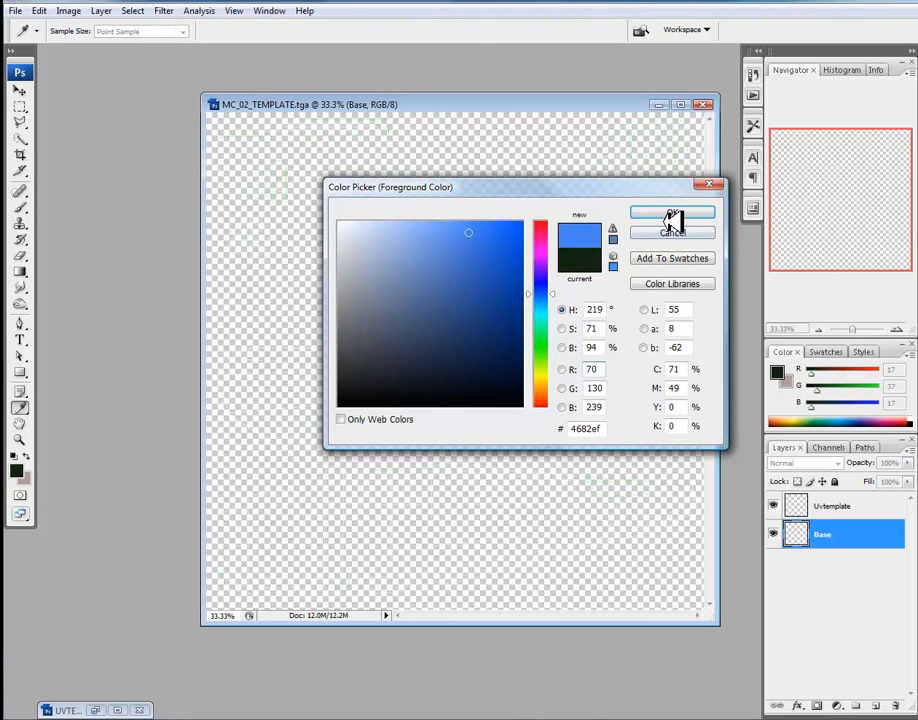
left_click(672, 212)
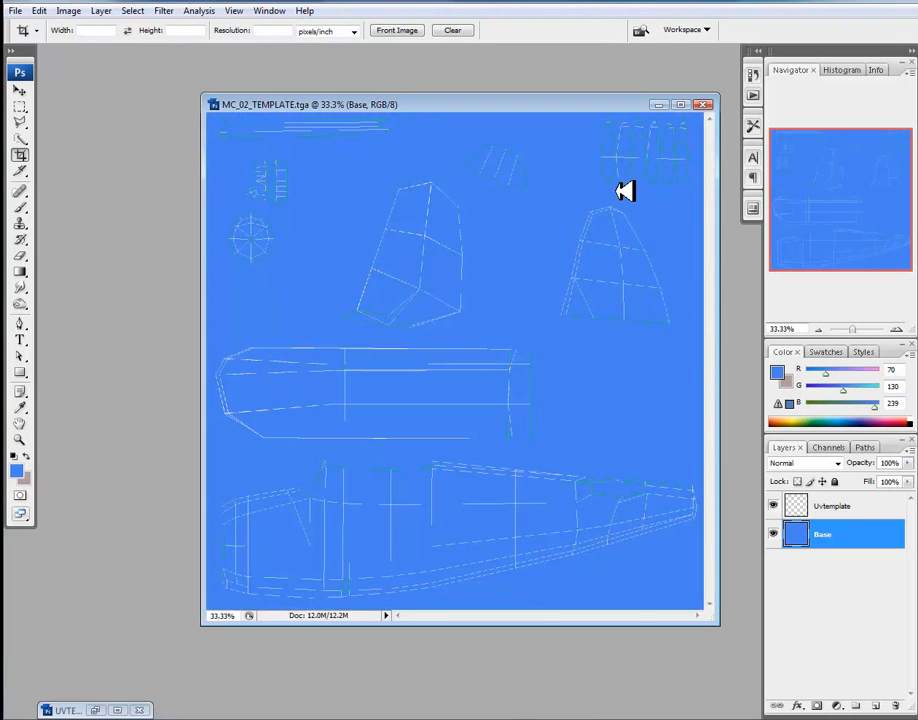
mouse_move(528, 218)
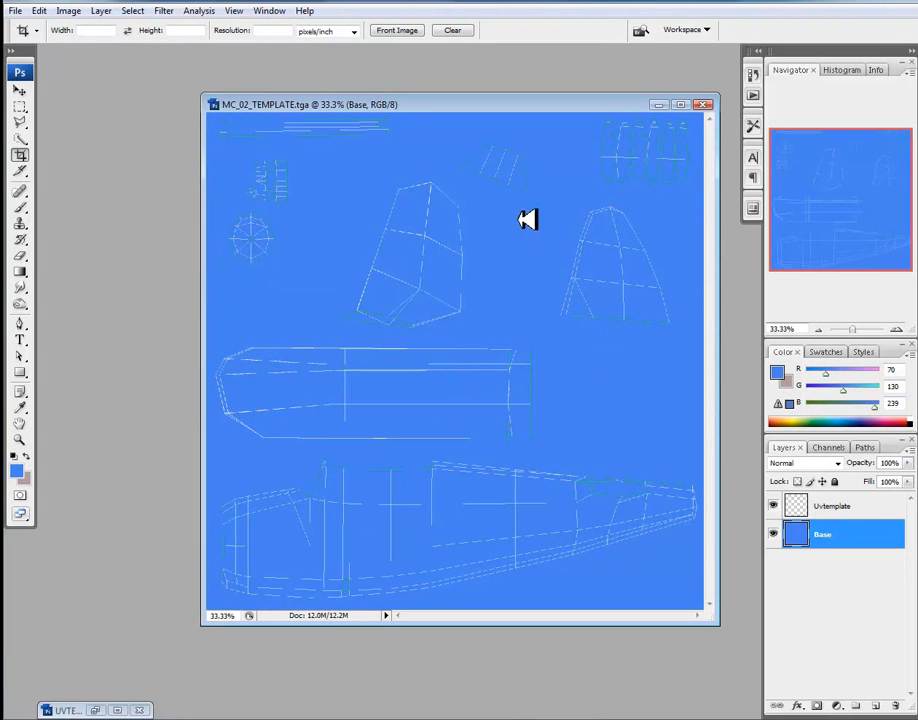
mouse_move(558, 380)
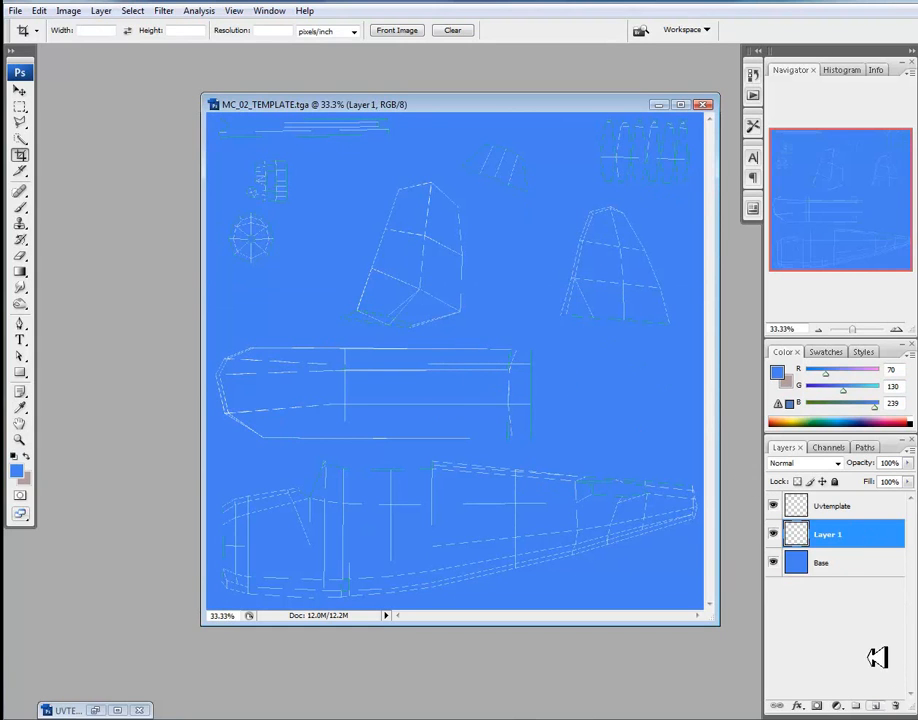
Rename the new layer to Stripes
double_click(828, 534)
type("Stripes")
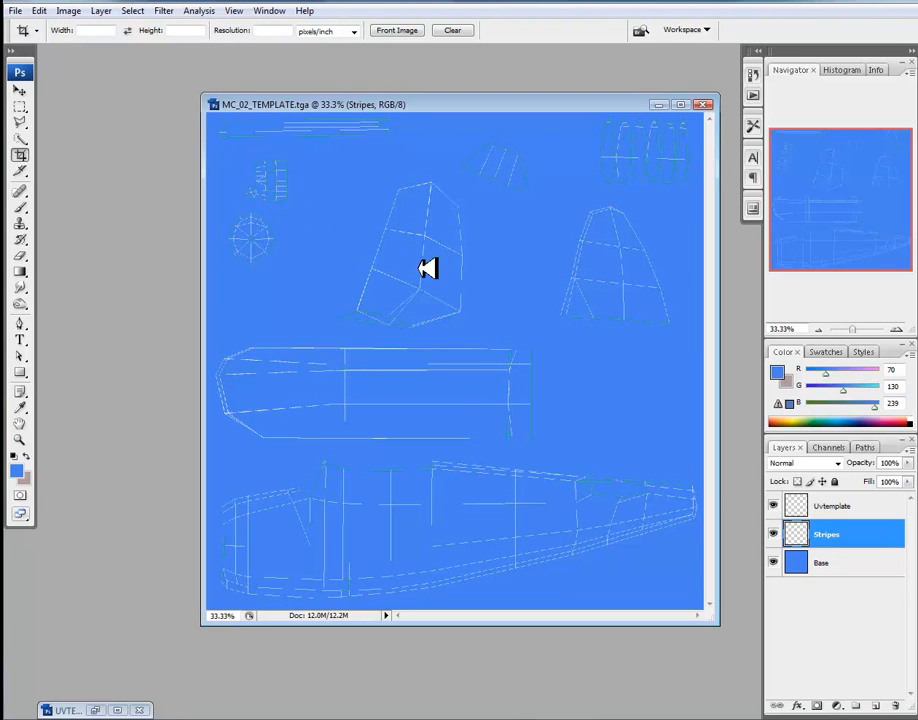
mouse_move(614, 392)
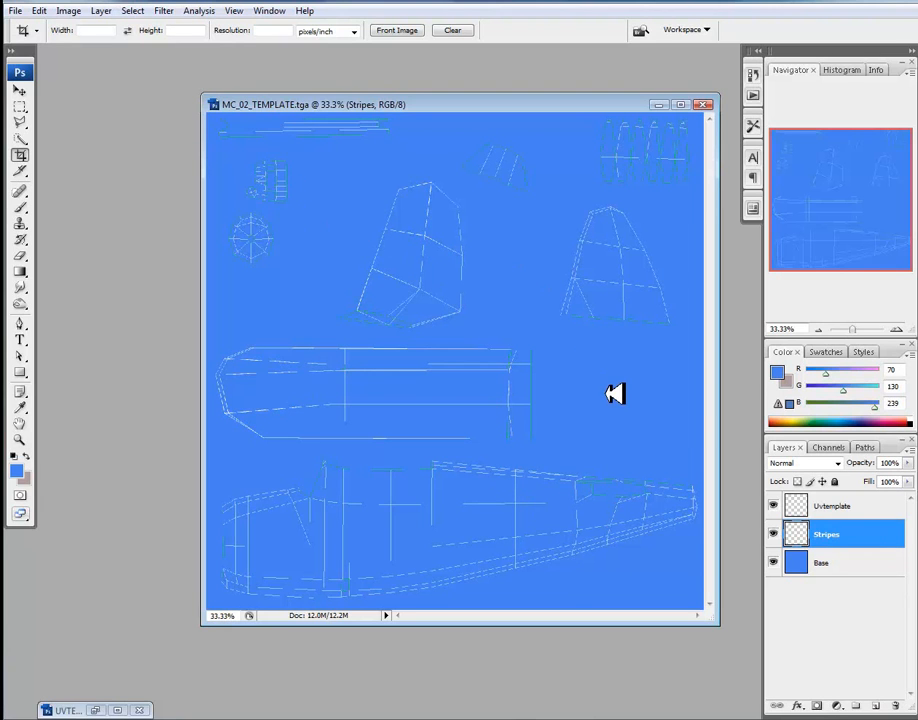
mouse_move(40, 460)
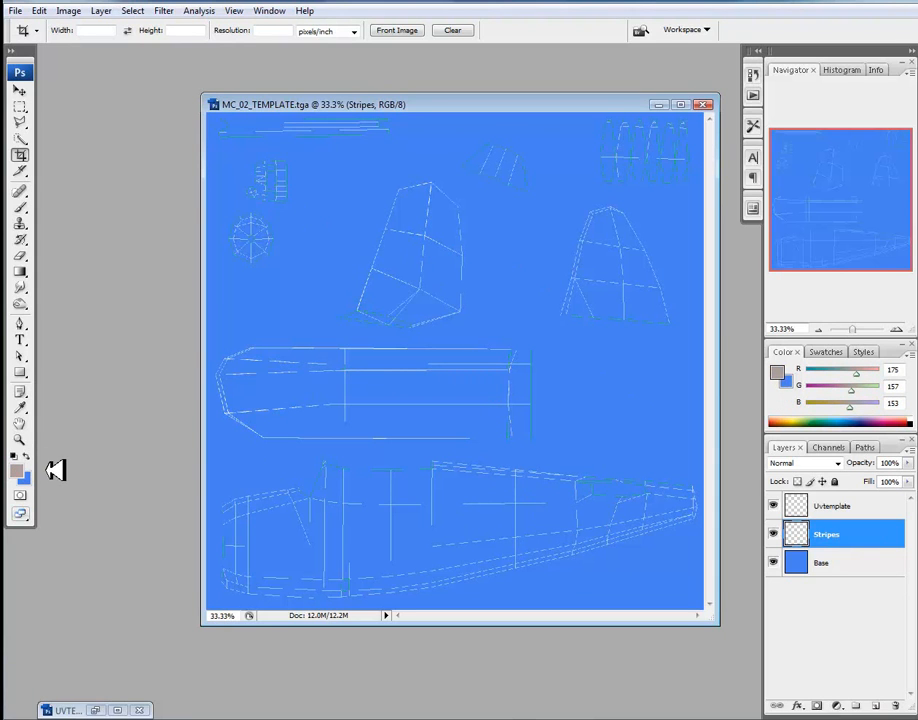
mouse_move(20, 218)
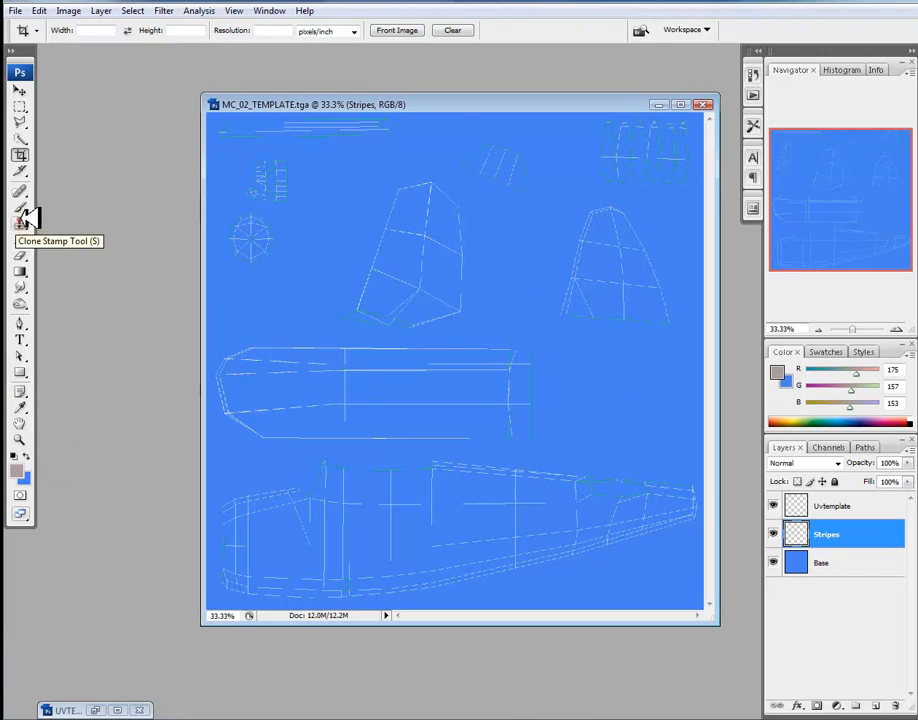
mouse_move(20, 120)
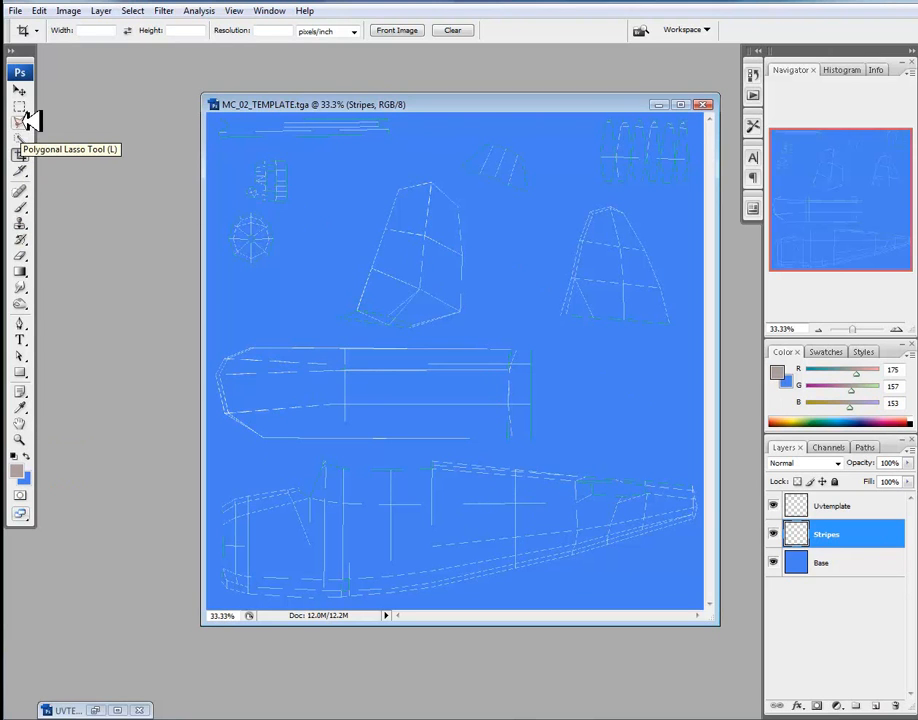
mouse_move(22, 96)
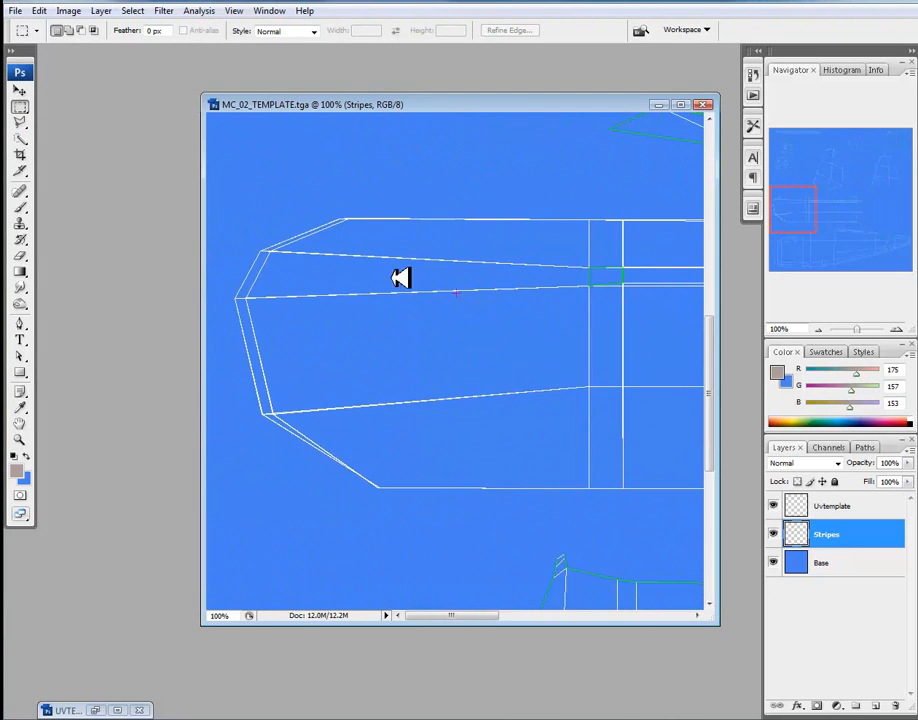
mouse_move(308, 248)
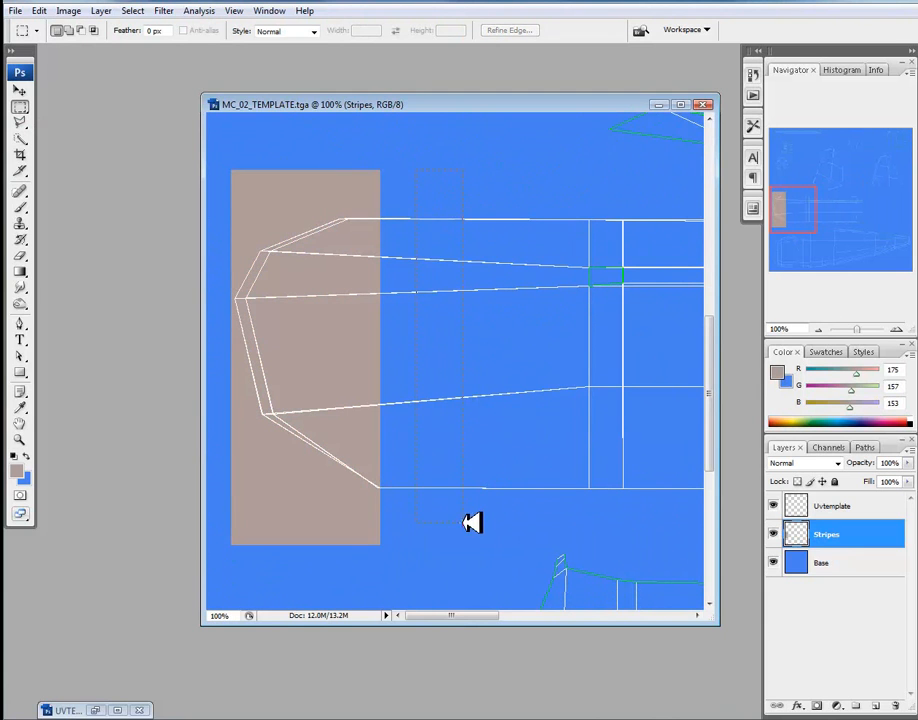
Mark out a wide and a narrow stripe across the fuselage and fill them gray on Stripes
left_click_drag(416, 164, 460, 544)
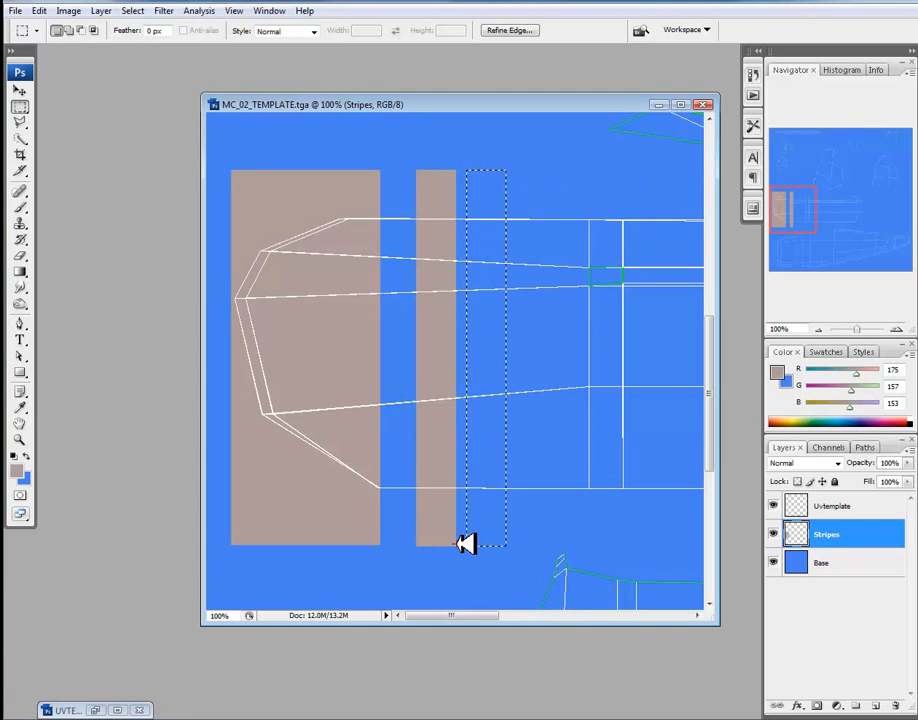
left_click_drag(486, 360, 520, 360)
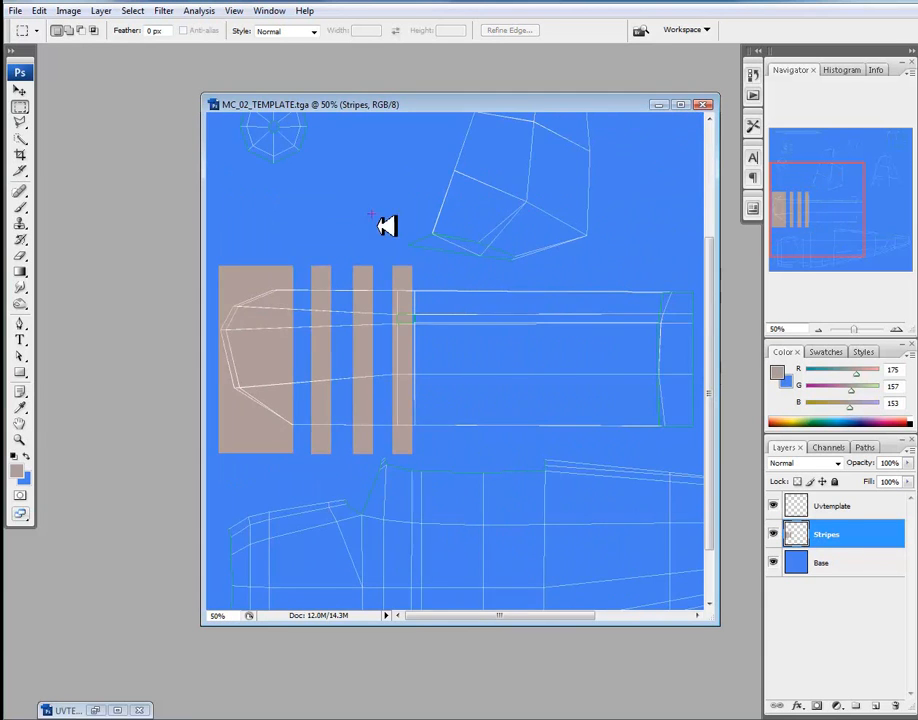
mouse_move(328, 316)
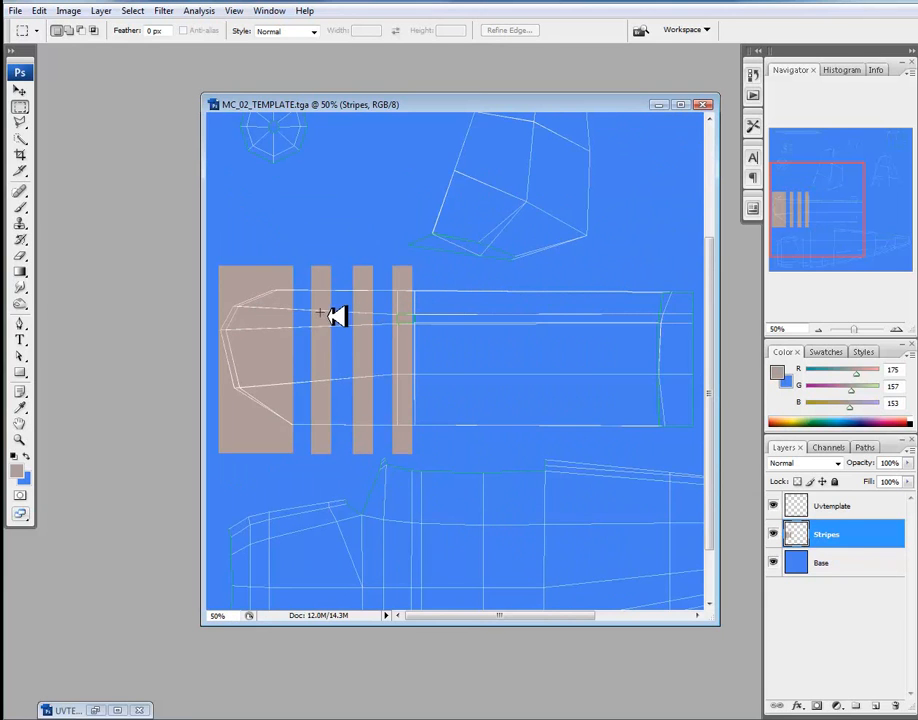
mouse_move(296, 324)
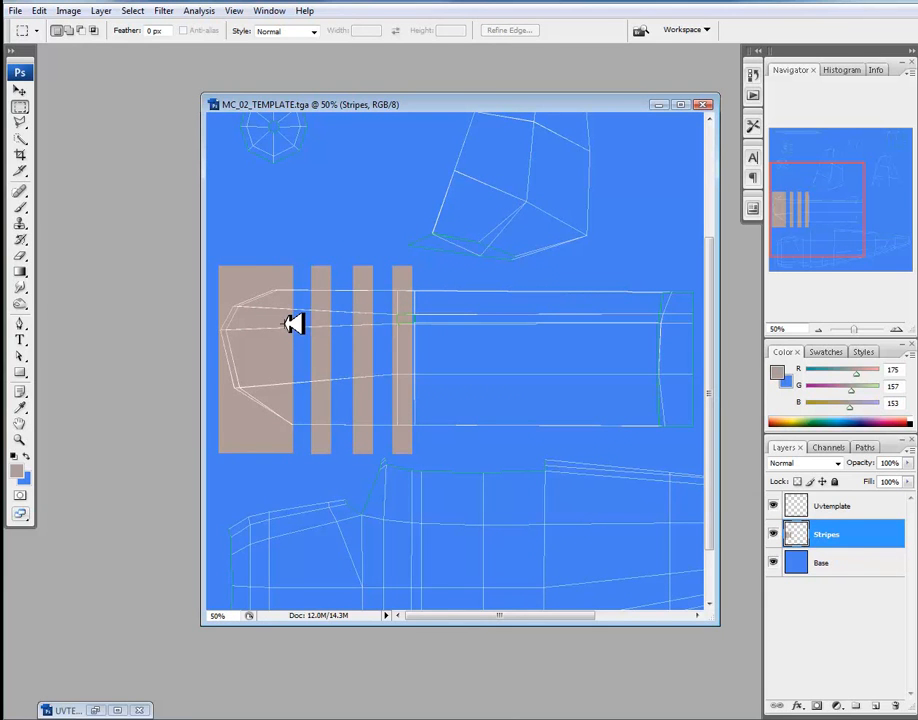
mouse_move(282, 290)
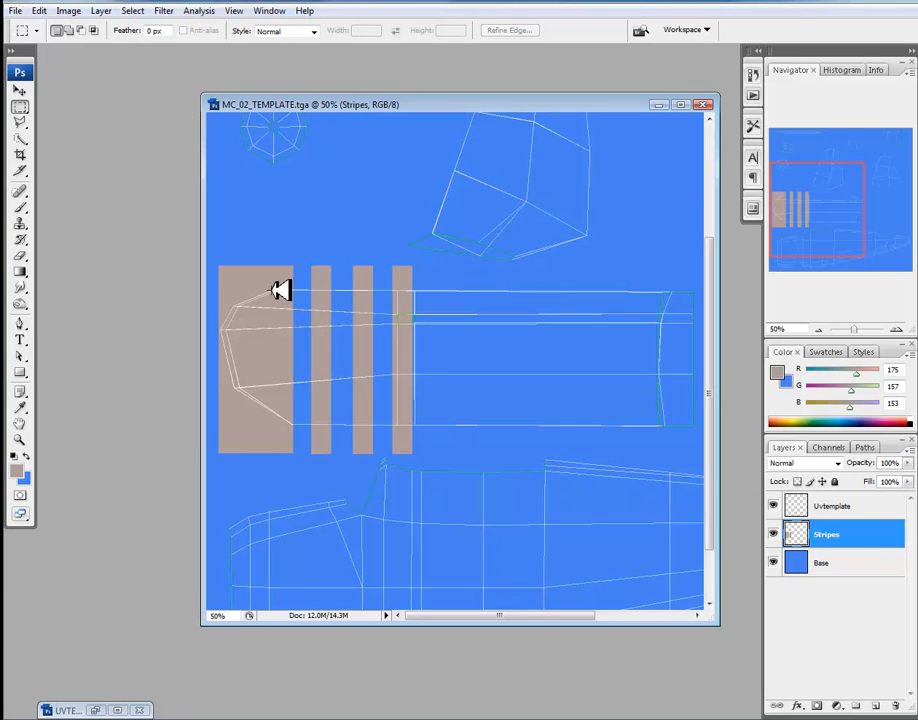
mouse_move(476, 324)
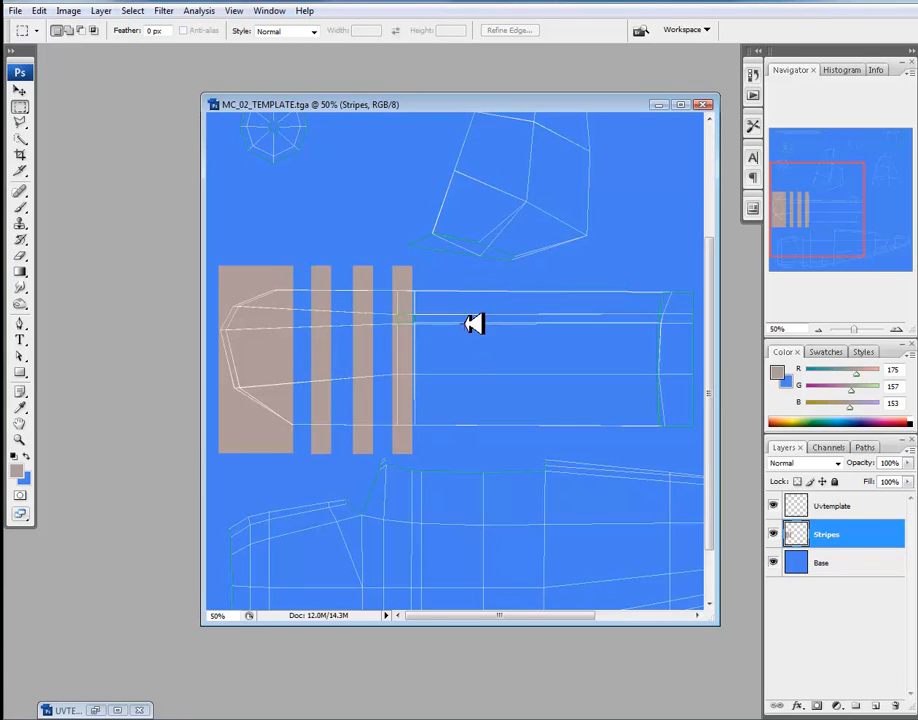
mouse_move(404, 356)
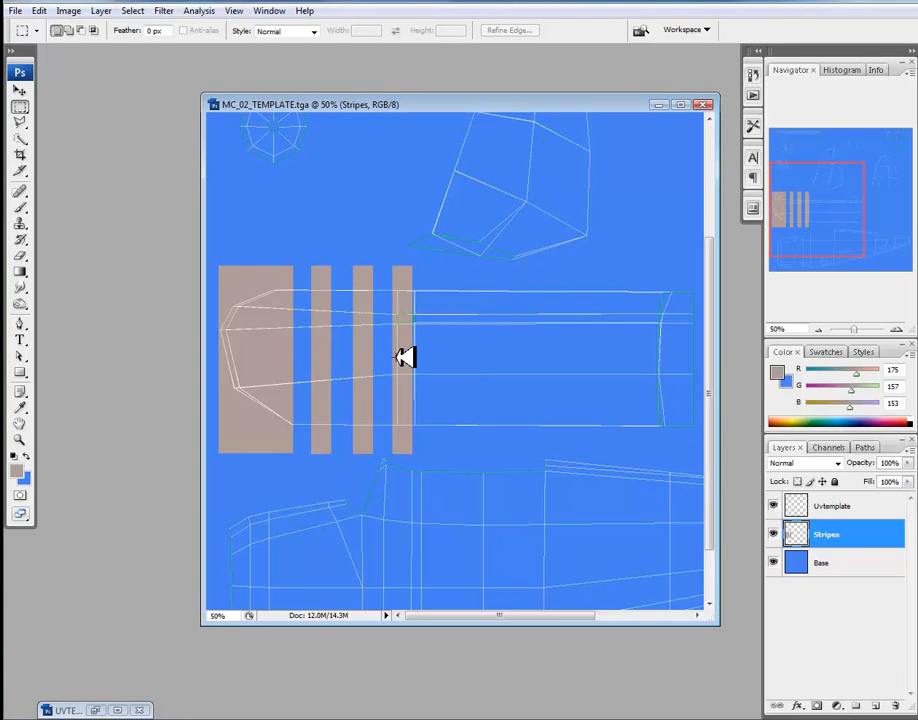
mouse_move(470, 316)
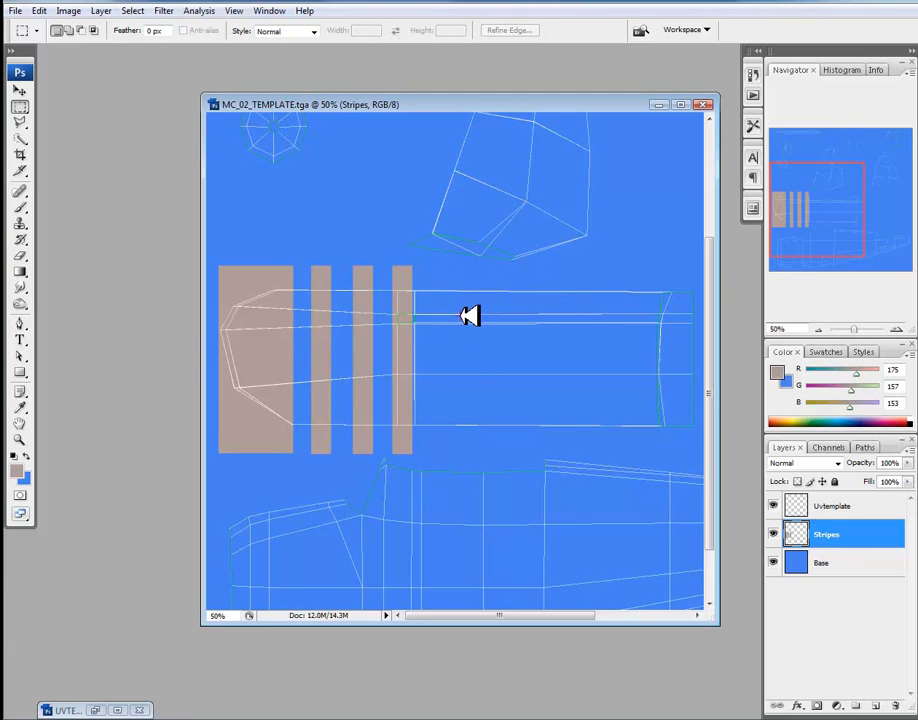
scroll("down", 3)
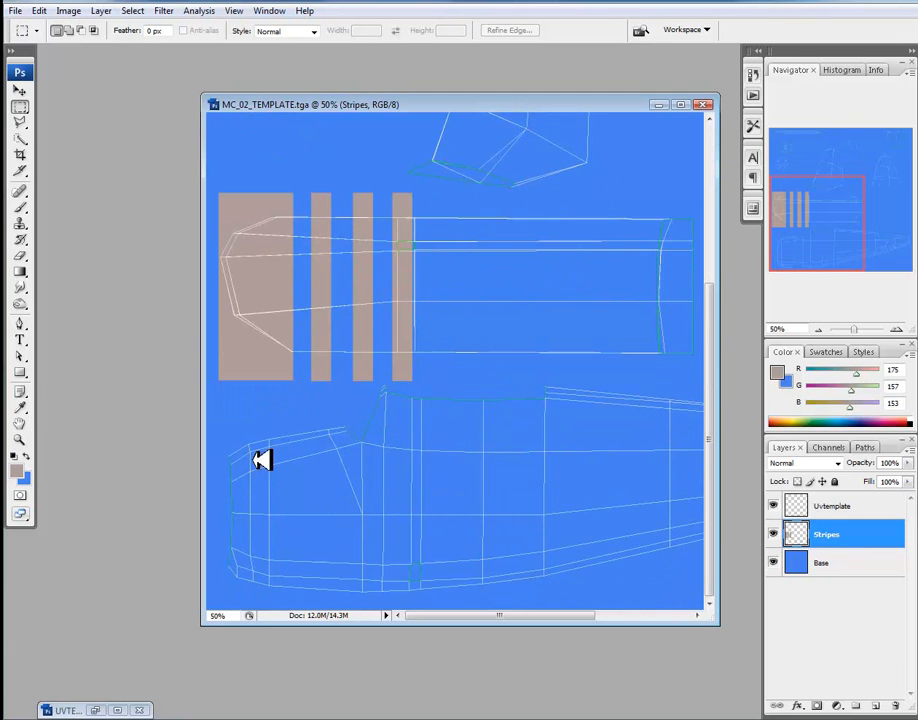
mouse_move(262, 436)
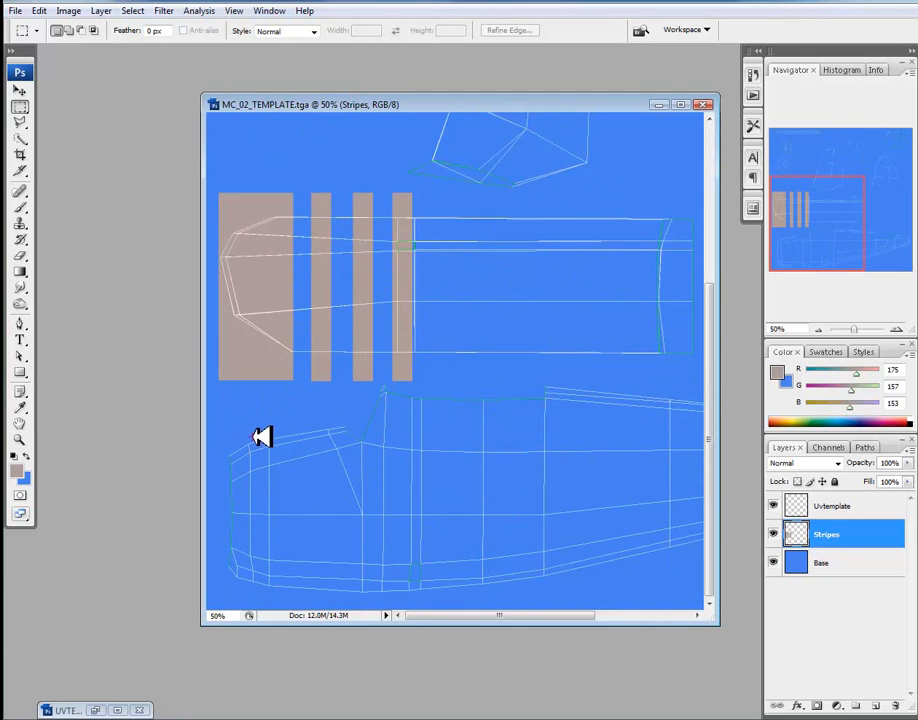
left_click_drag(260, 436, 280, 608)
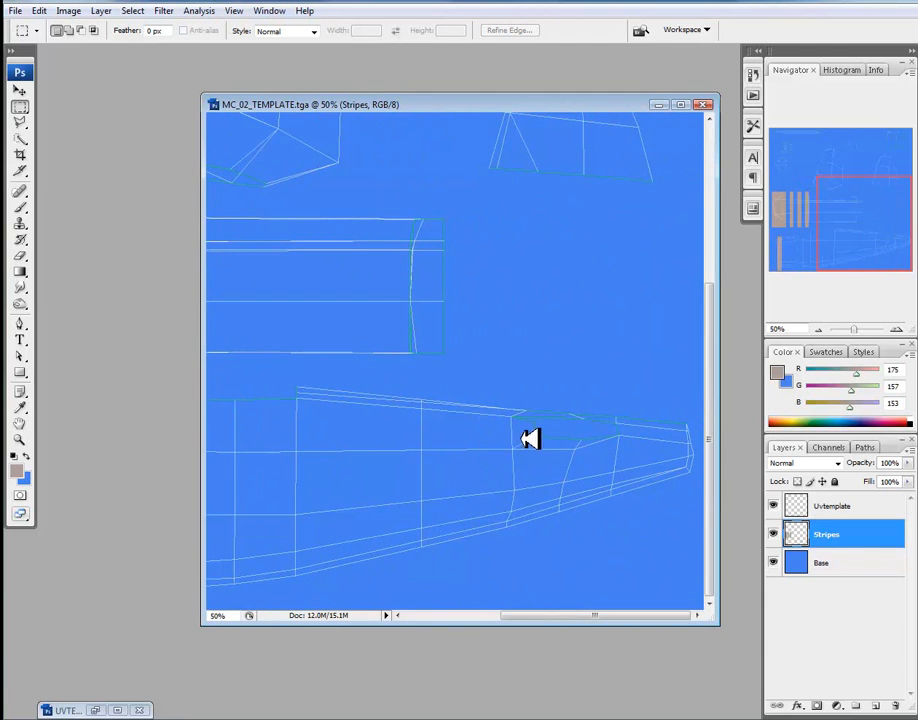
mouse_move(550, 448)
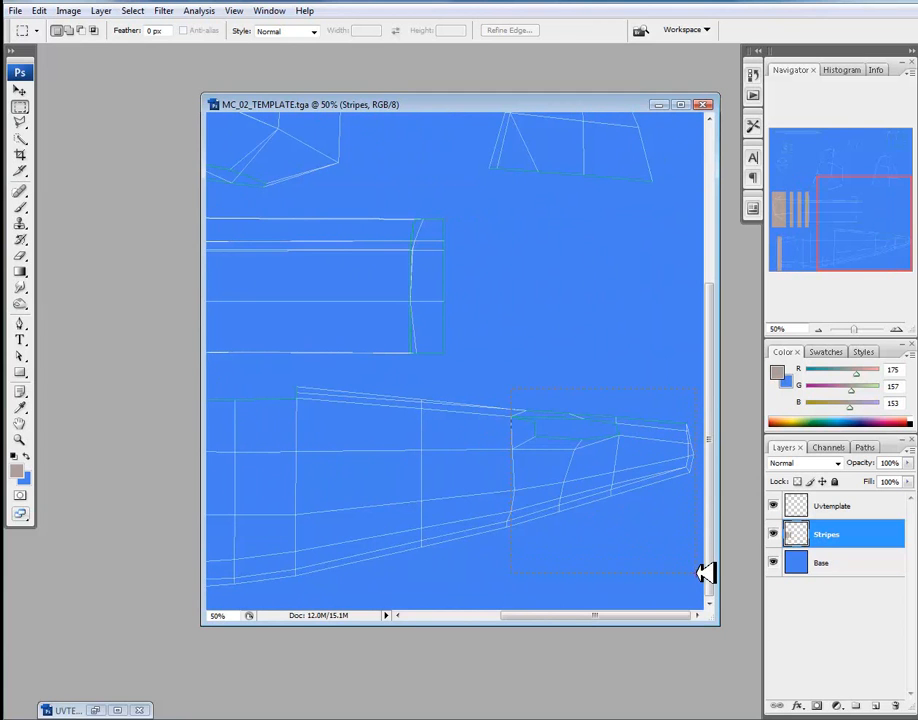
left_click_drag(510, 388, 700, 576)
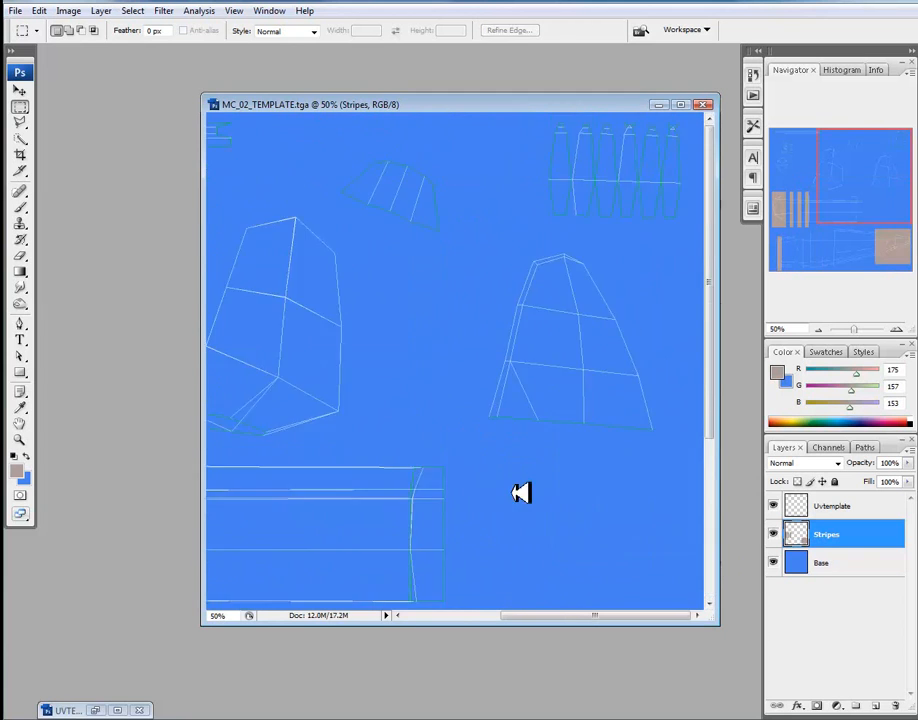
mouse_move(170, 152)
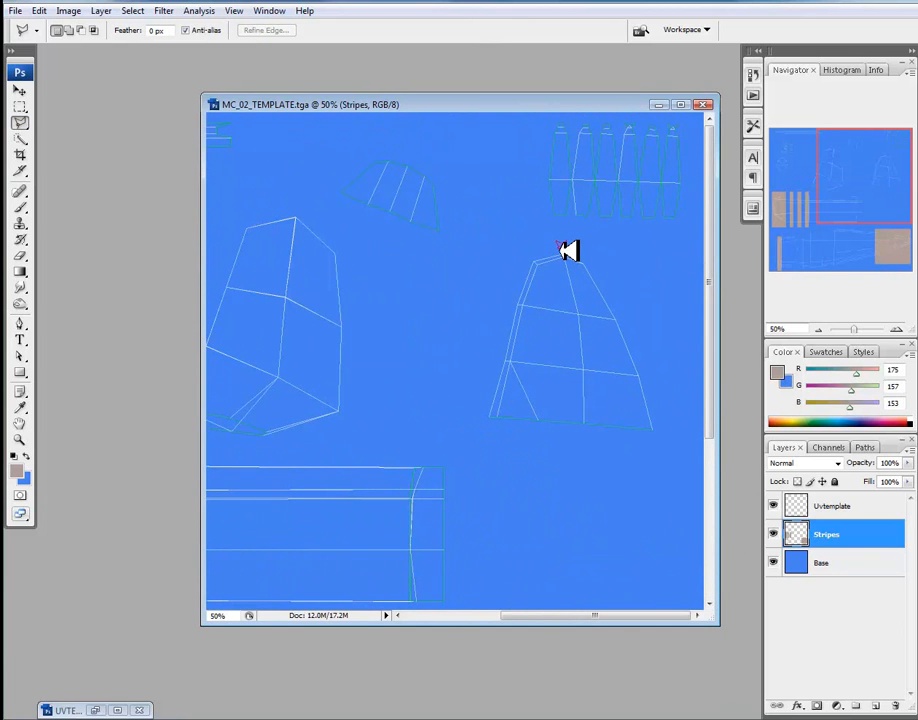
left_click_drag(564, 250, 592, 432)
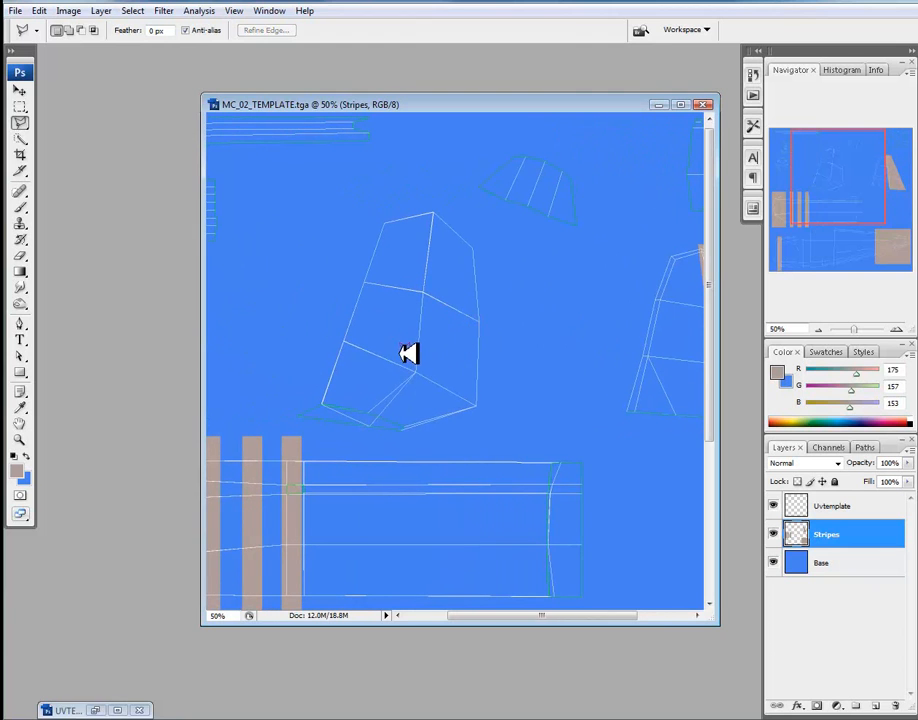
mouse_move(328, 352)
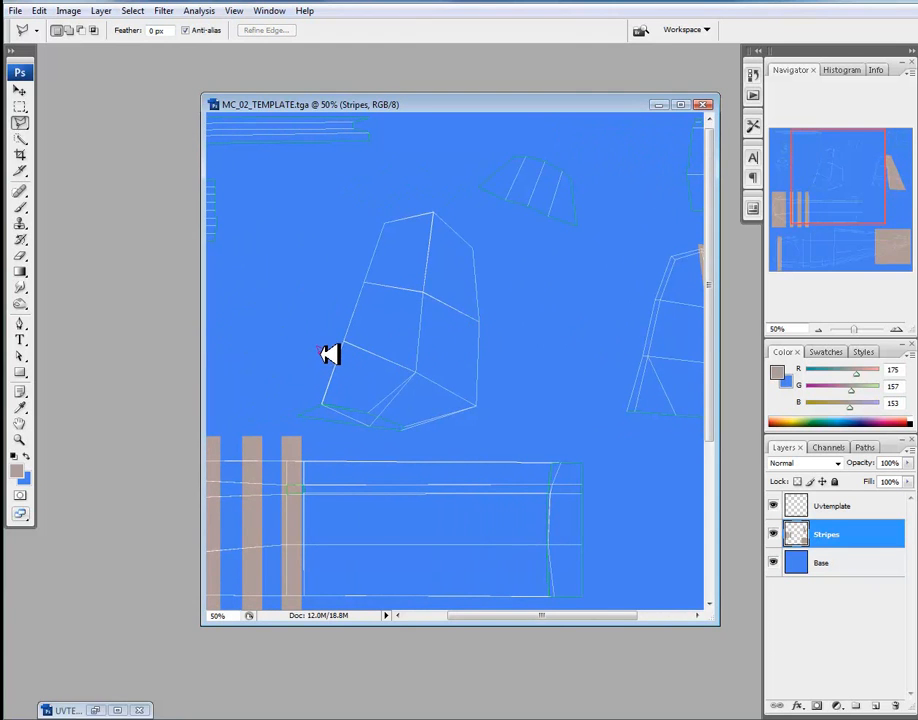
mouse_move(356, 288)
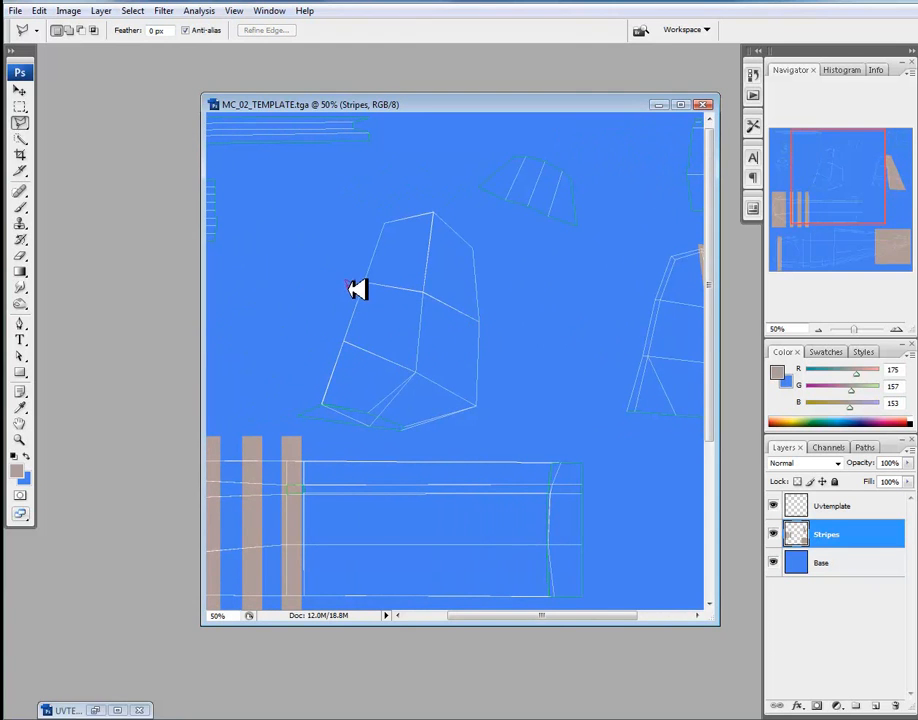
mouse_move(450, 332)
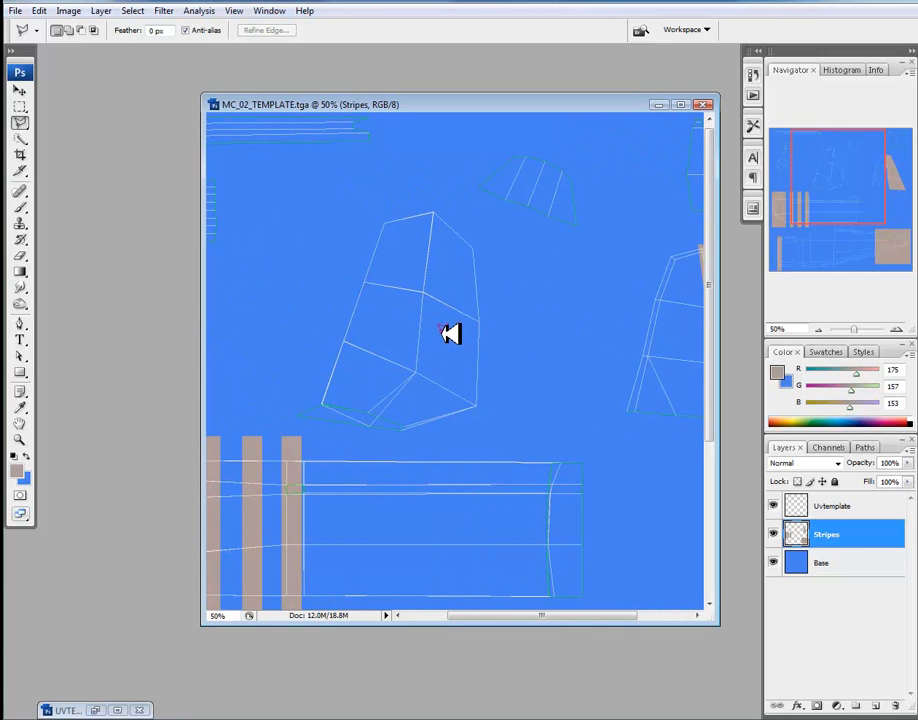
mouse_move(338, 342)
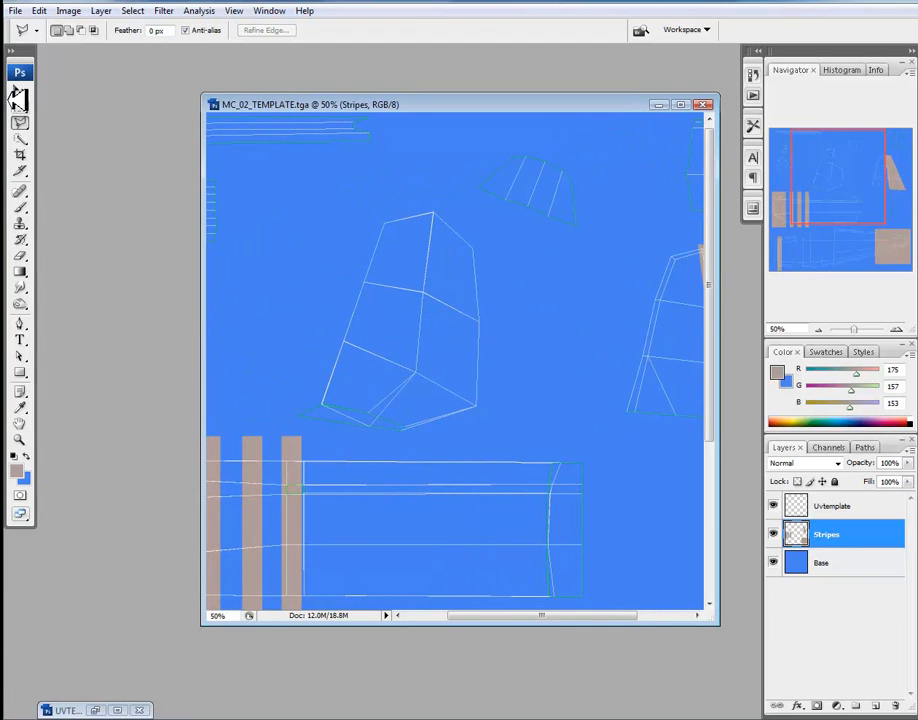
left_click(20, 88)
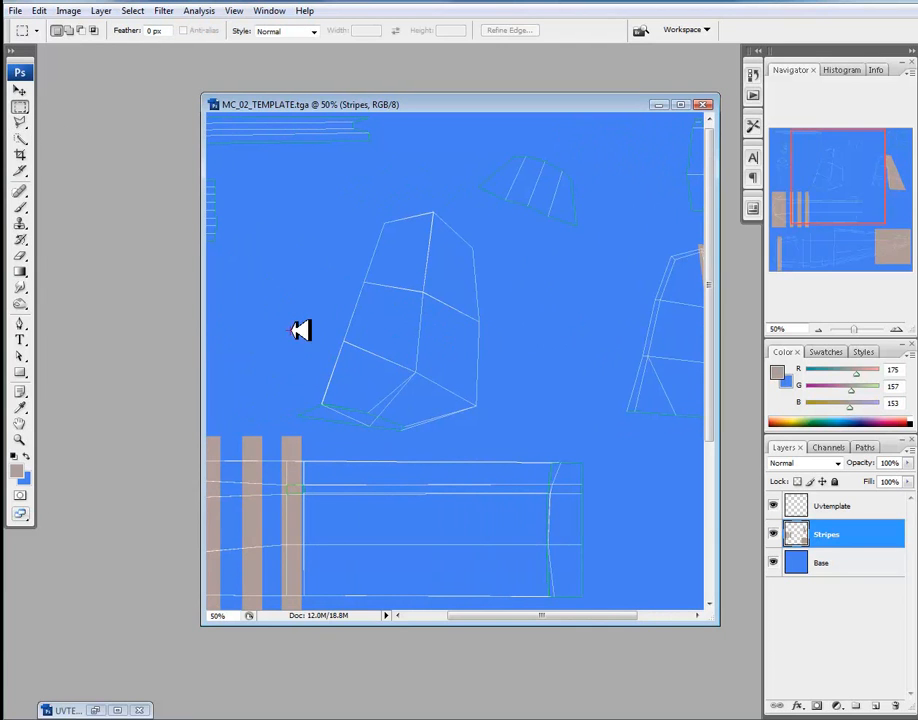
mouse_move(536, 330)
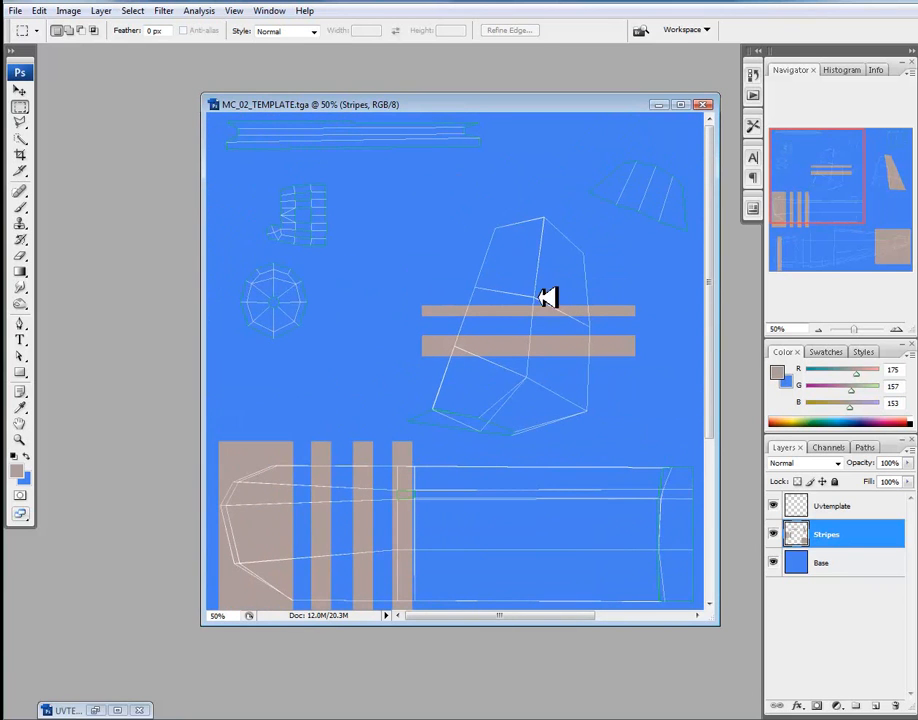
mouse_move(238, 124)
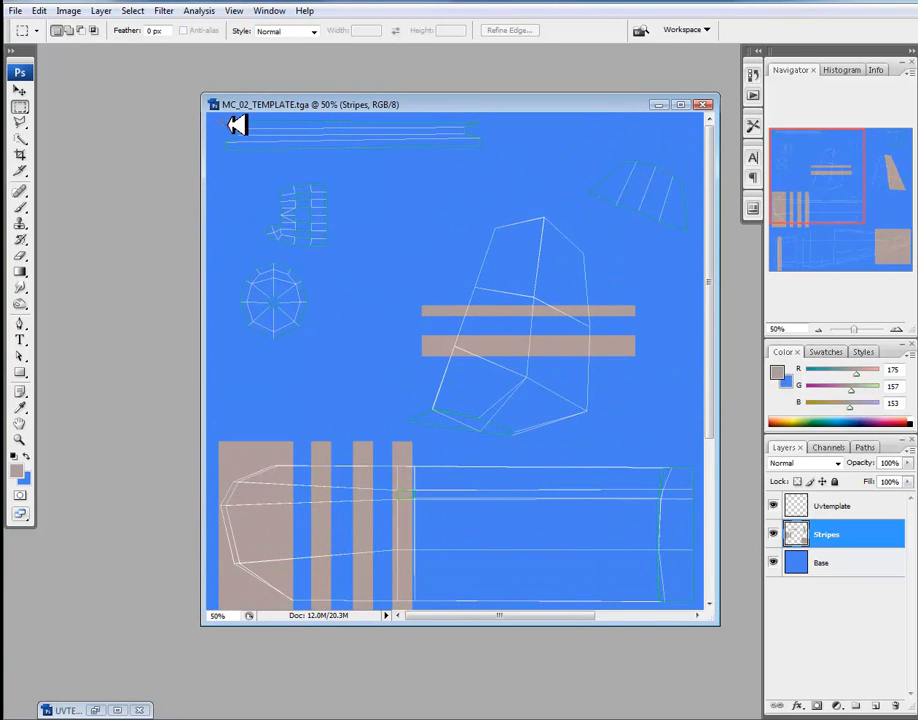
Drag across the top of the layout to work on the top strip area
left_click_drag(238, 124, 520, 156)
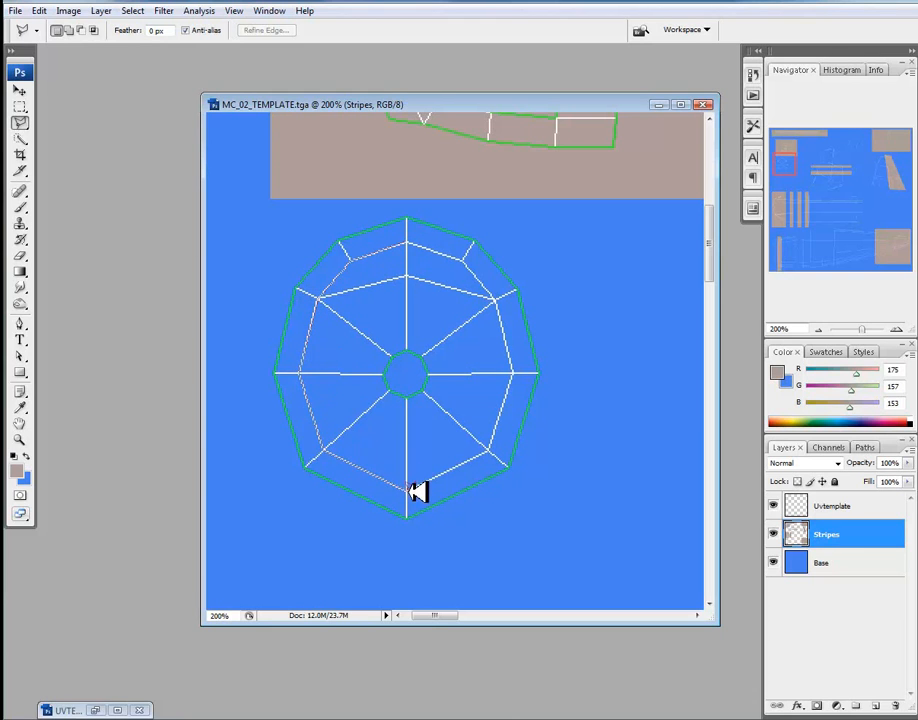
mouse_move(490, 450)
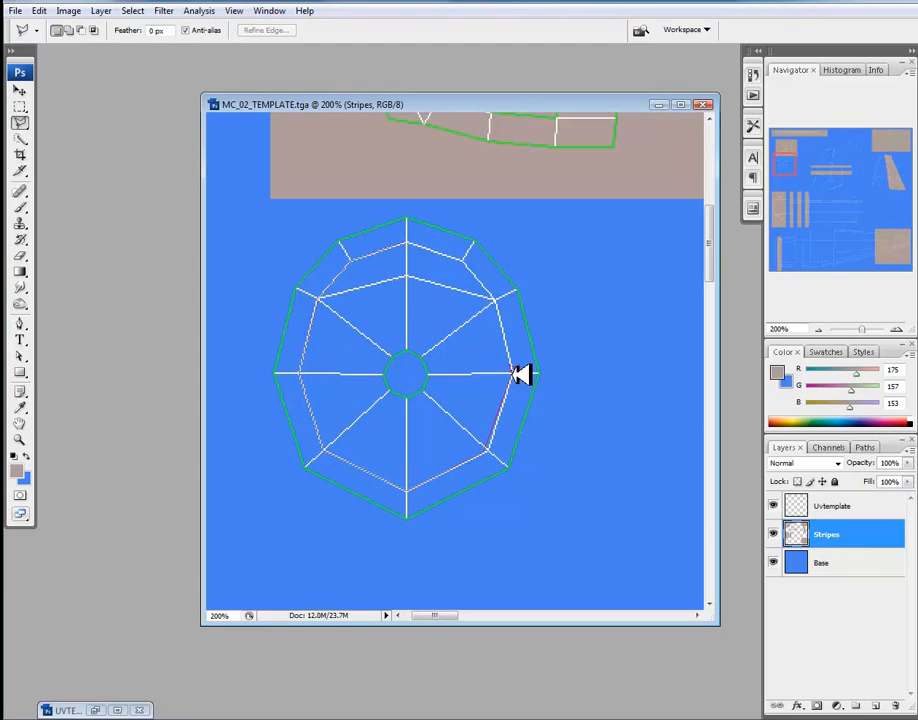
mouse_move(470, 260)
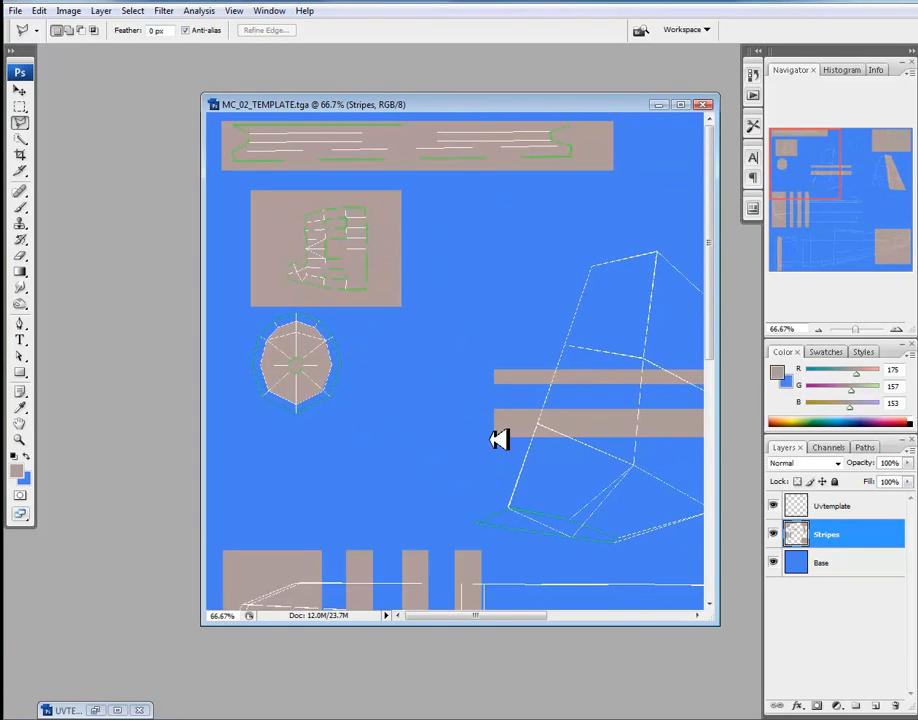
mouse_move(376, 218)
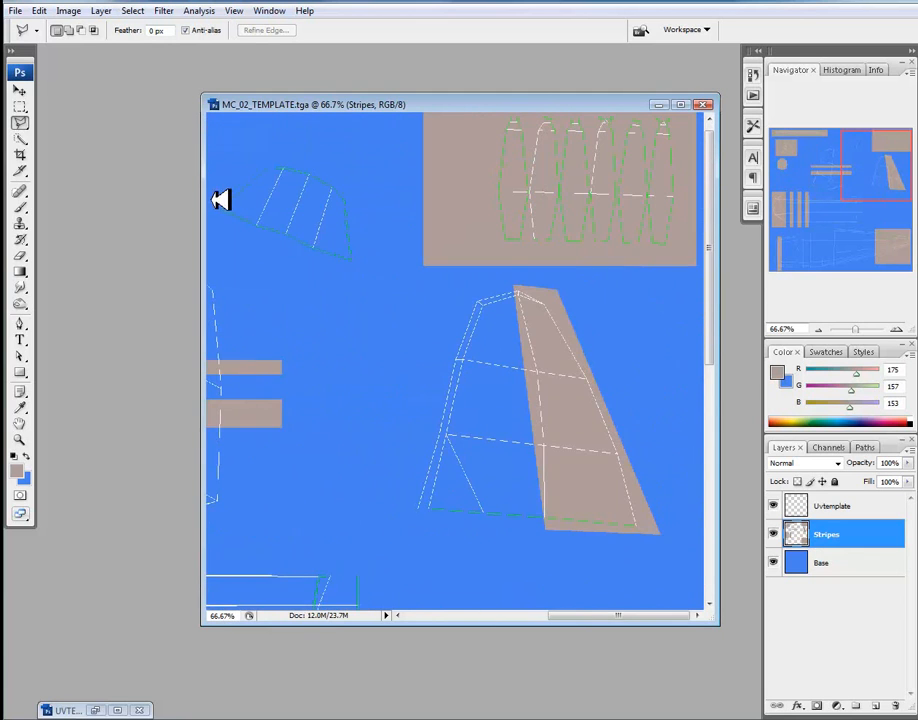
mouse_move(664, 204)
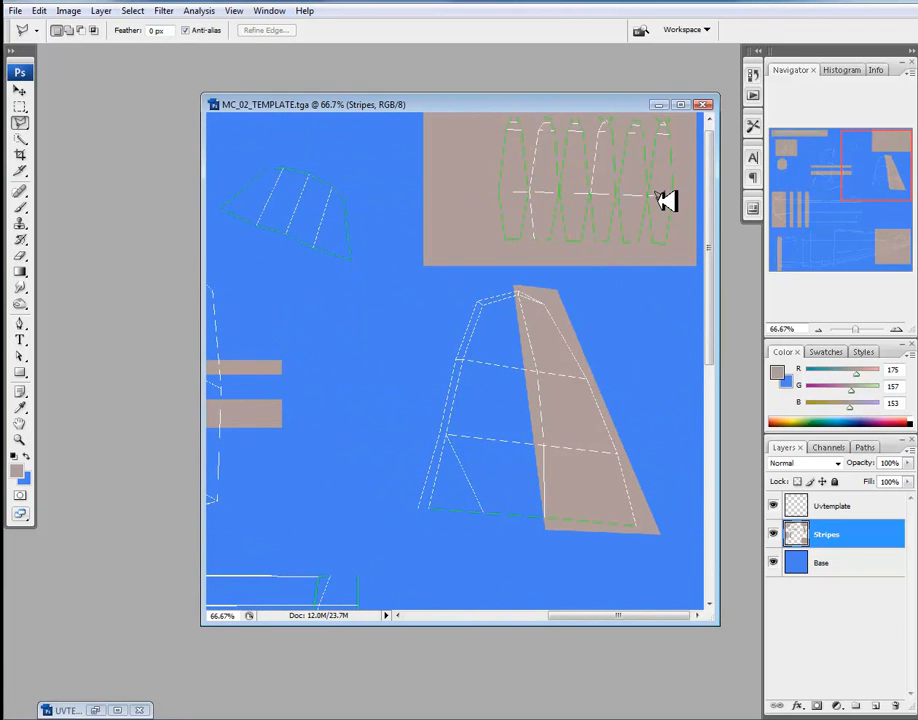
mouse_move(508, 292)
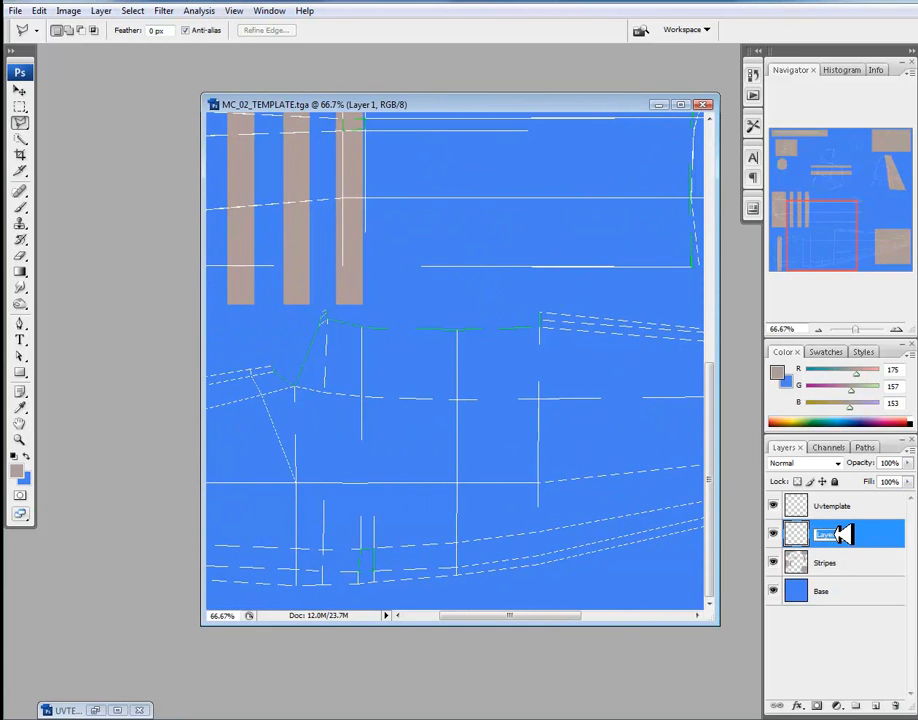
Name the new layer Window and marquee a rectangle over the cockpit window area
double_click(824, 532)
type("Window")
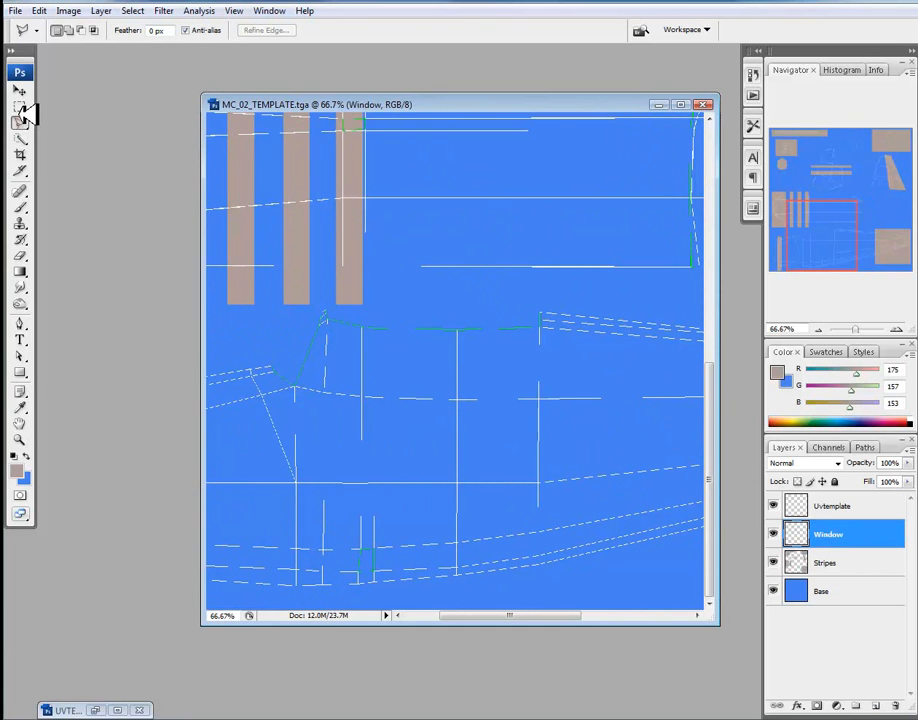
mouse_move(22, 110)
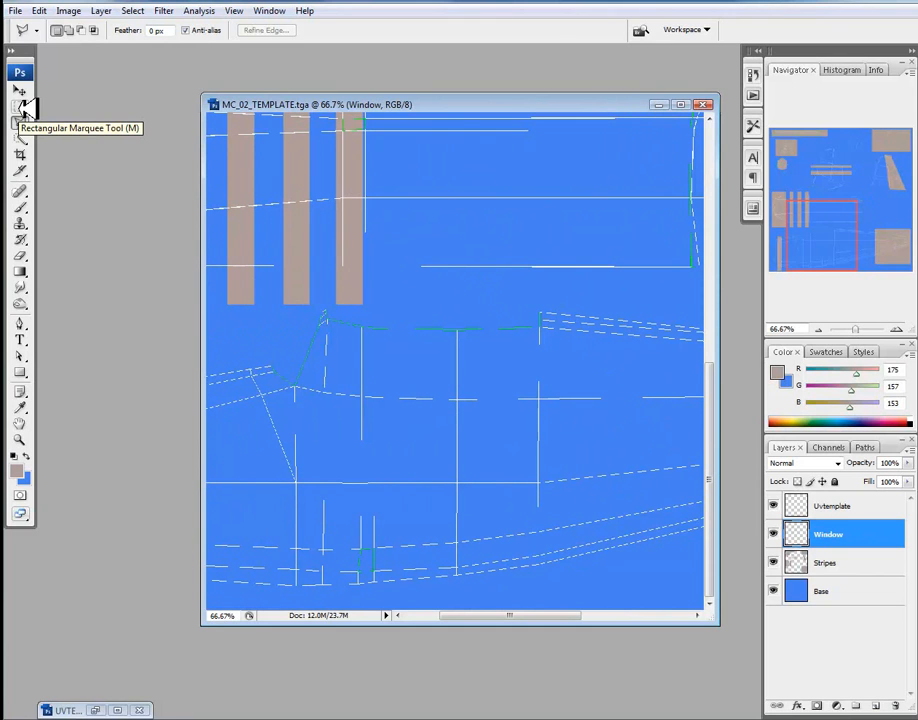
mouse_move(24, 110)
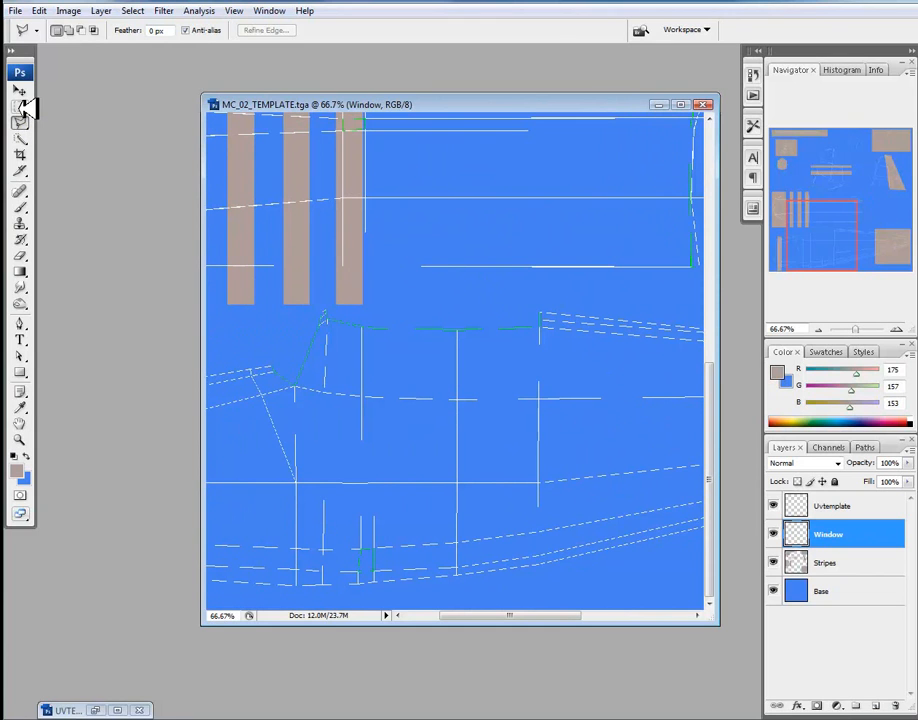
left_click(20, 108)
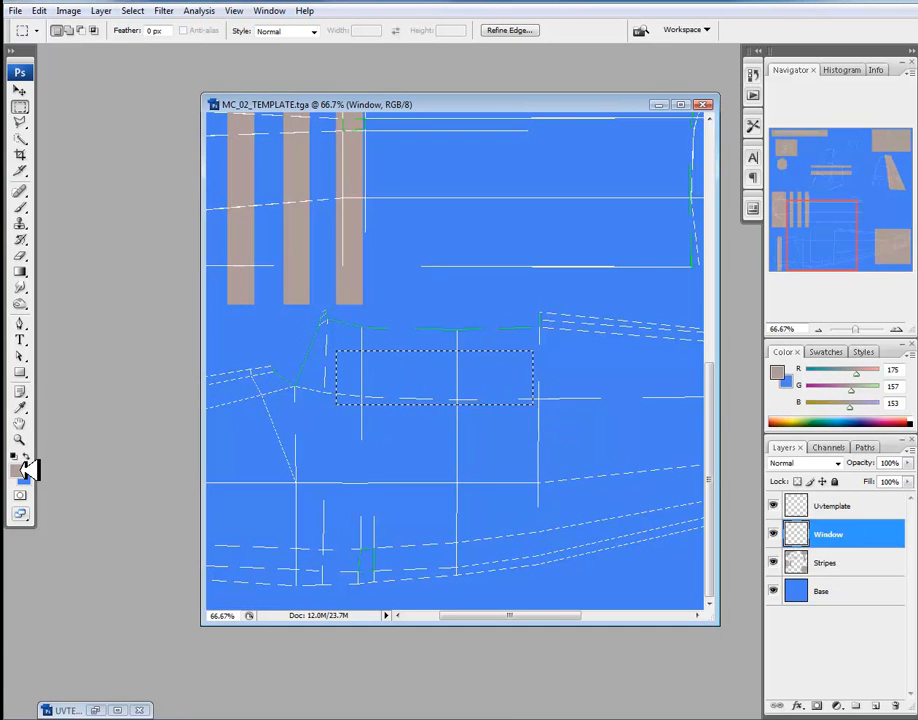
mouse_move(22, 464)
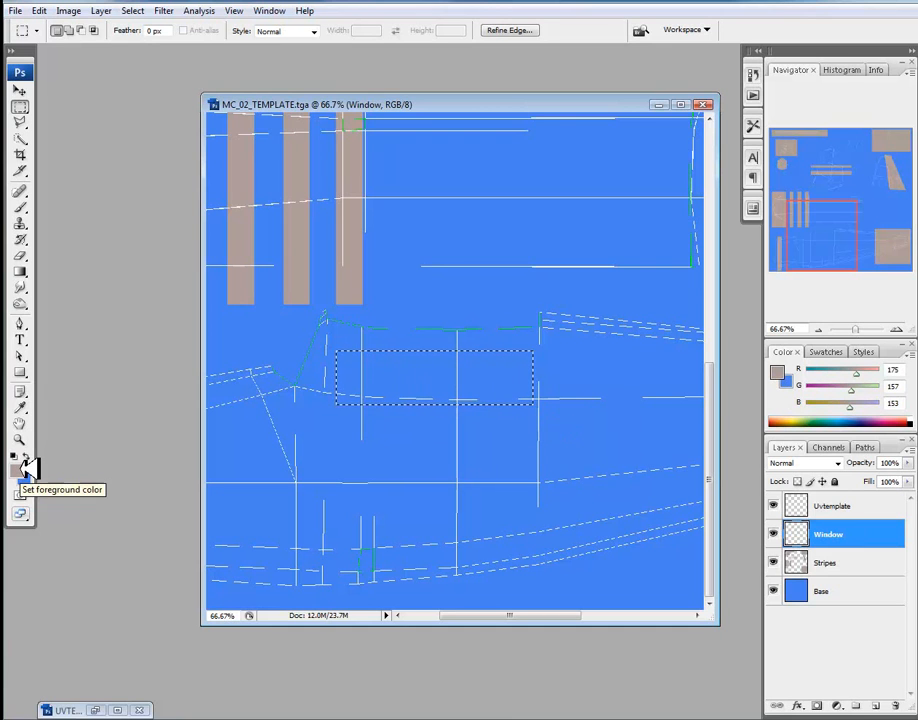
mouse_move(92, 444)
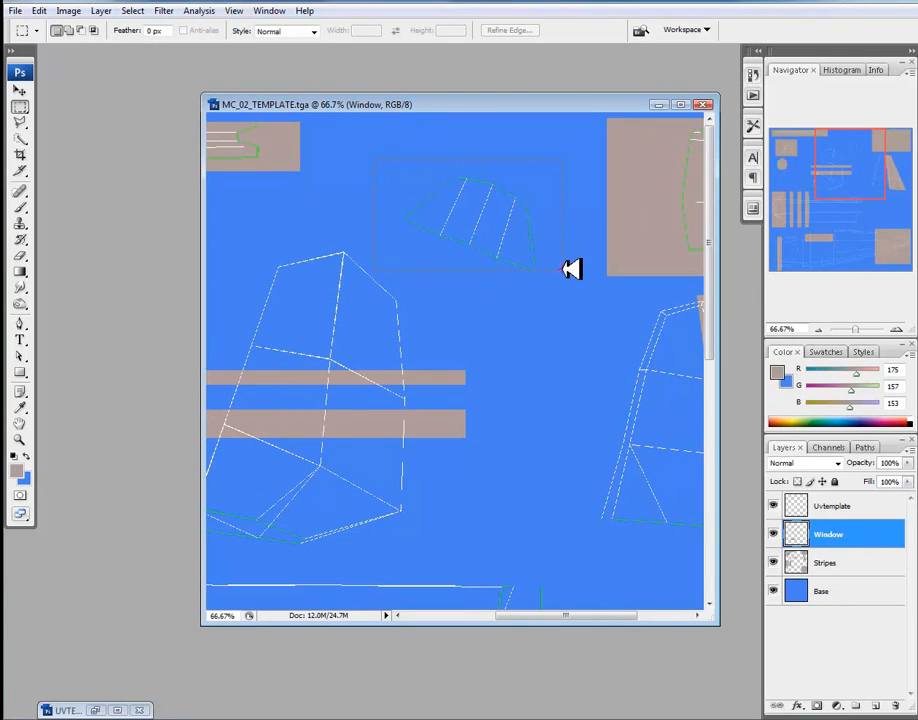
left_click_drag(372, 156, 570, 278)
type("Window_Glass")
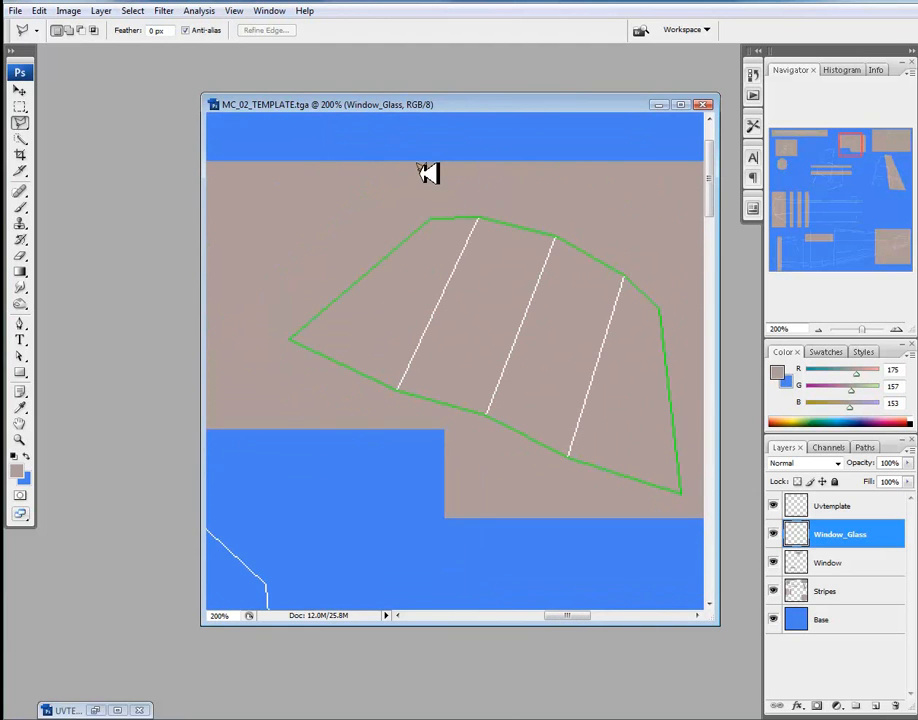
mouse_move(300, 336)
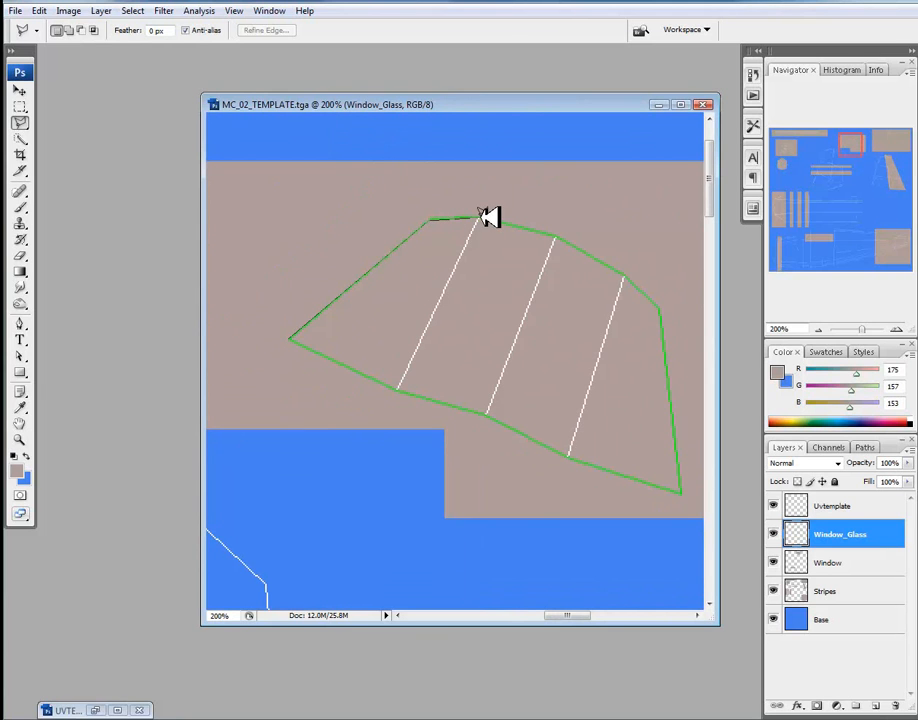
Trace the window outline with the Polygonal Lasso and contract the selection inward by 5 pixels twice
left_click_drag(490, 216, 630, 278)
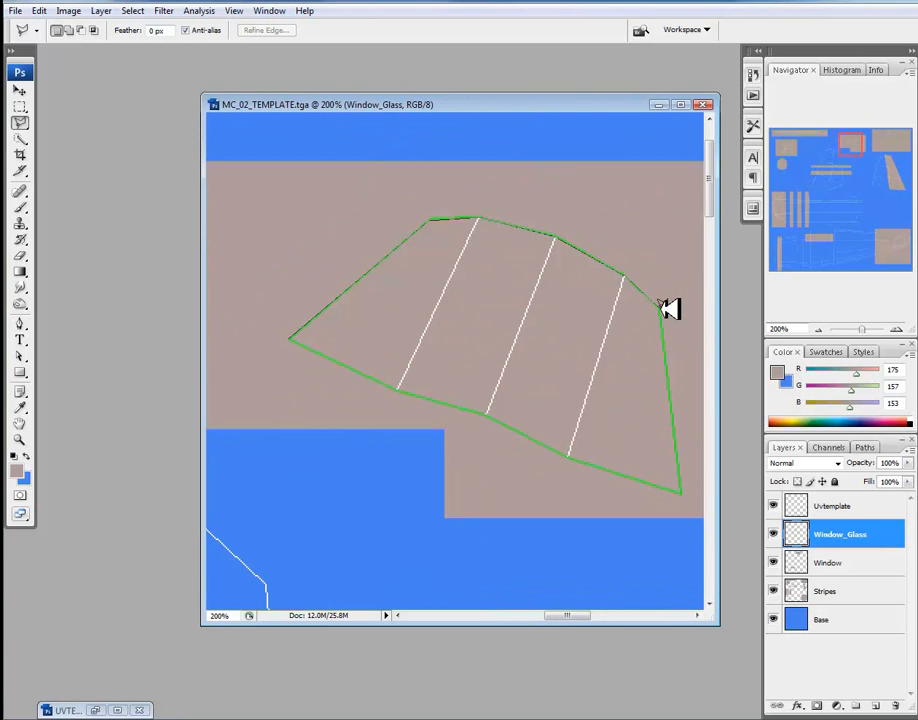
left_click_drag(670, 308, 690, 496)
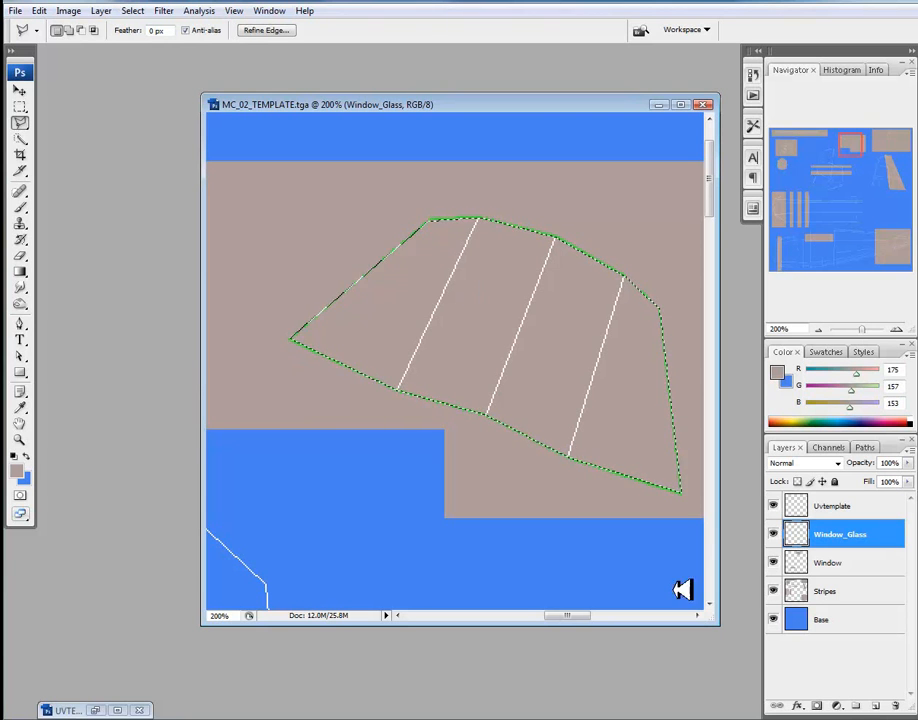
mouse_move(142, 84)
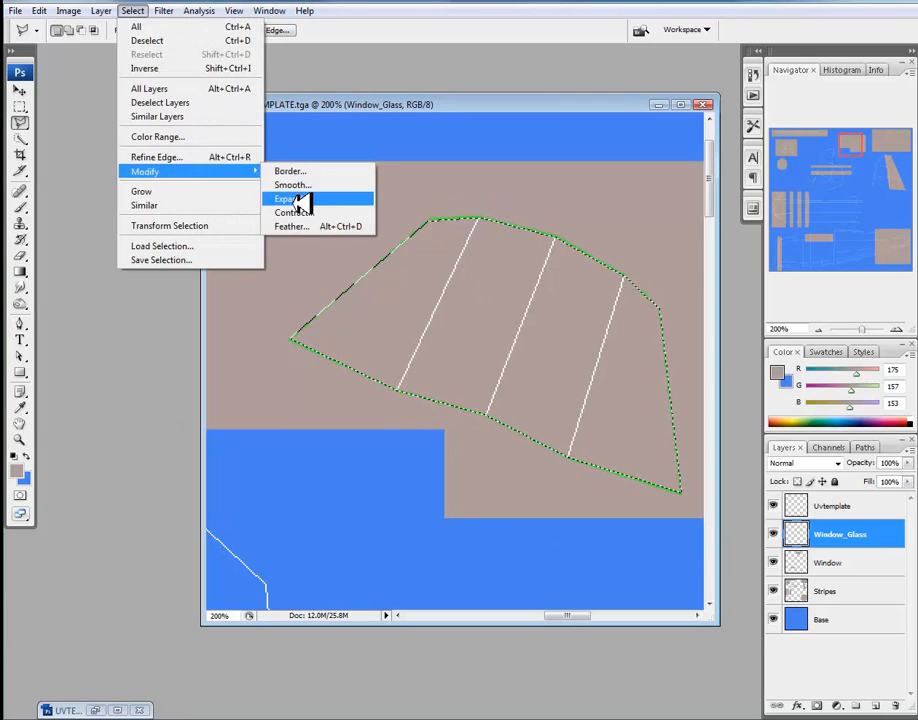
left_click(296, 212)
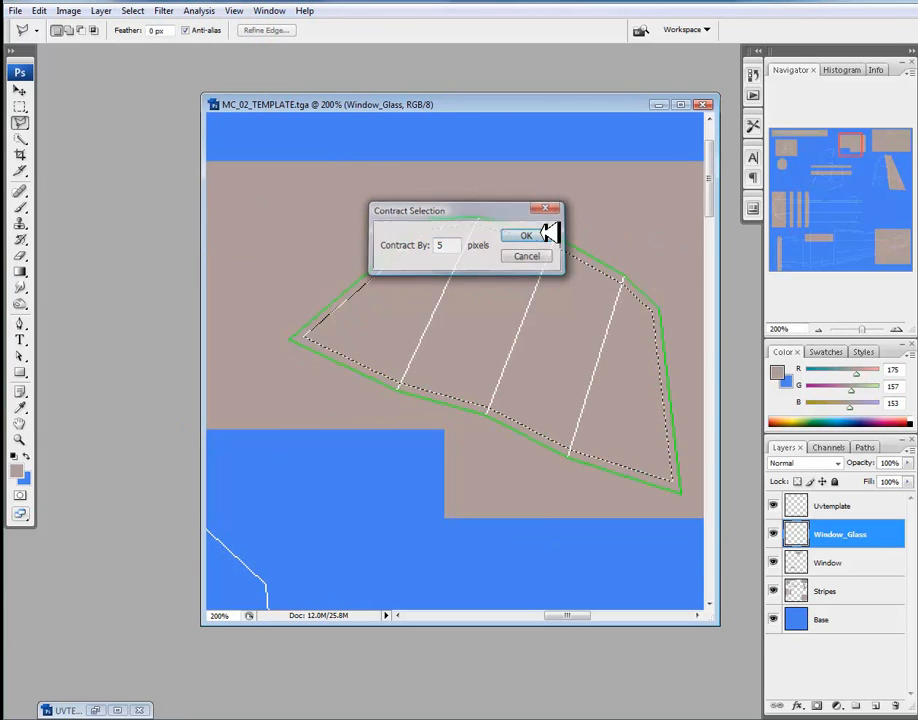
left_click(524, 236)
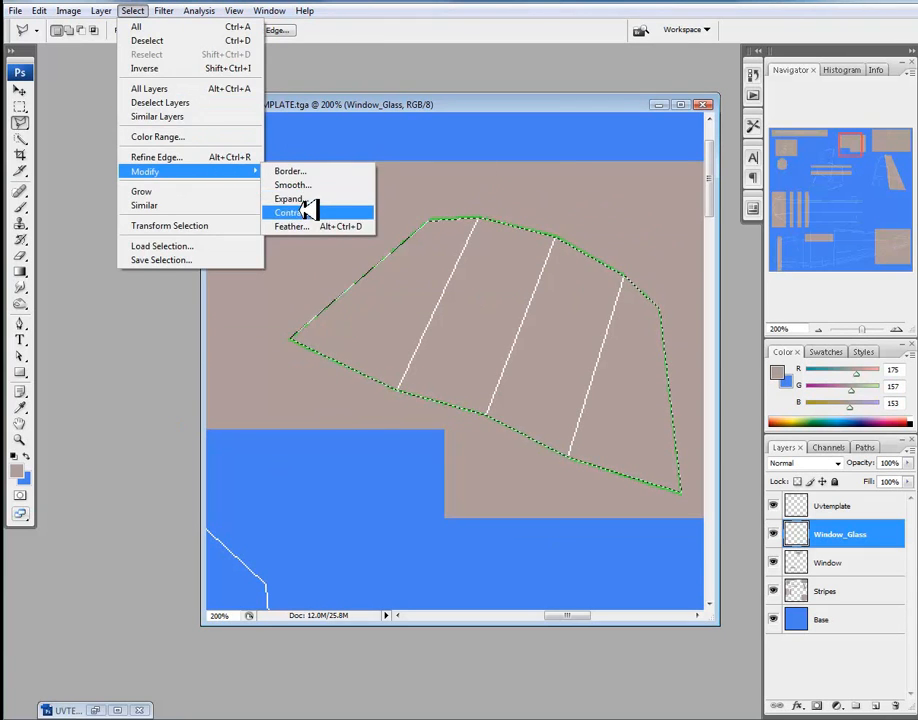
left_click(292, 212)
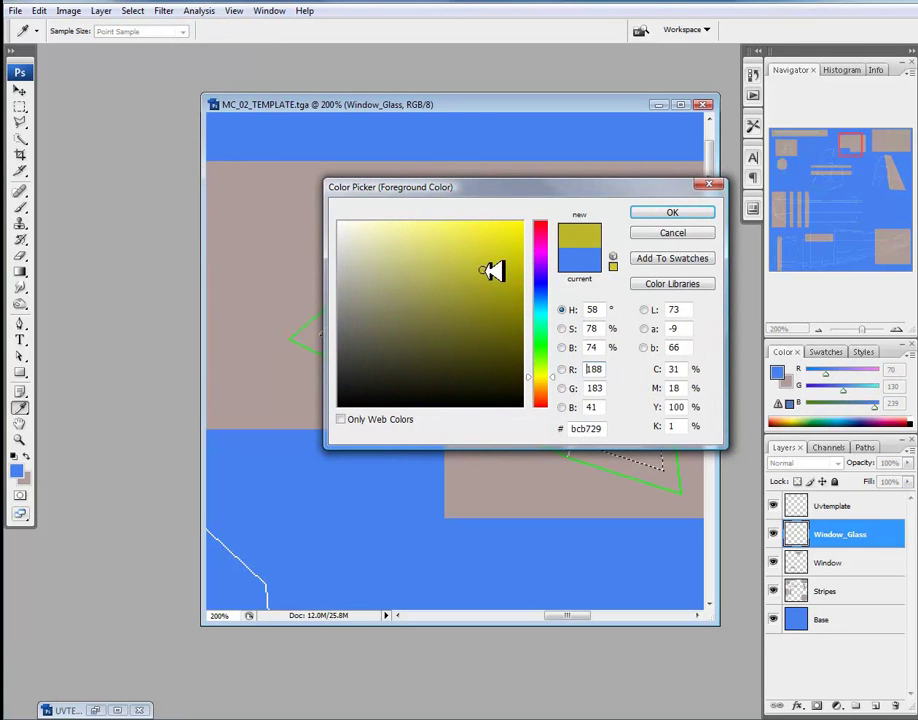
Set the painting colour to a dull olive-yellow for the glass
left_click(448, 272)
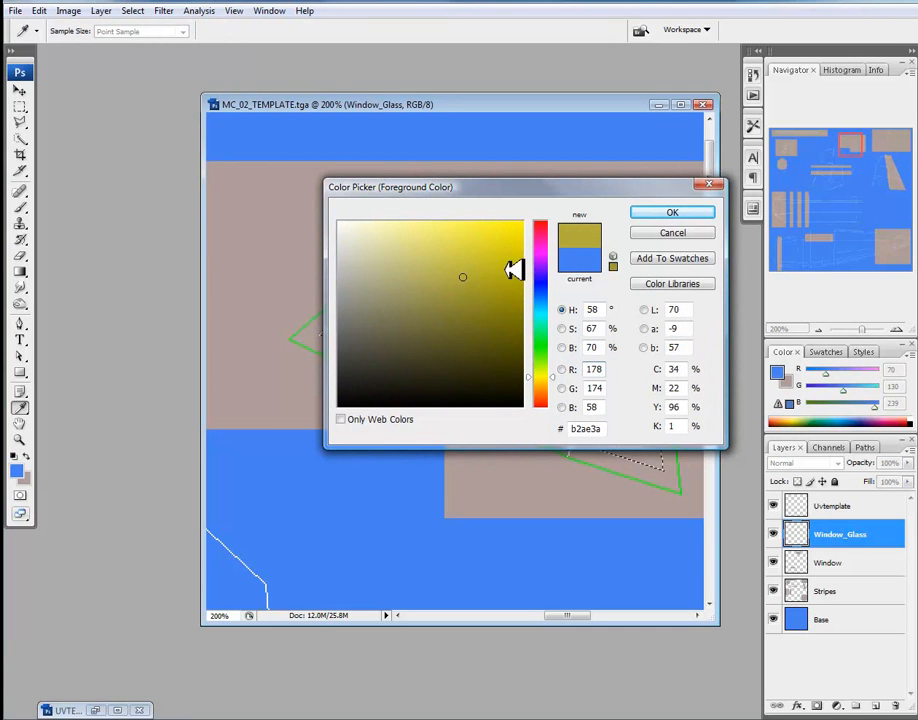
left_click(672, 212)
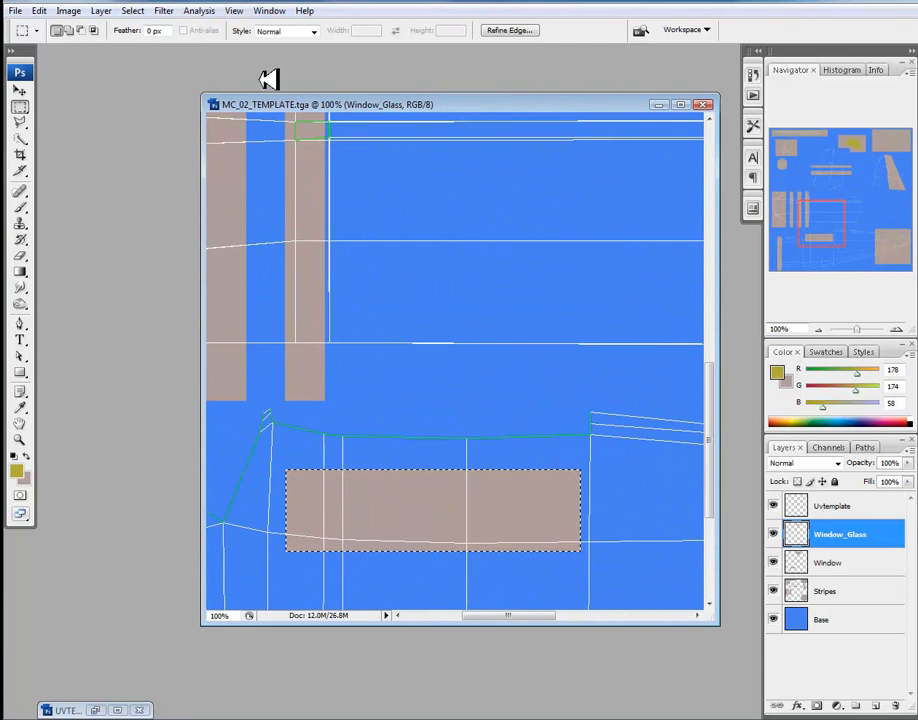
Contract the window strip selection inward by 10 pixels
left_click(132, 10)
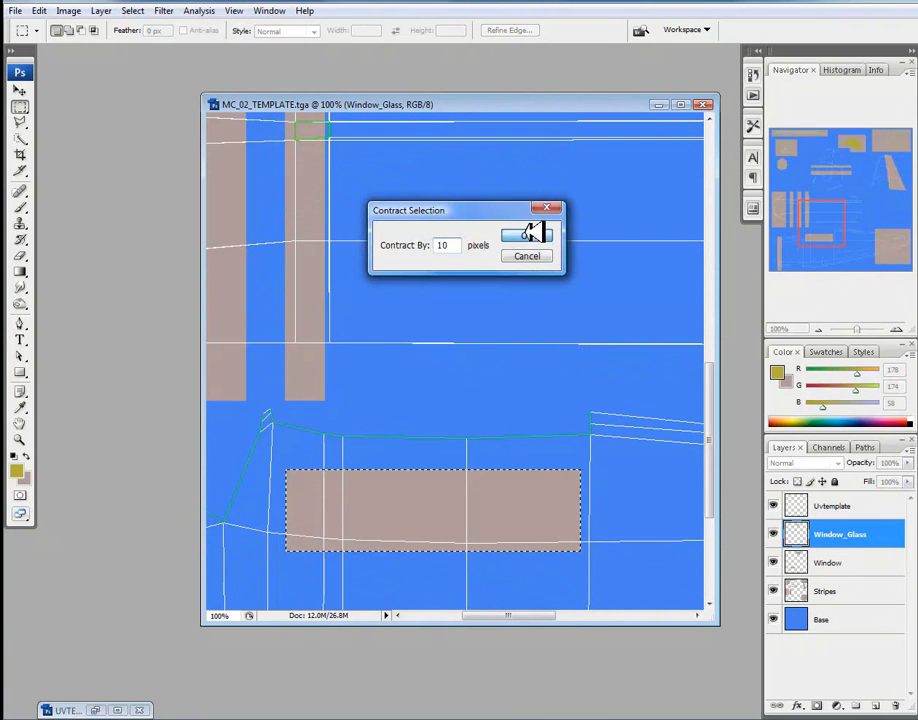
left_click(524, 232)
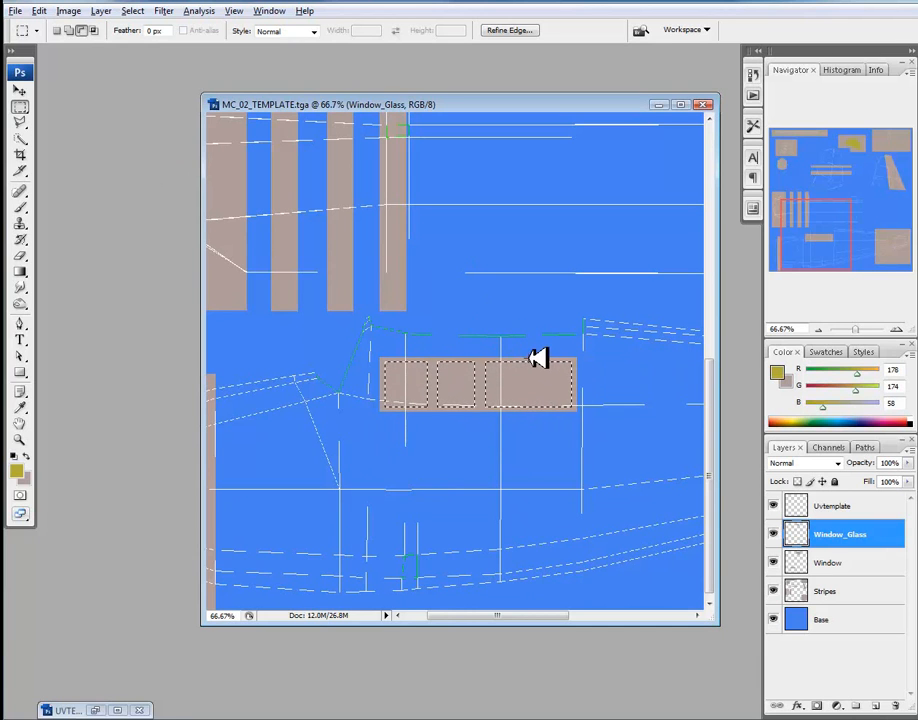
mouse_move(650, 404)
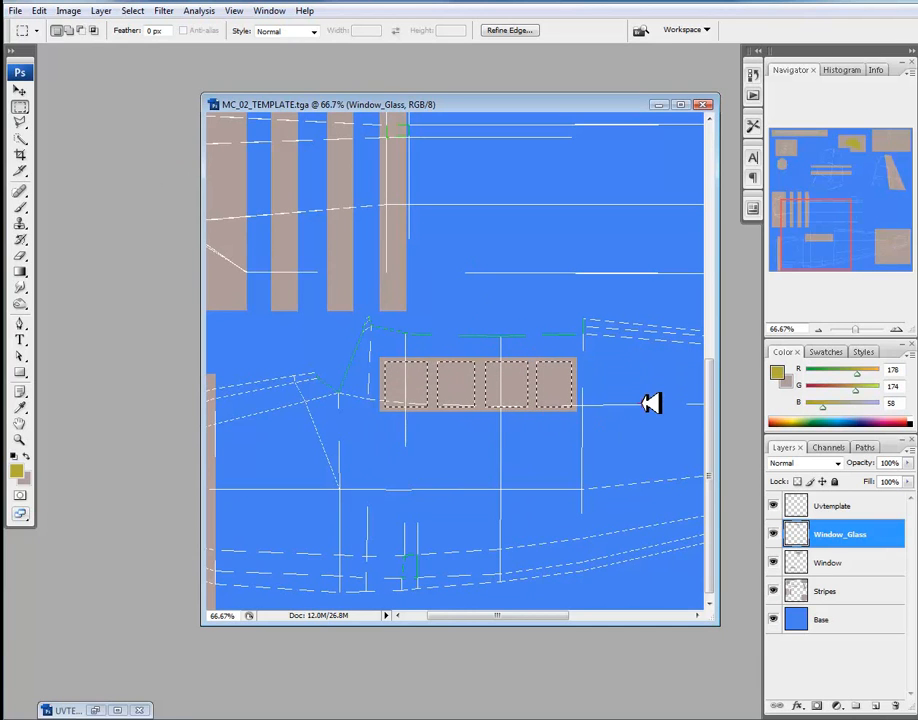